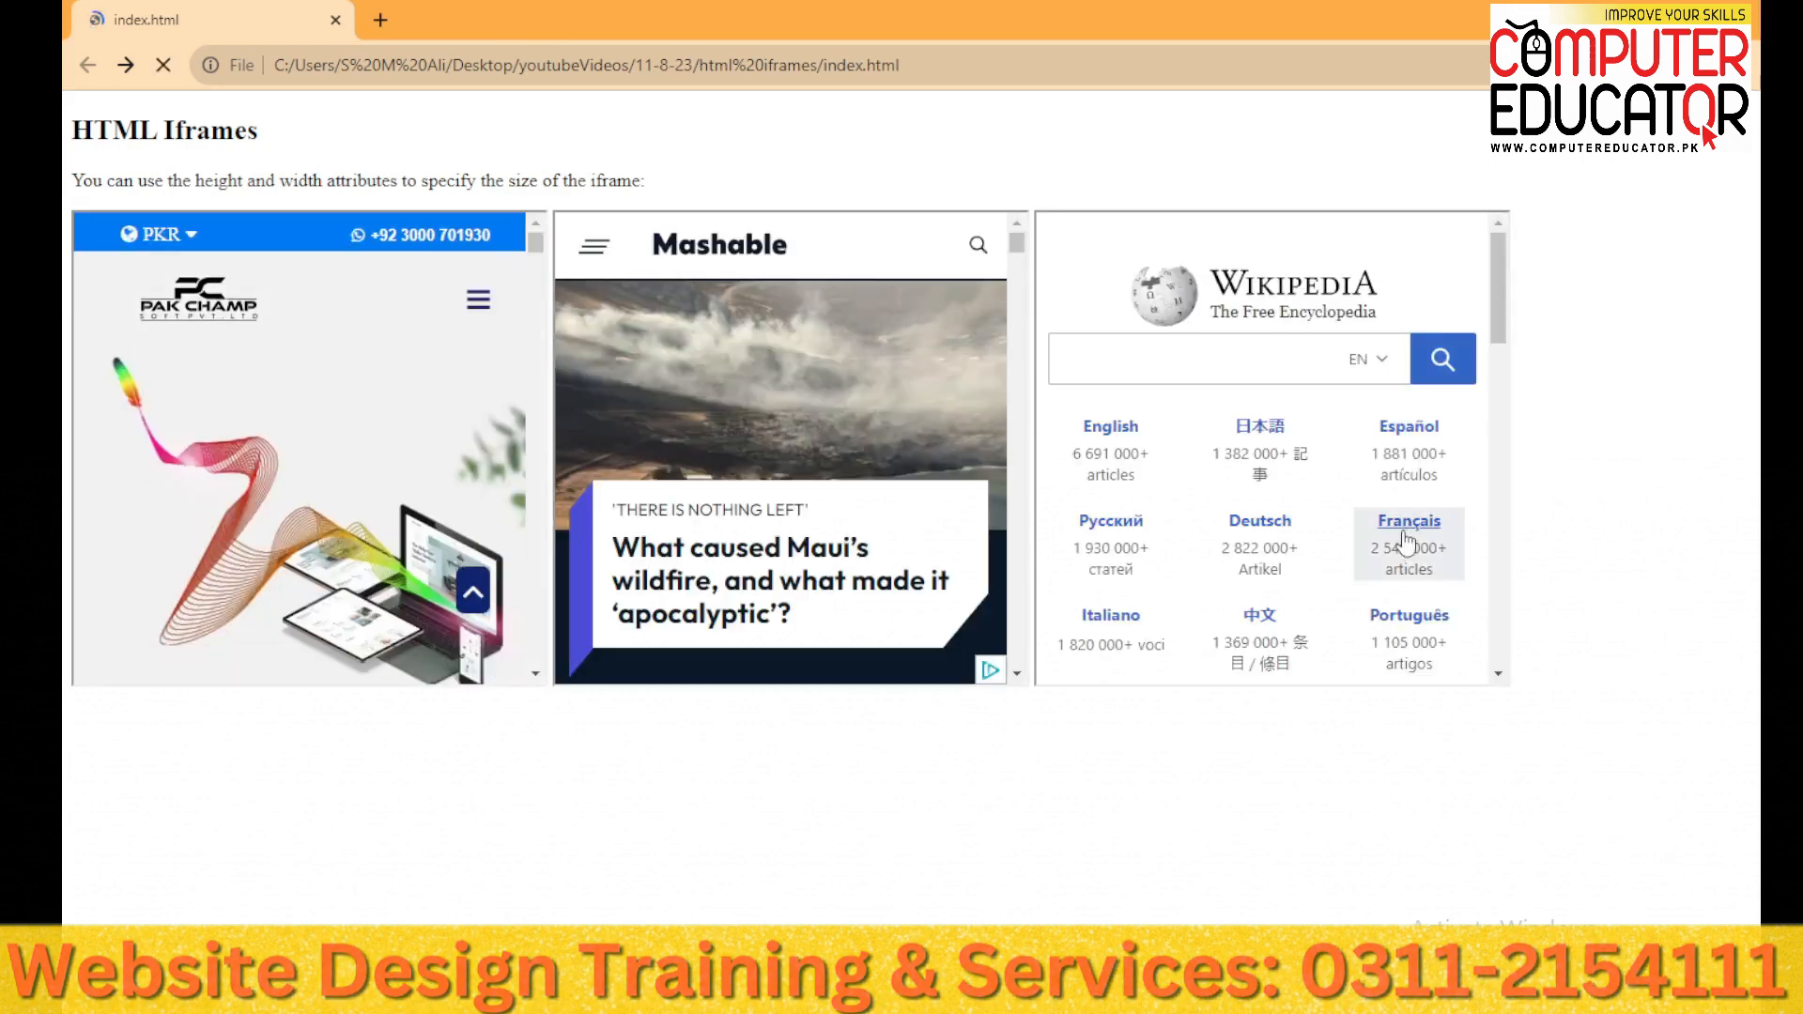
Open the desktop's html iframes folder and launch VS Code from its address bar with 'cod'
{"action": "left_click", "coordinate": [575, 63]}
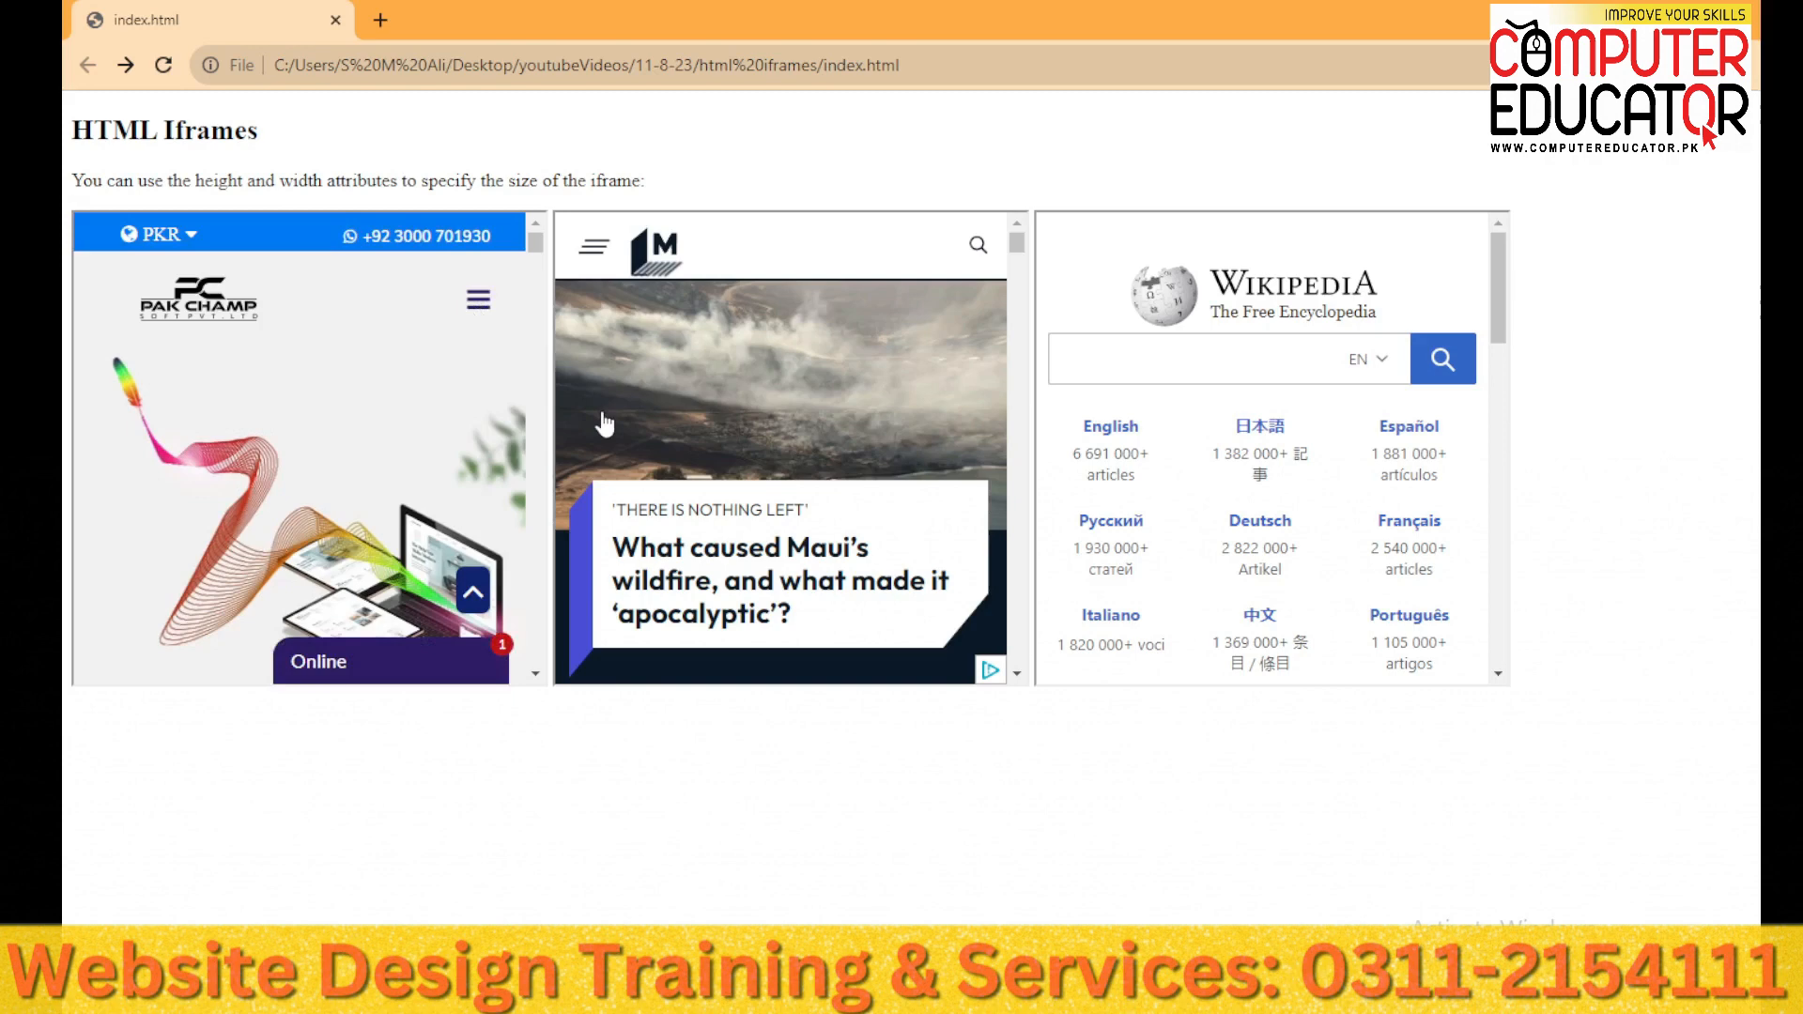
{"action": "mouse_move", "coordinate": [1108, 520]}
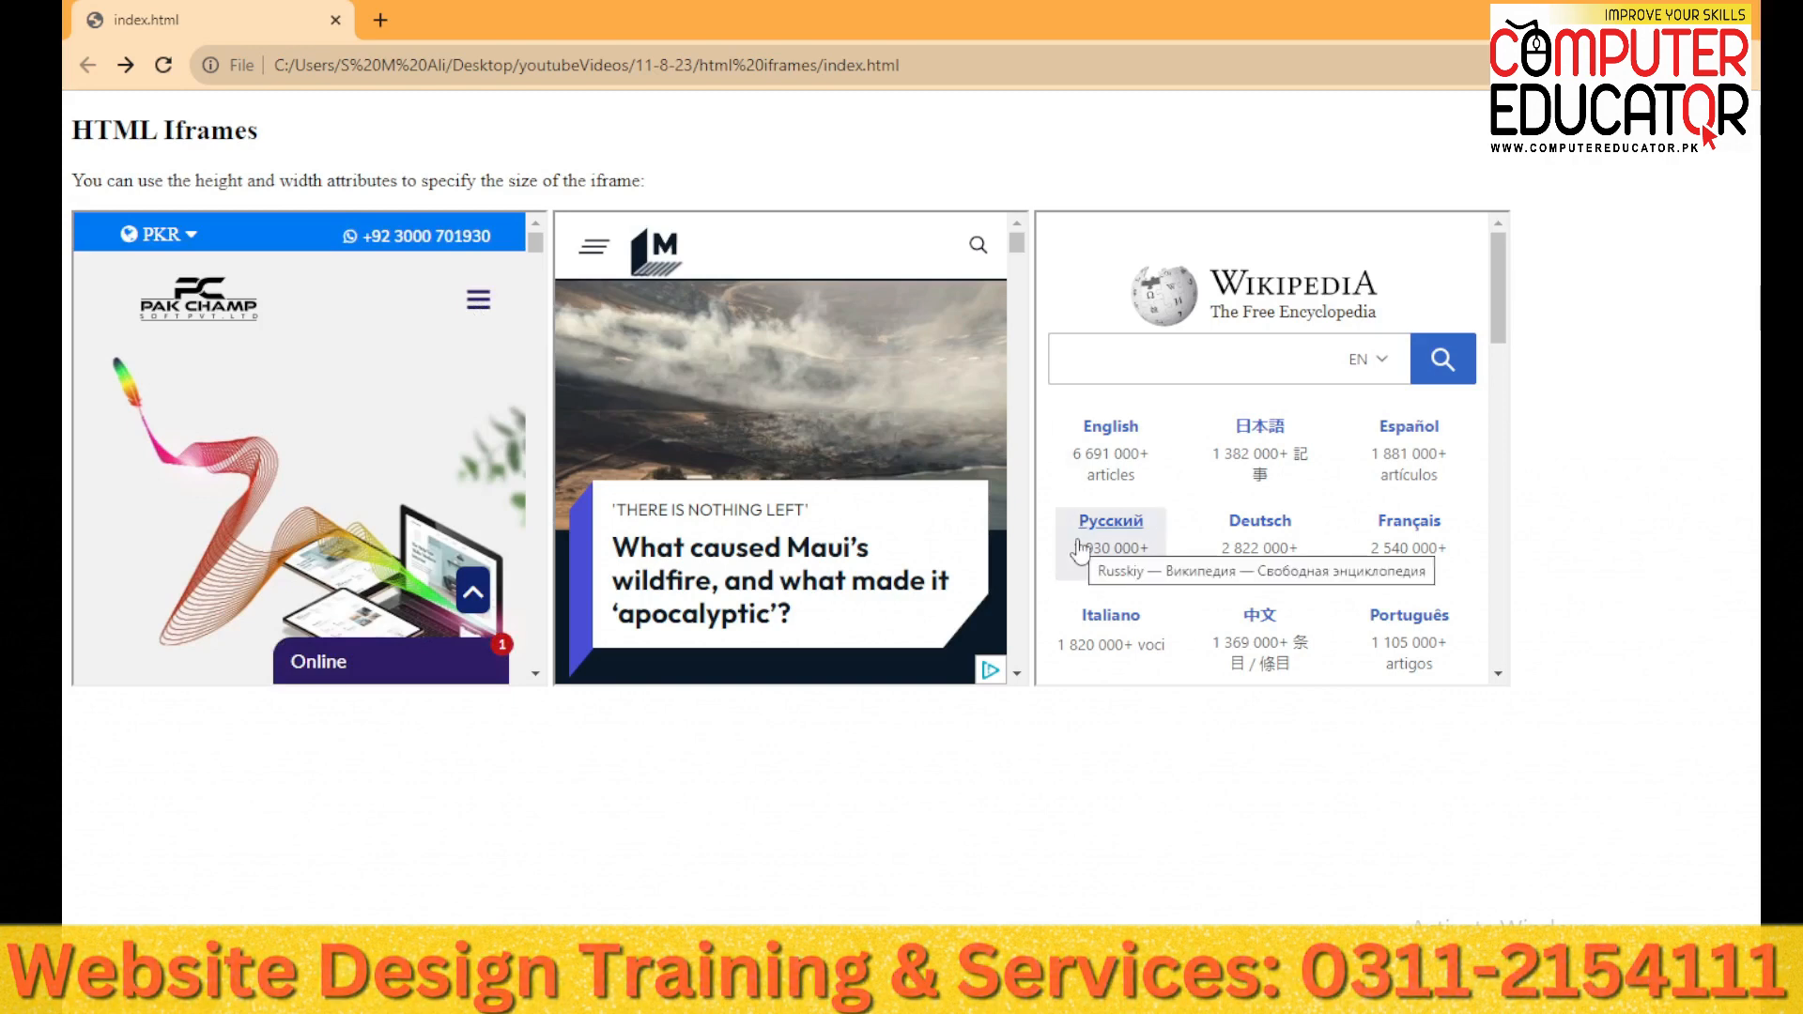
{"action": "mouse_move", "coordinate": [464, 316]}
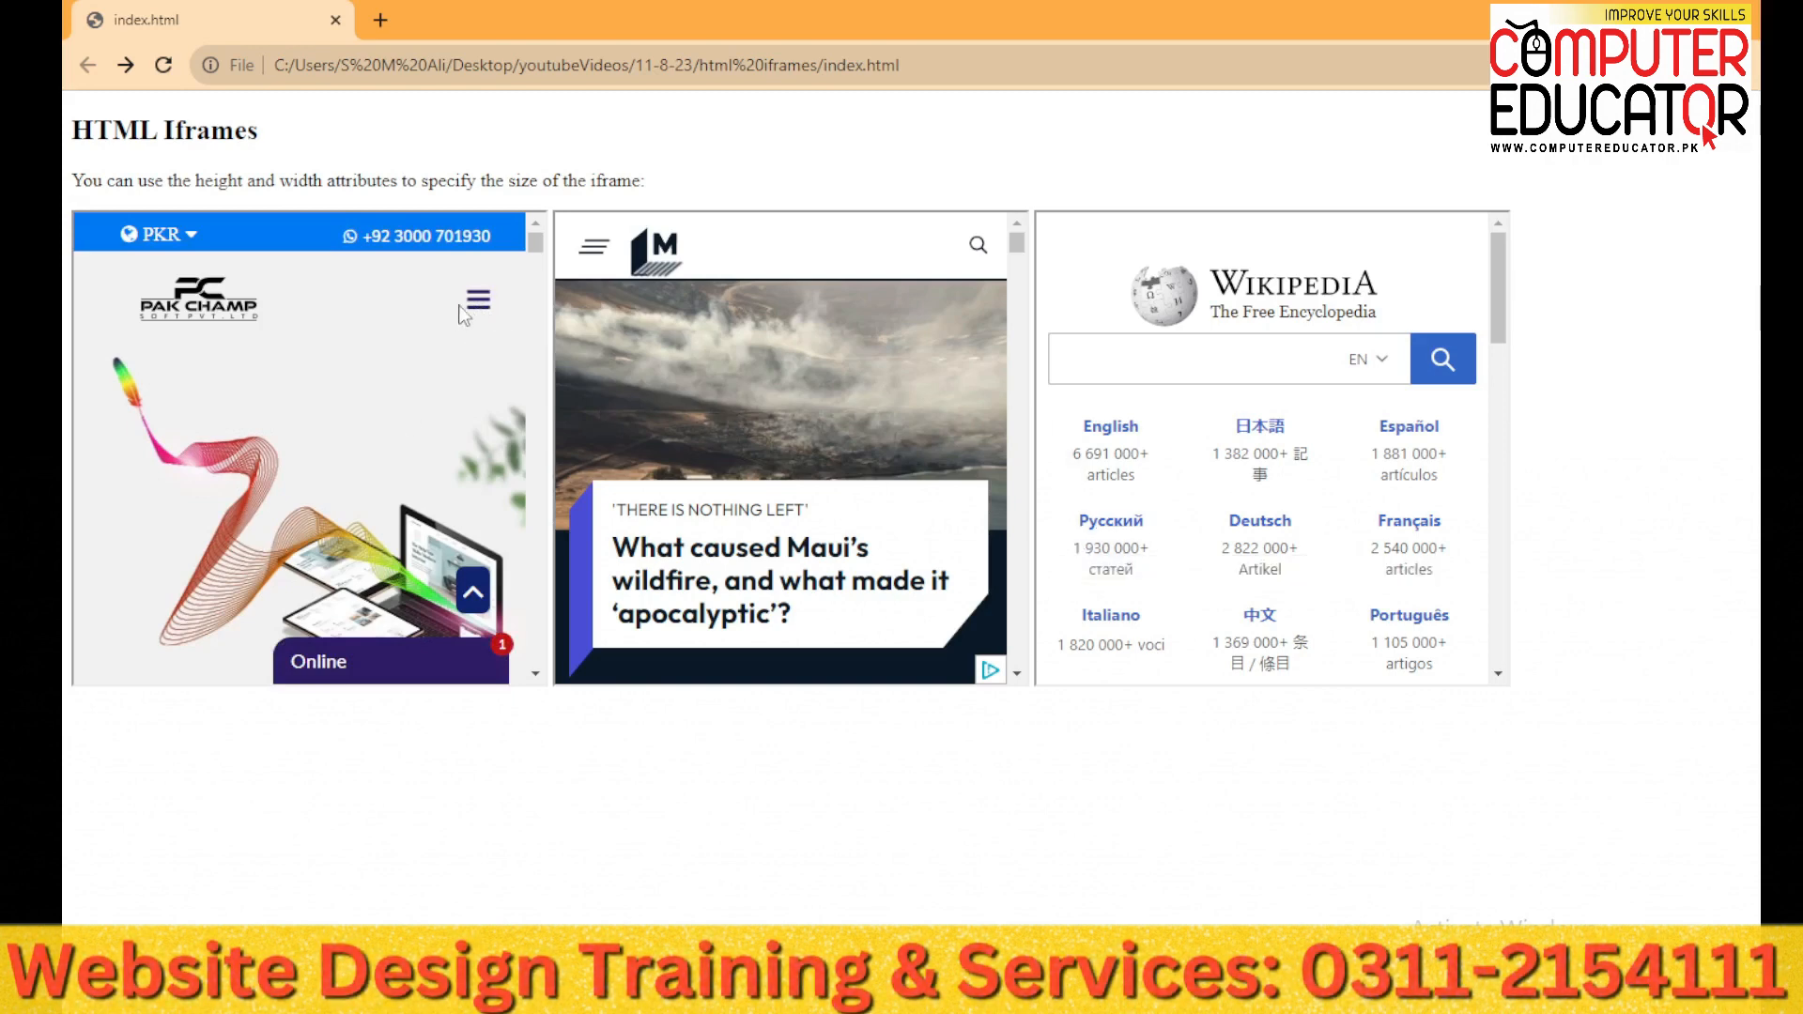
{"action": "left_click", "coordinate": [477, 299]}
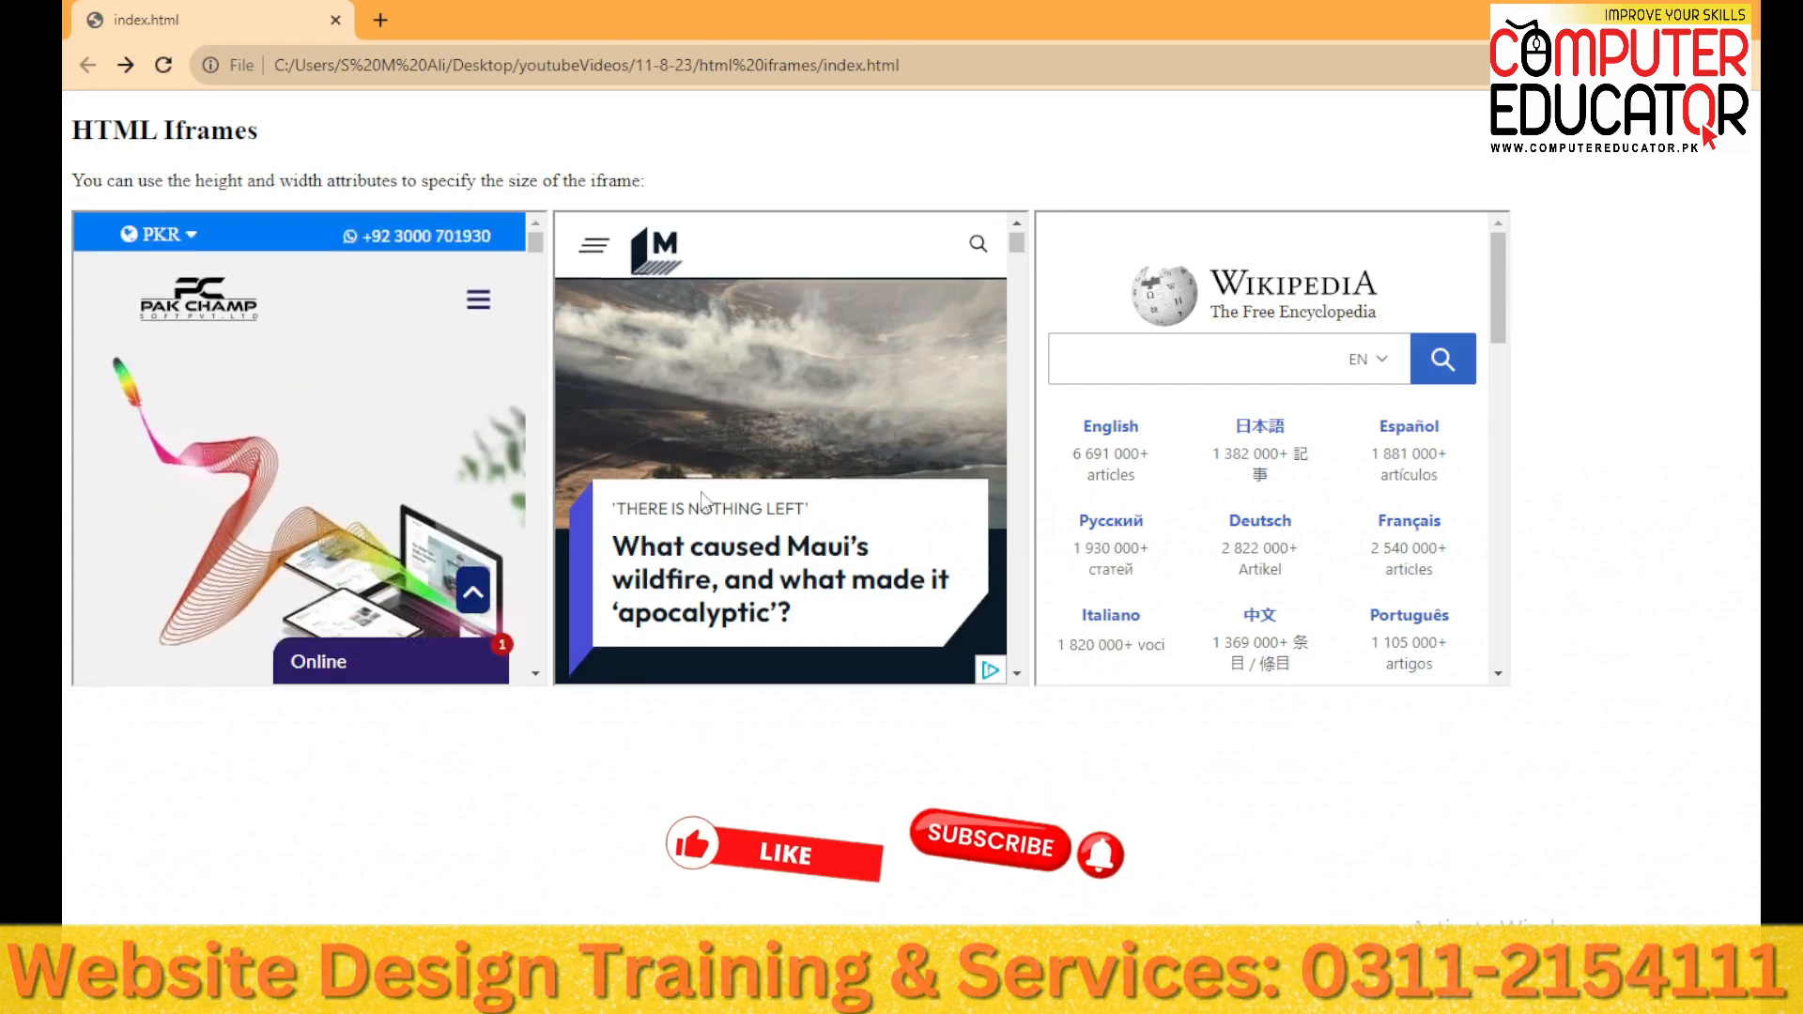
{"action": "left_click", "coordinate": [592, 244]}
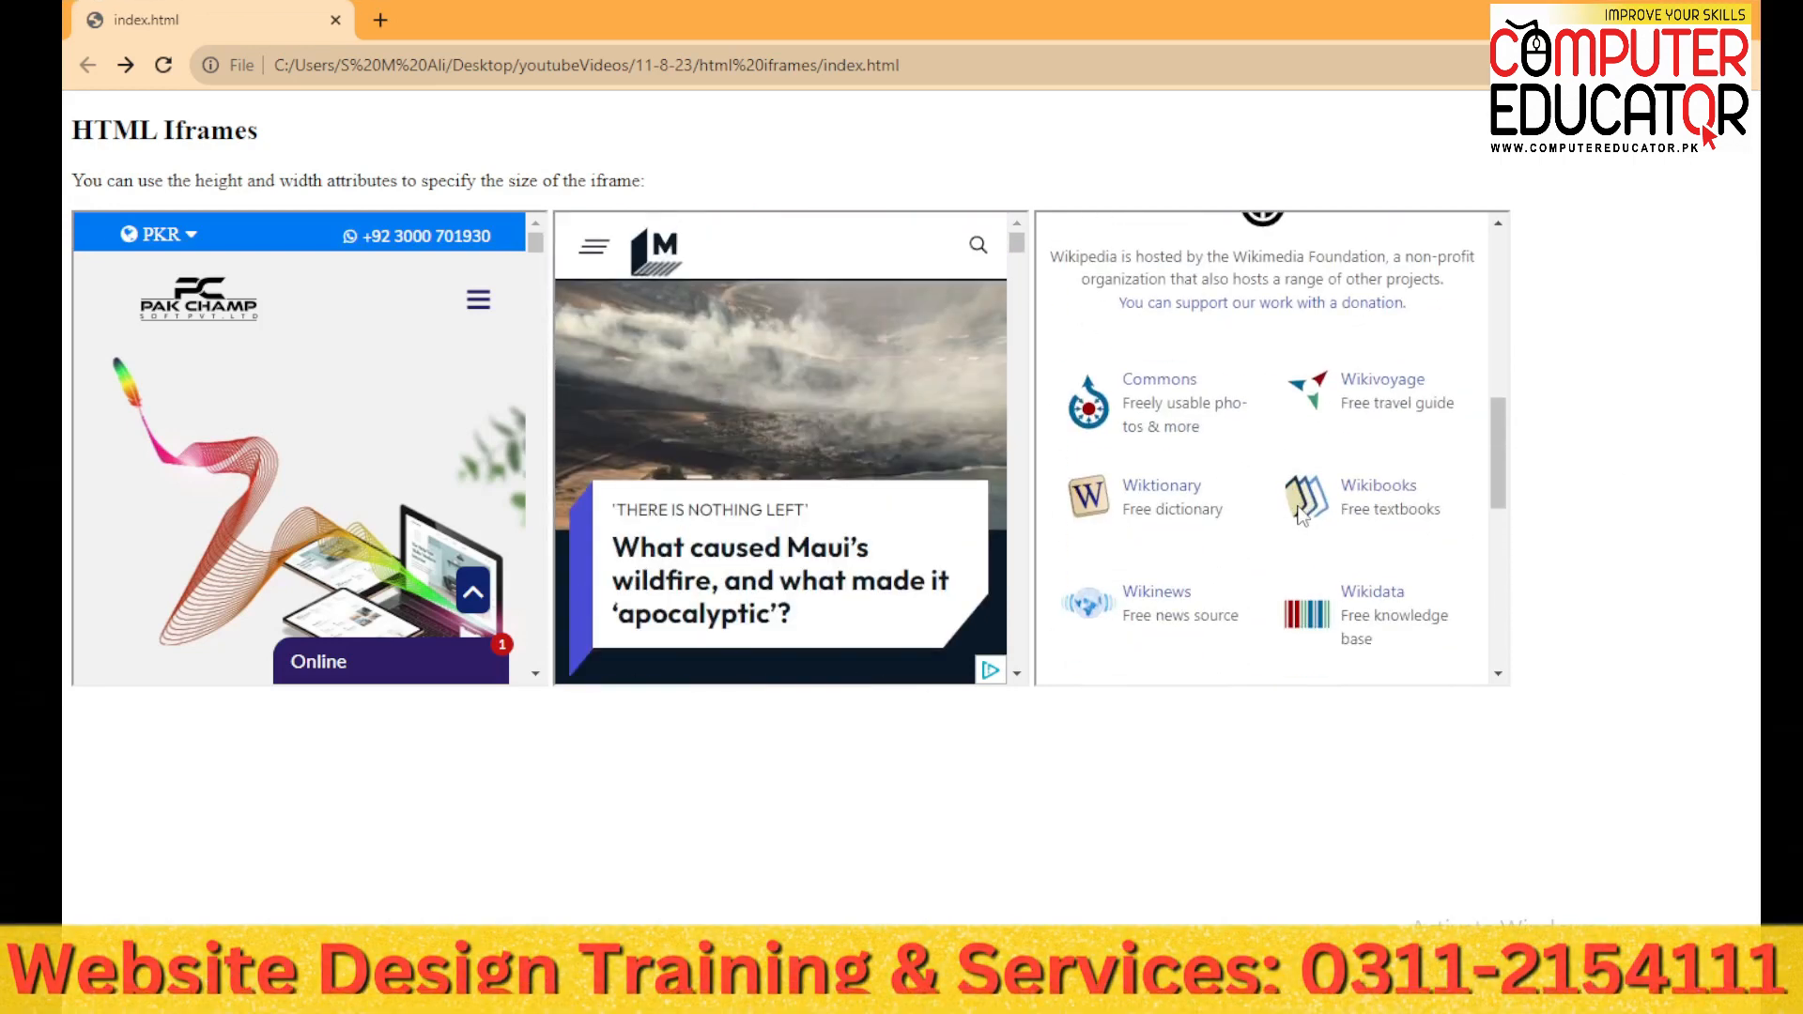
{"action": "scroll", "scroll_direction": "down", "scroll_amount": 3}
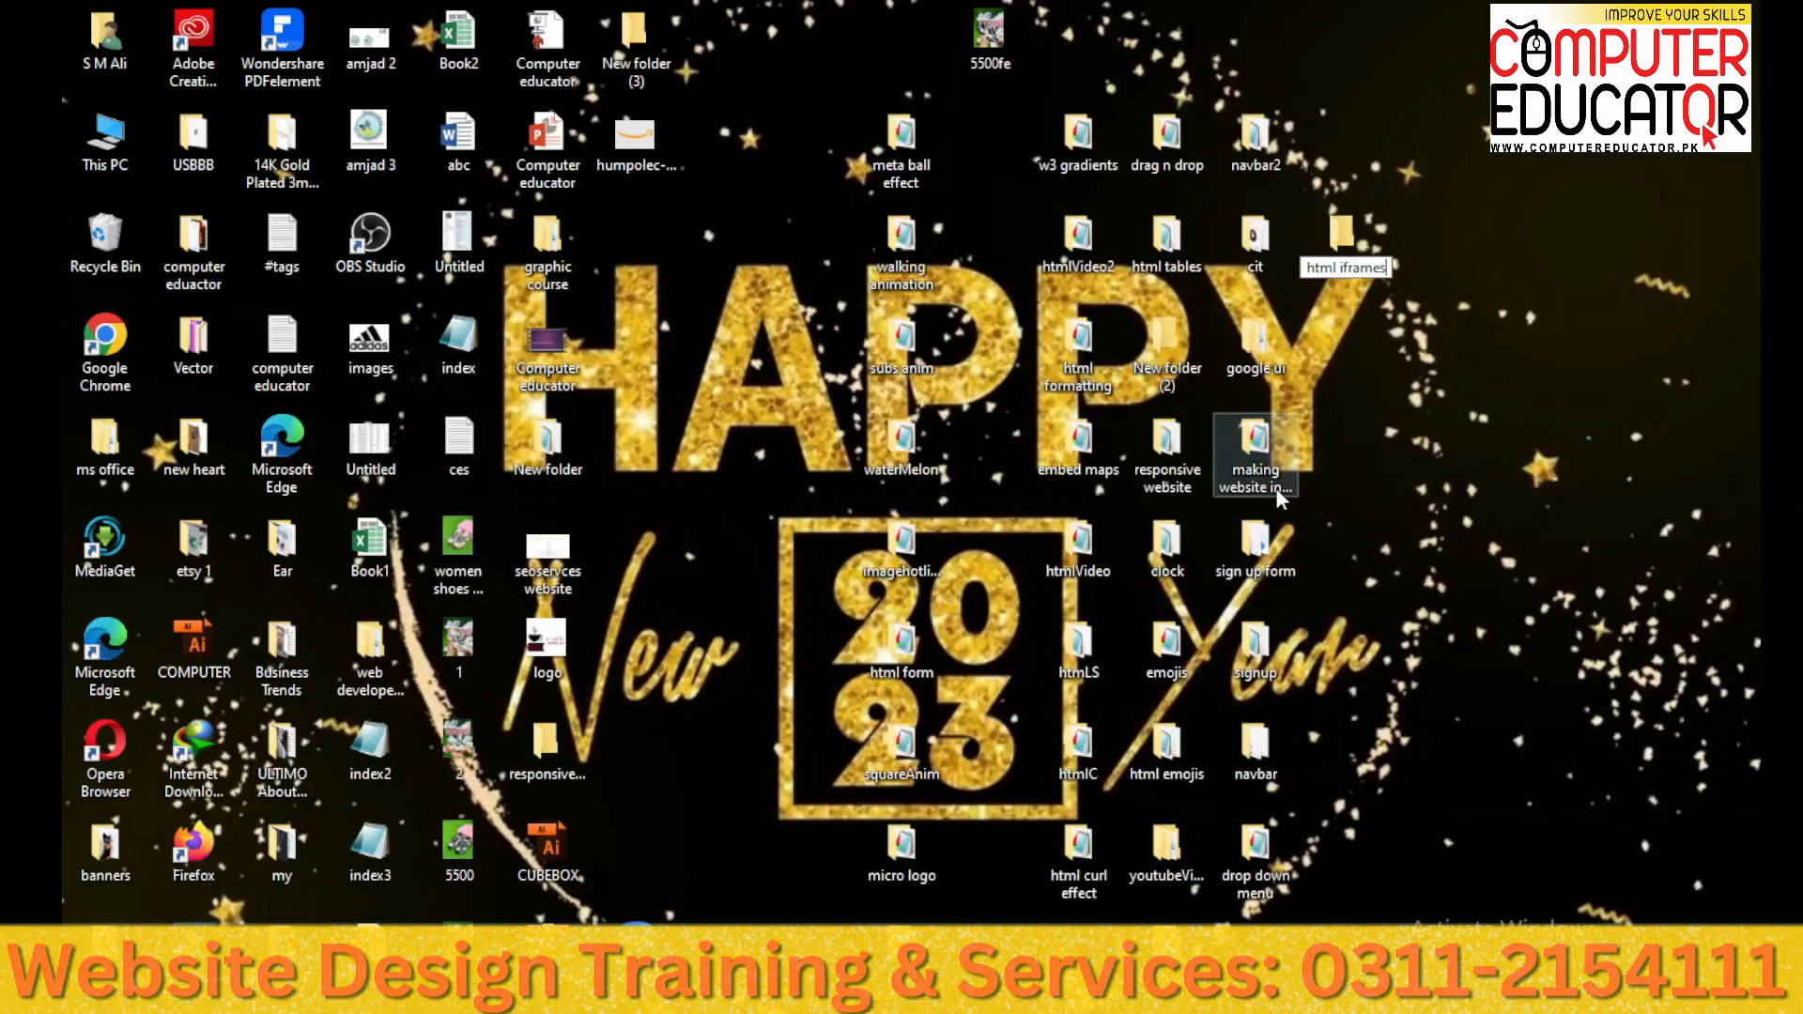
{"action": "double_click", "coordinate": [1345, 242]}
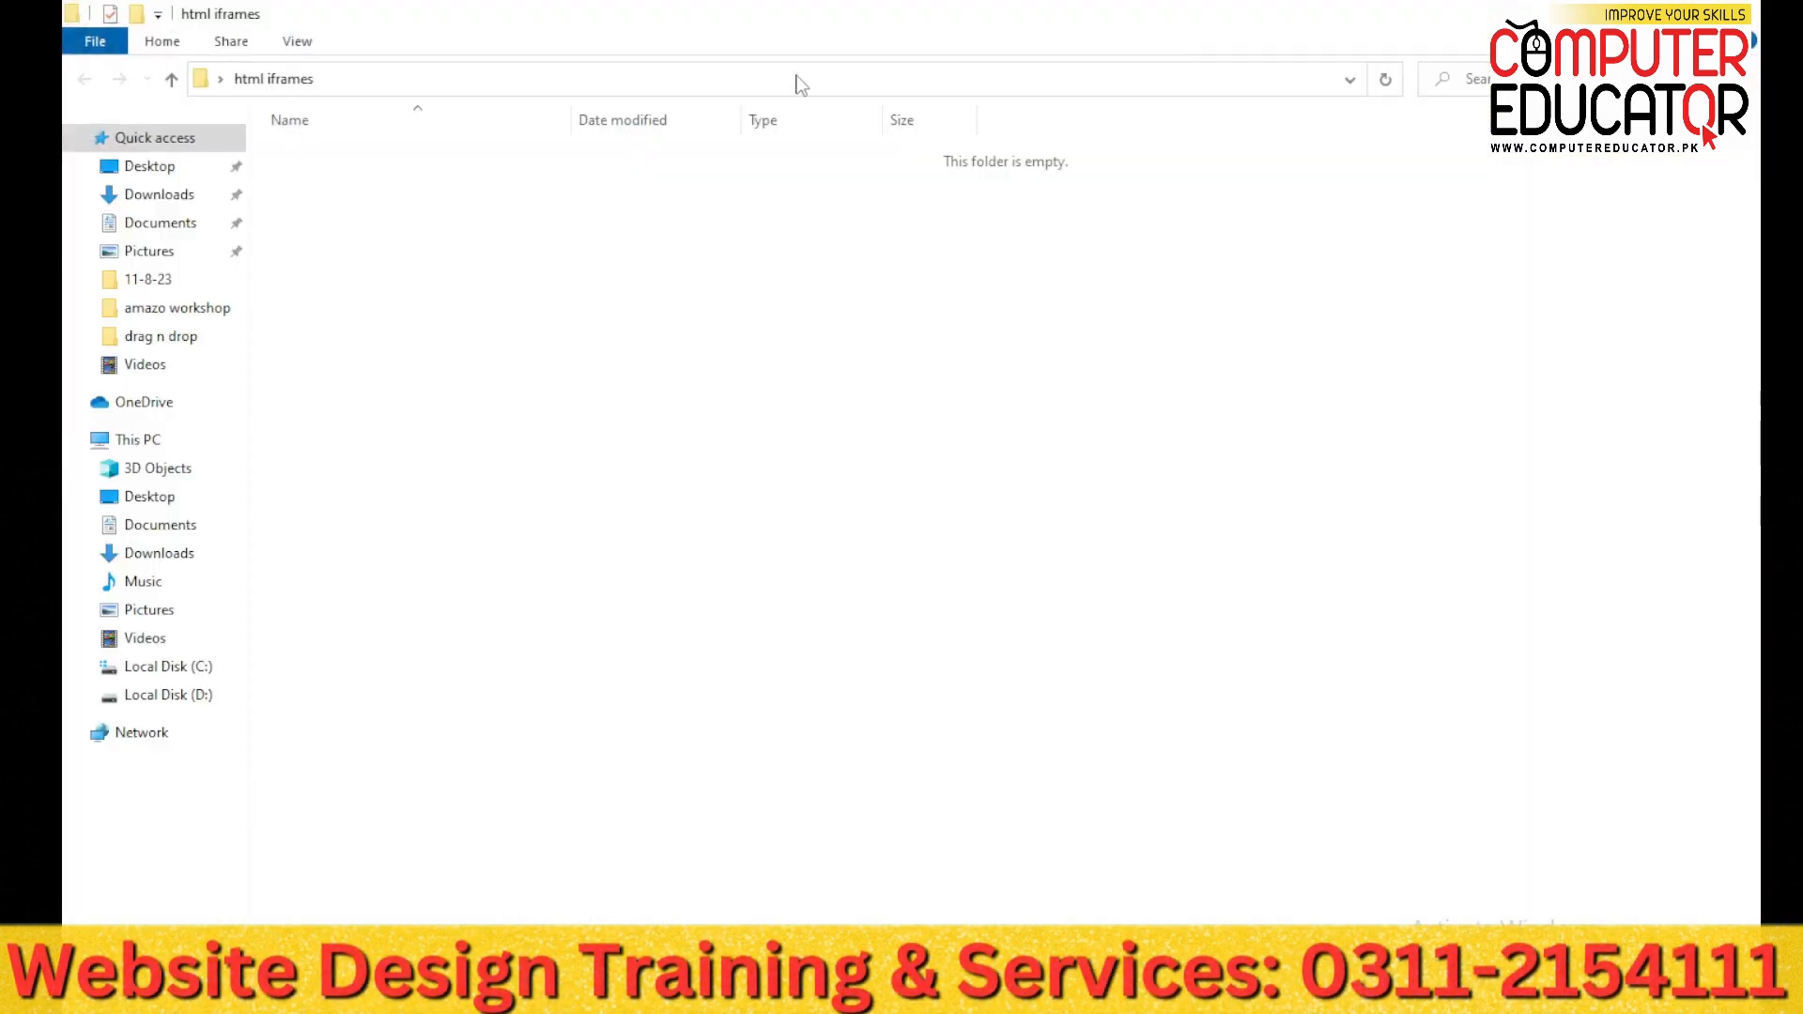
{"action": "type", "text": "cod"}
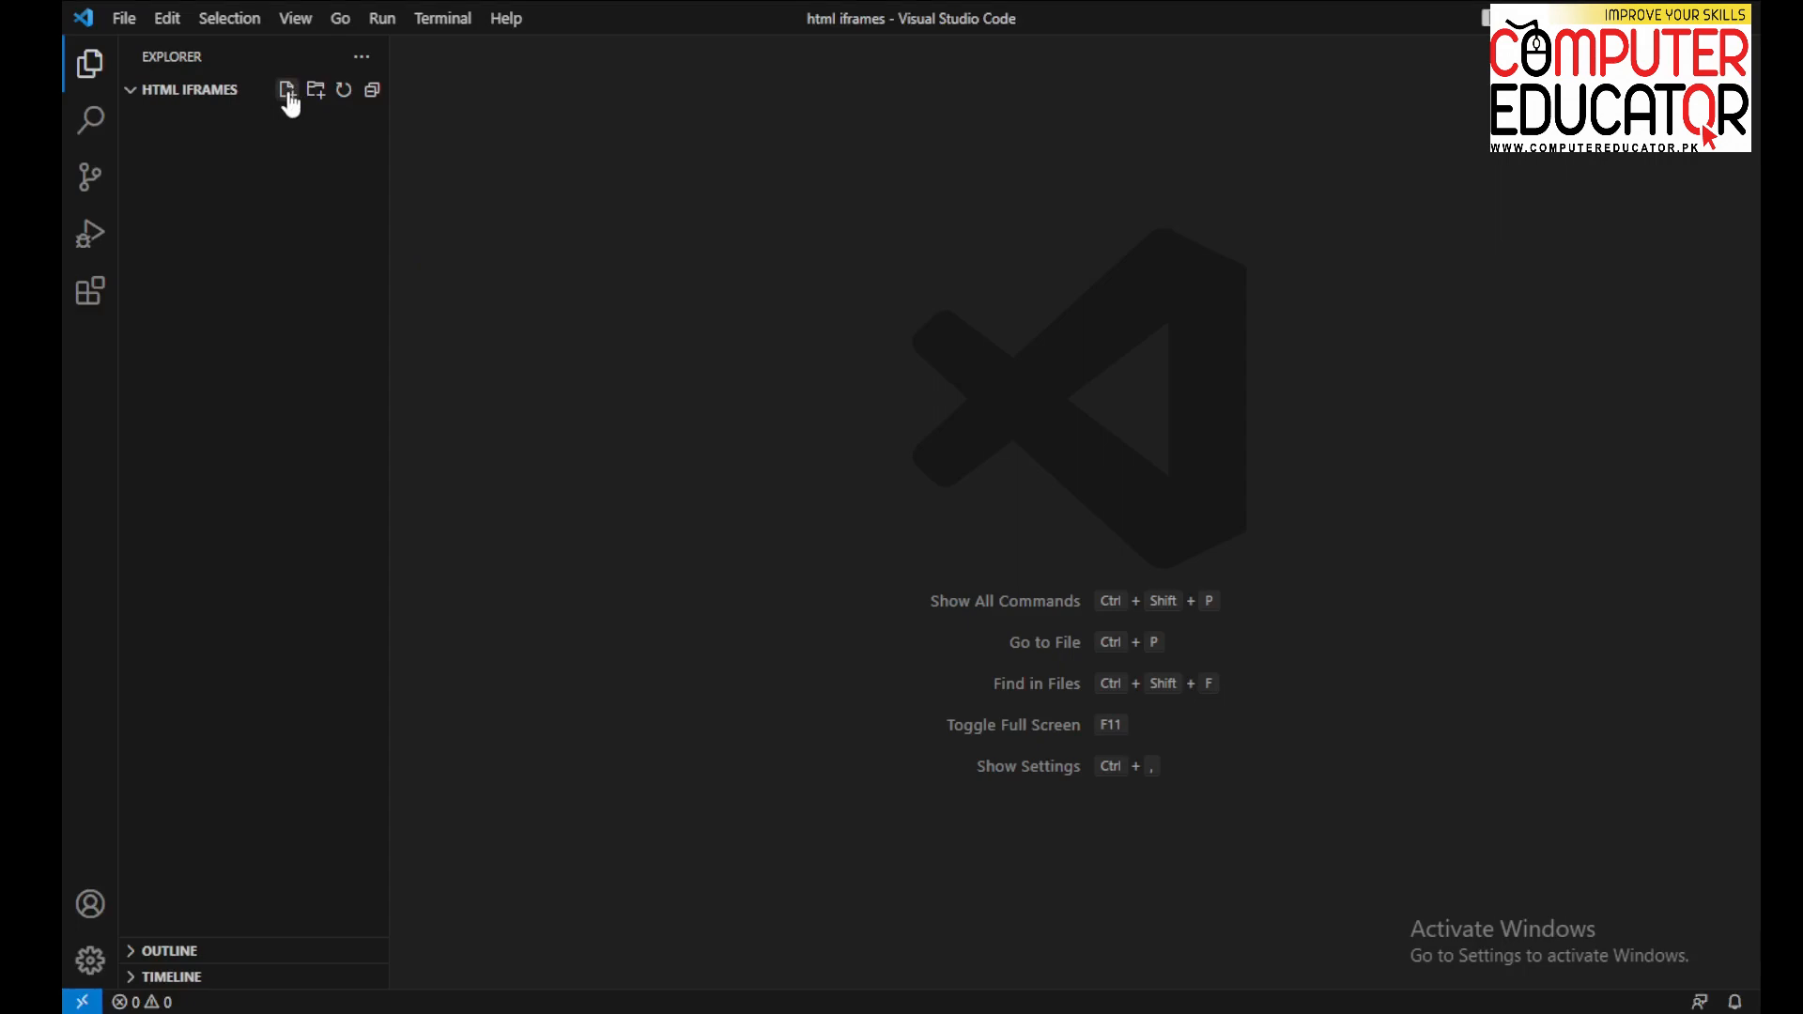
Create a new file named index.html in the html iframes folder
{"action": "left_click", "coordinate": [285, 90]}
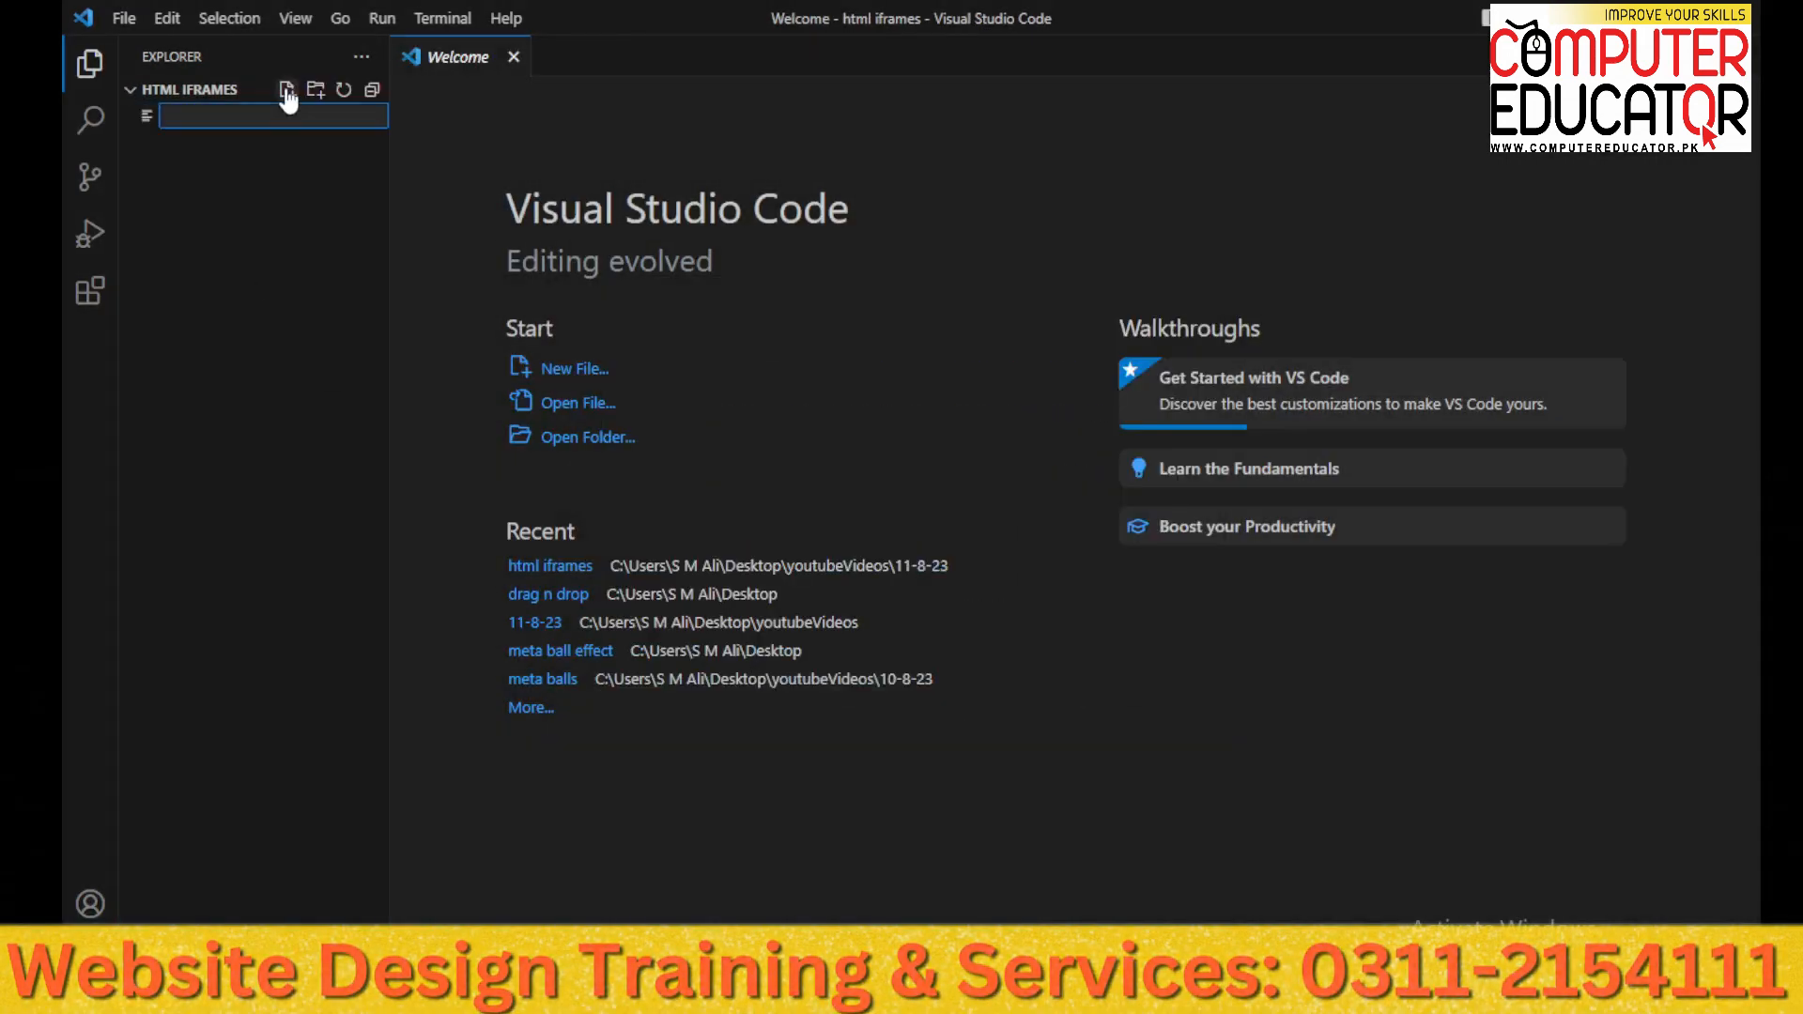
{"action": "type", "text": "index.ht"}
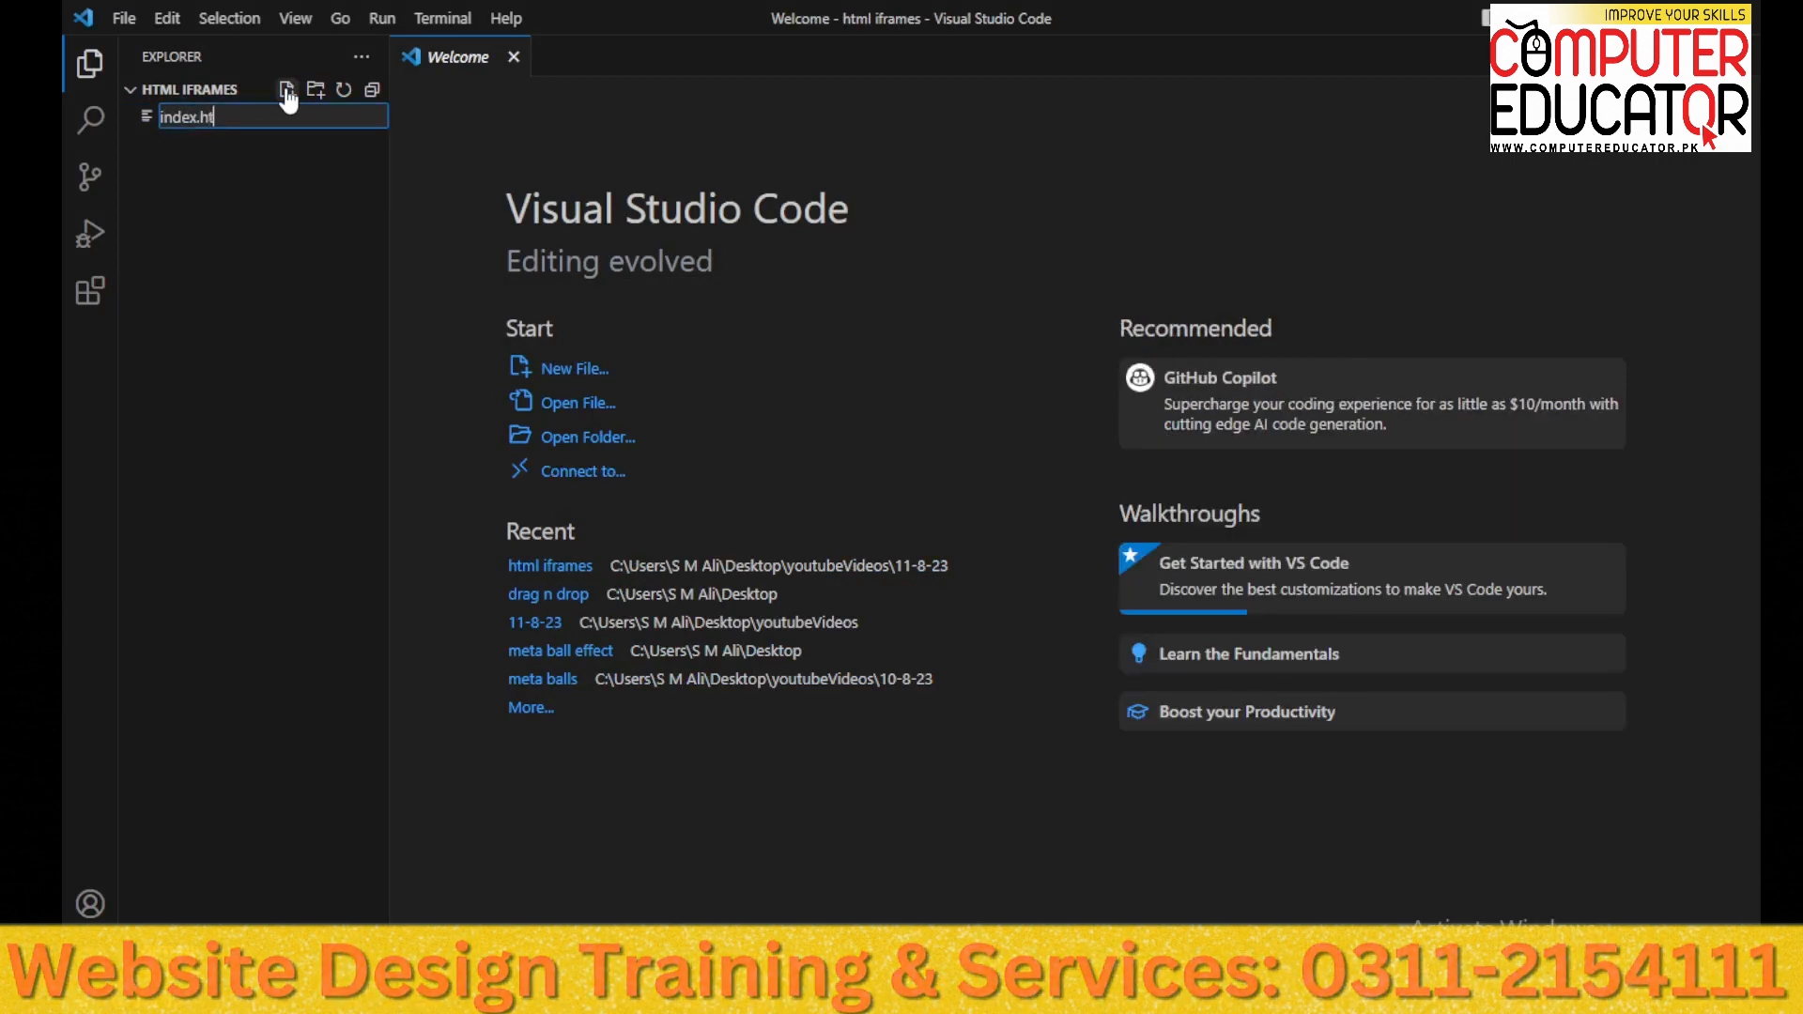
{"action": "key", "text": "Enter"}
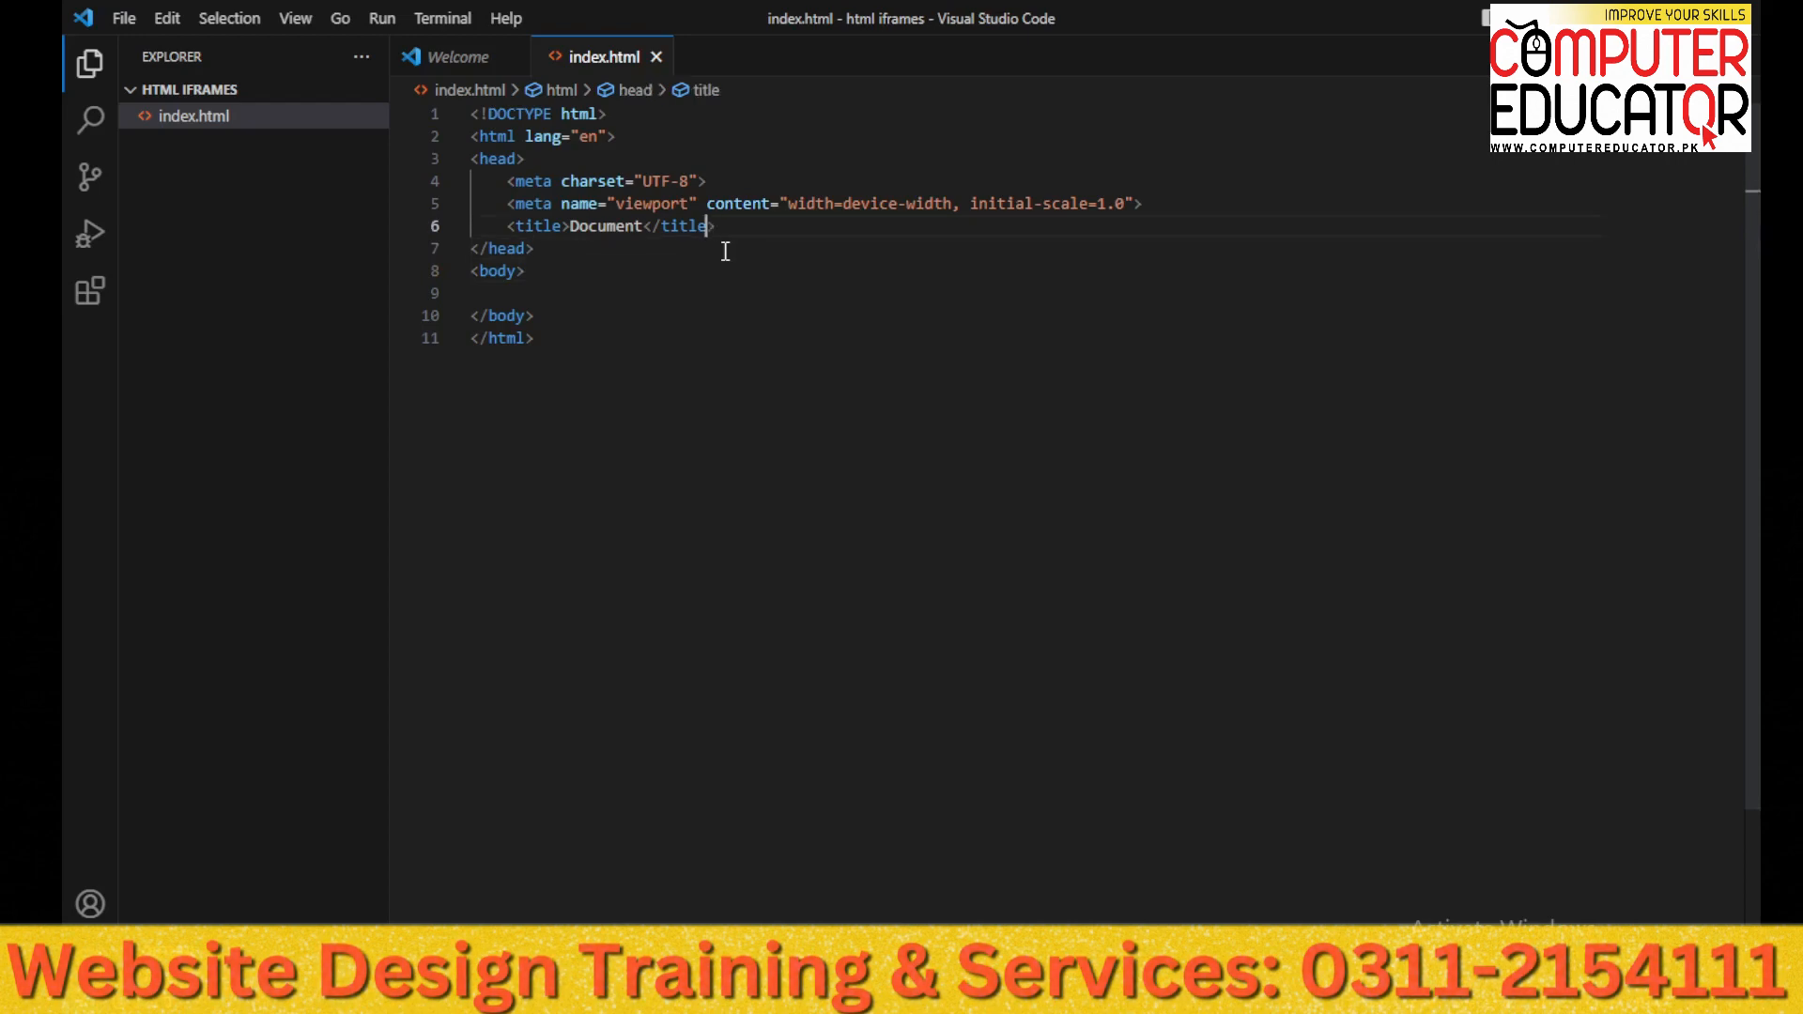
Set the page title to 'html iframes' and add an iframe in the body without frameborder
{"action": "double_click", "coordinate": [603, 226]}
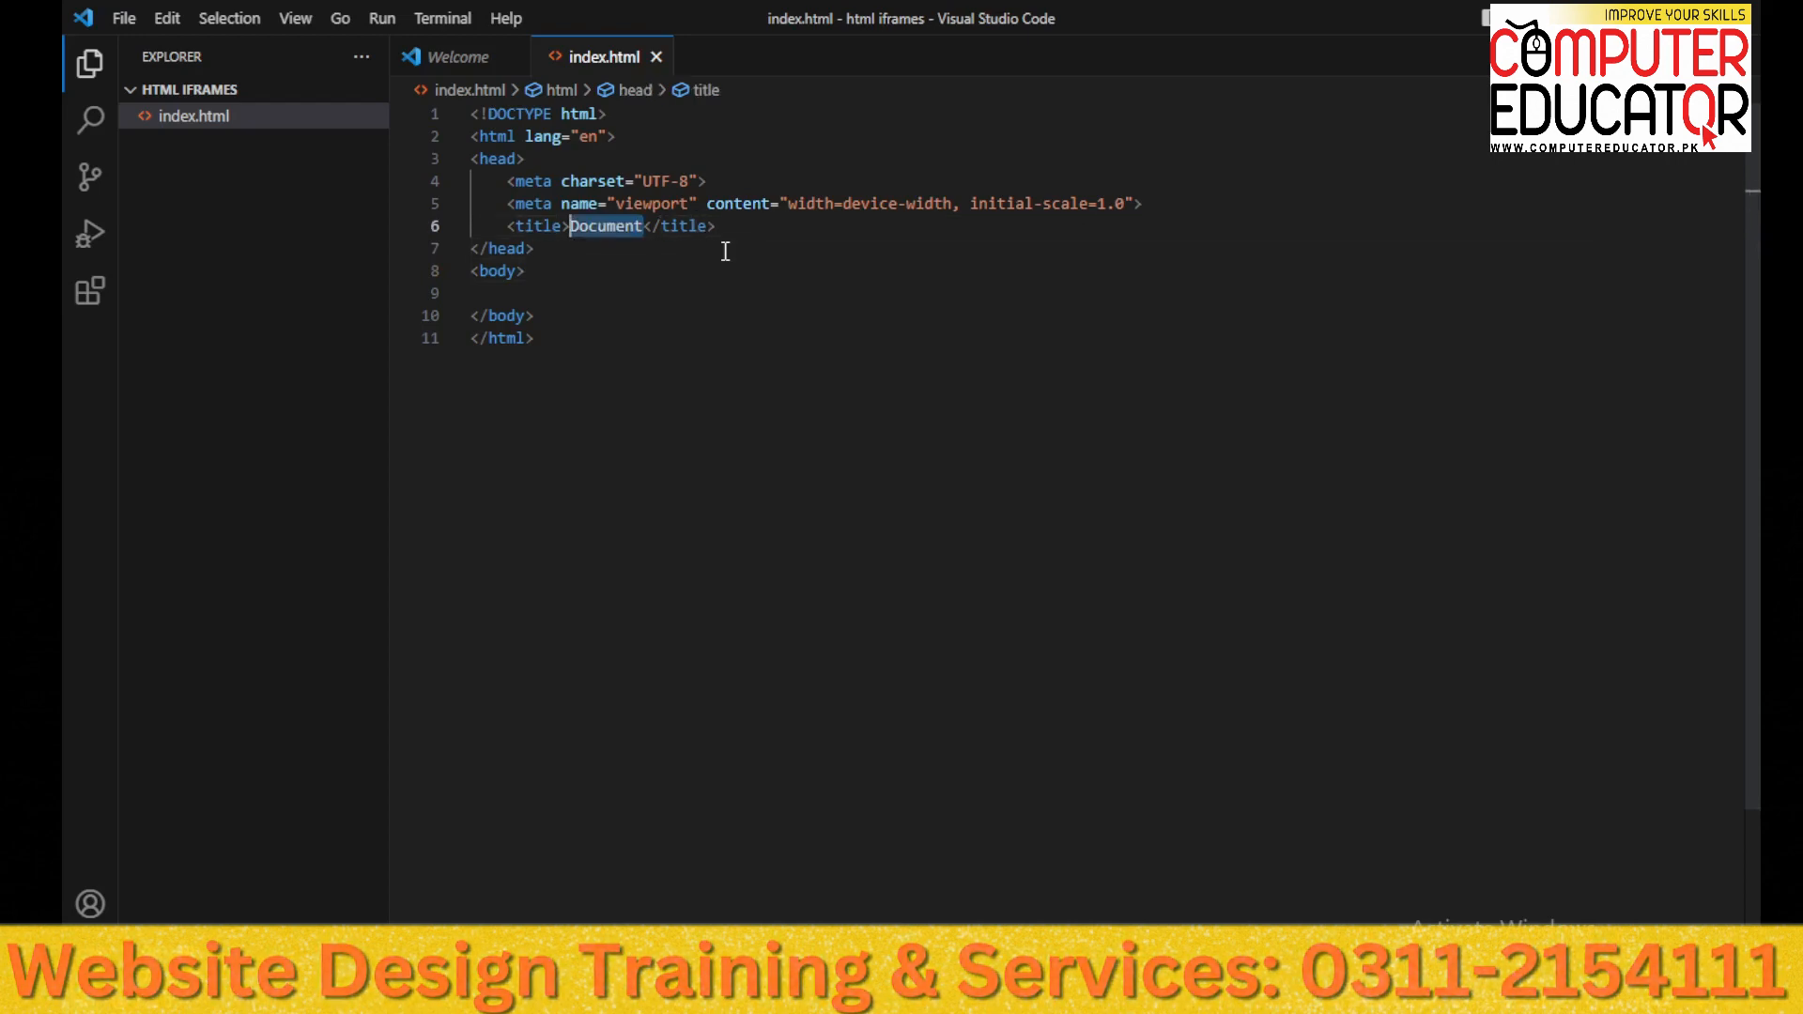
{"action": "type", "text": "html iframes"}
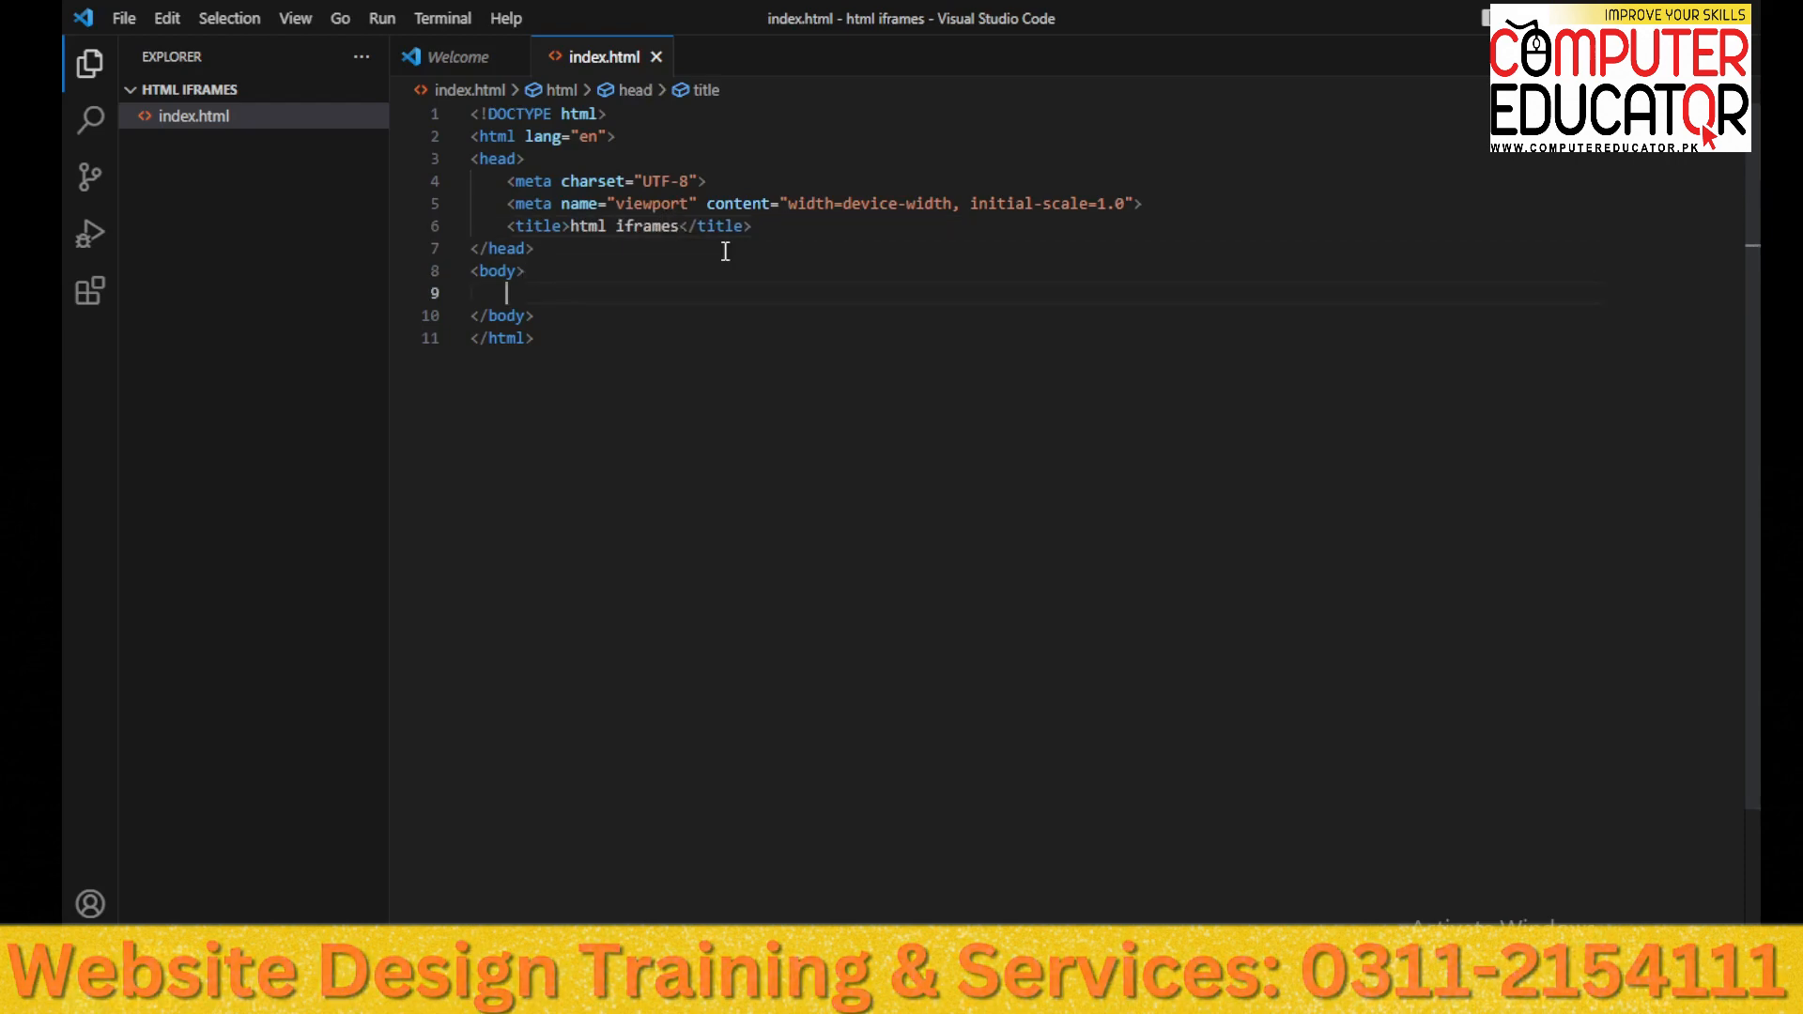
{"action": "type", "text": "i"}
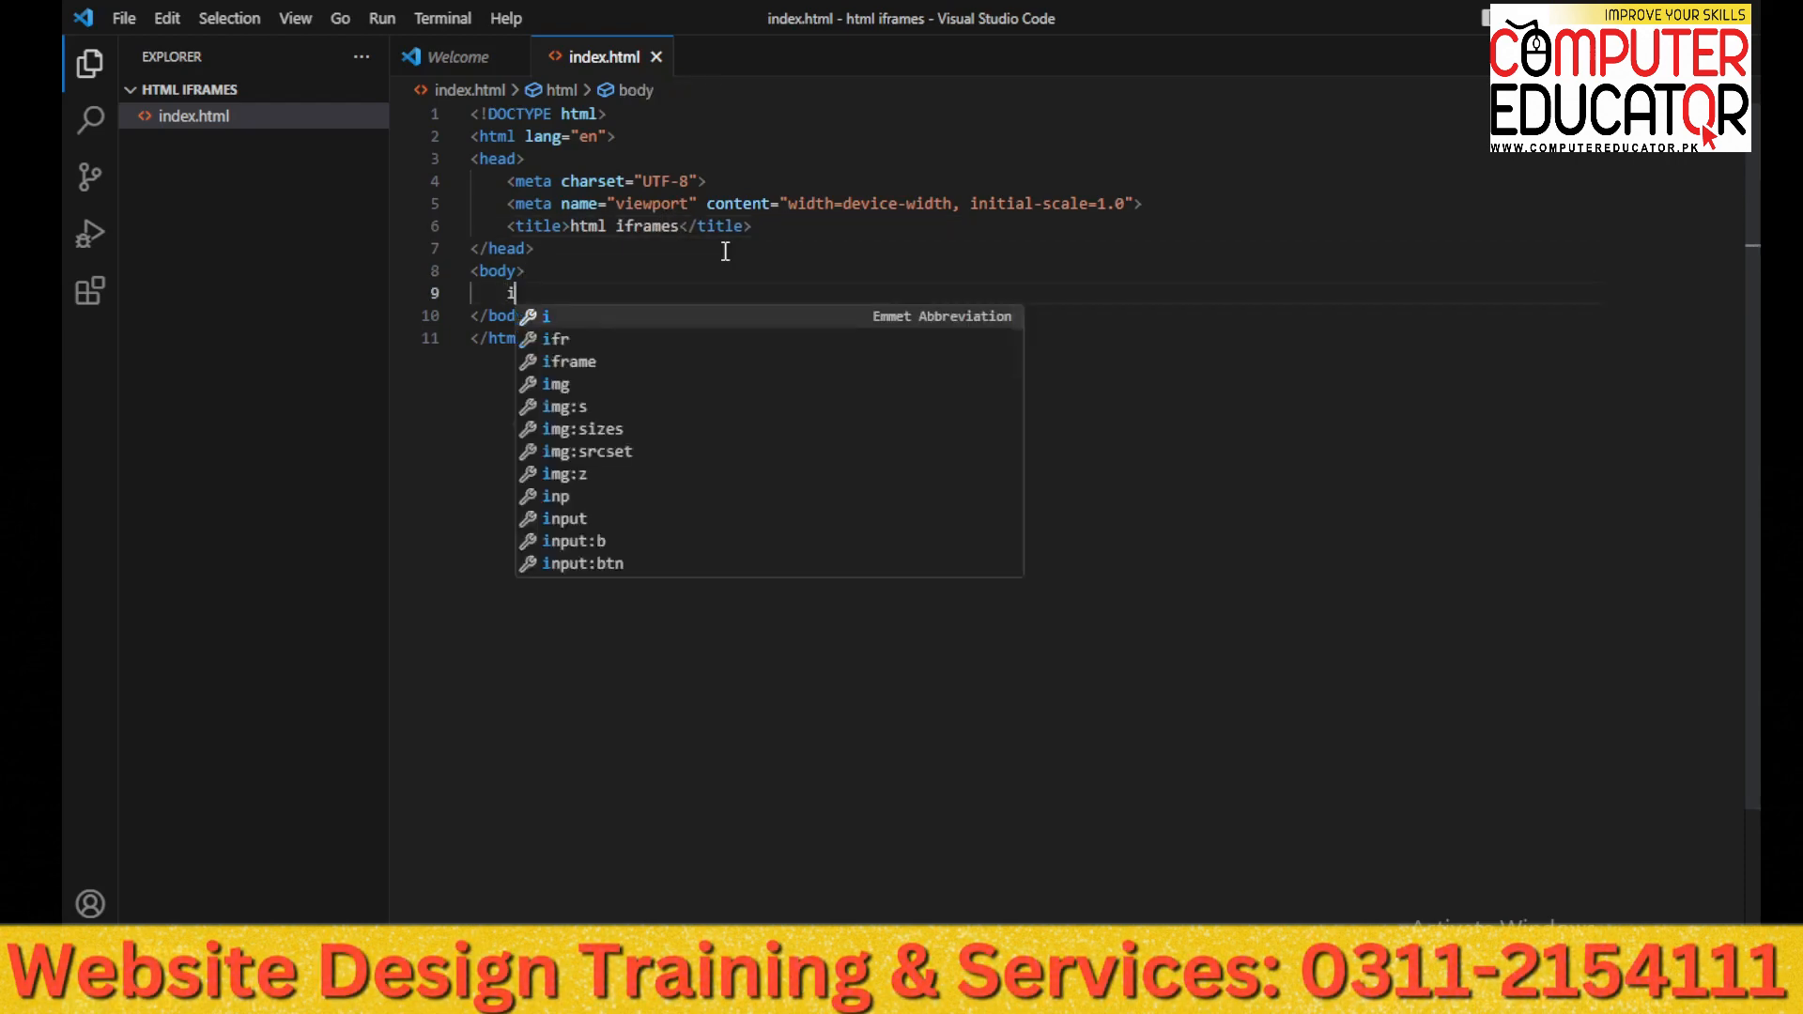
{"action": "key", "text": "Tab"}
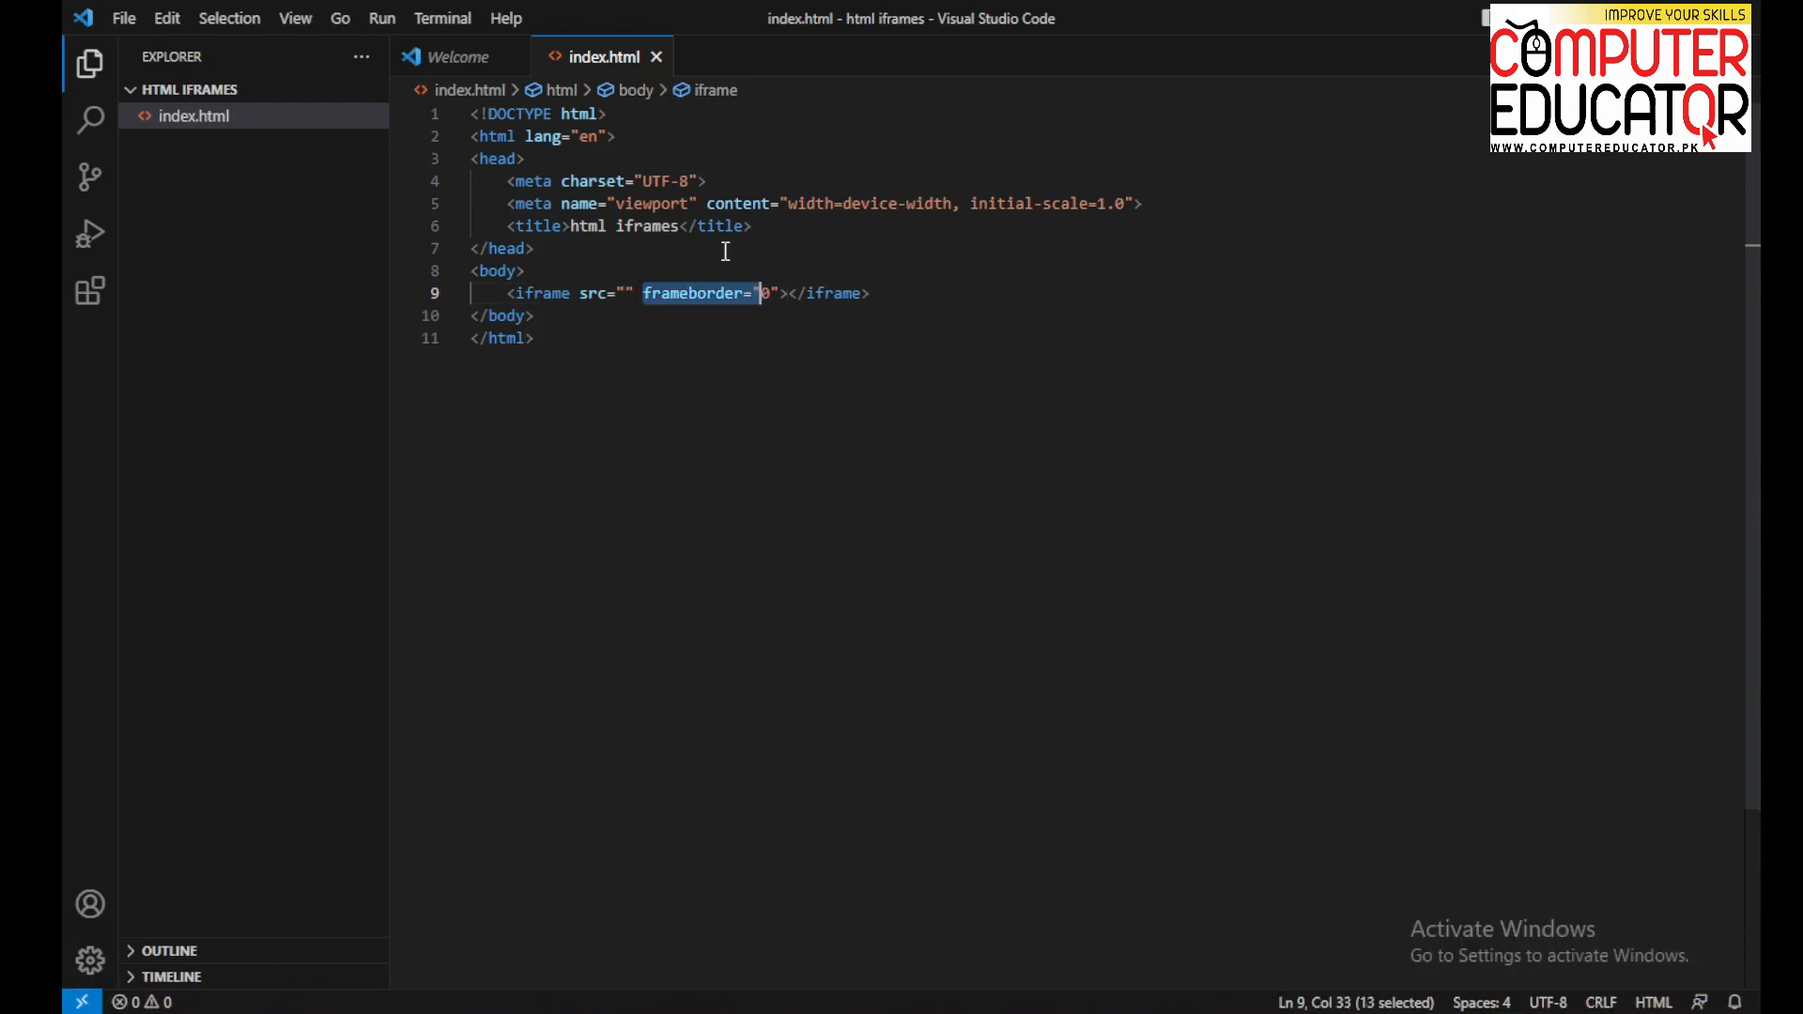
{"action": "type", "text": "0"}
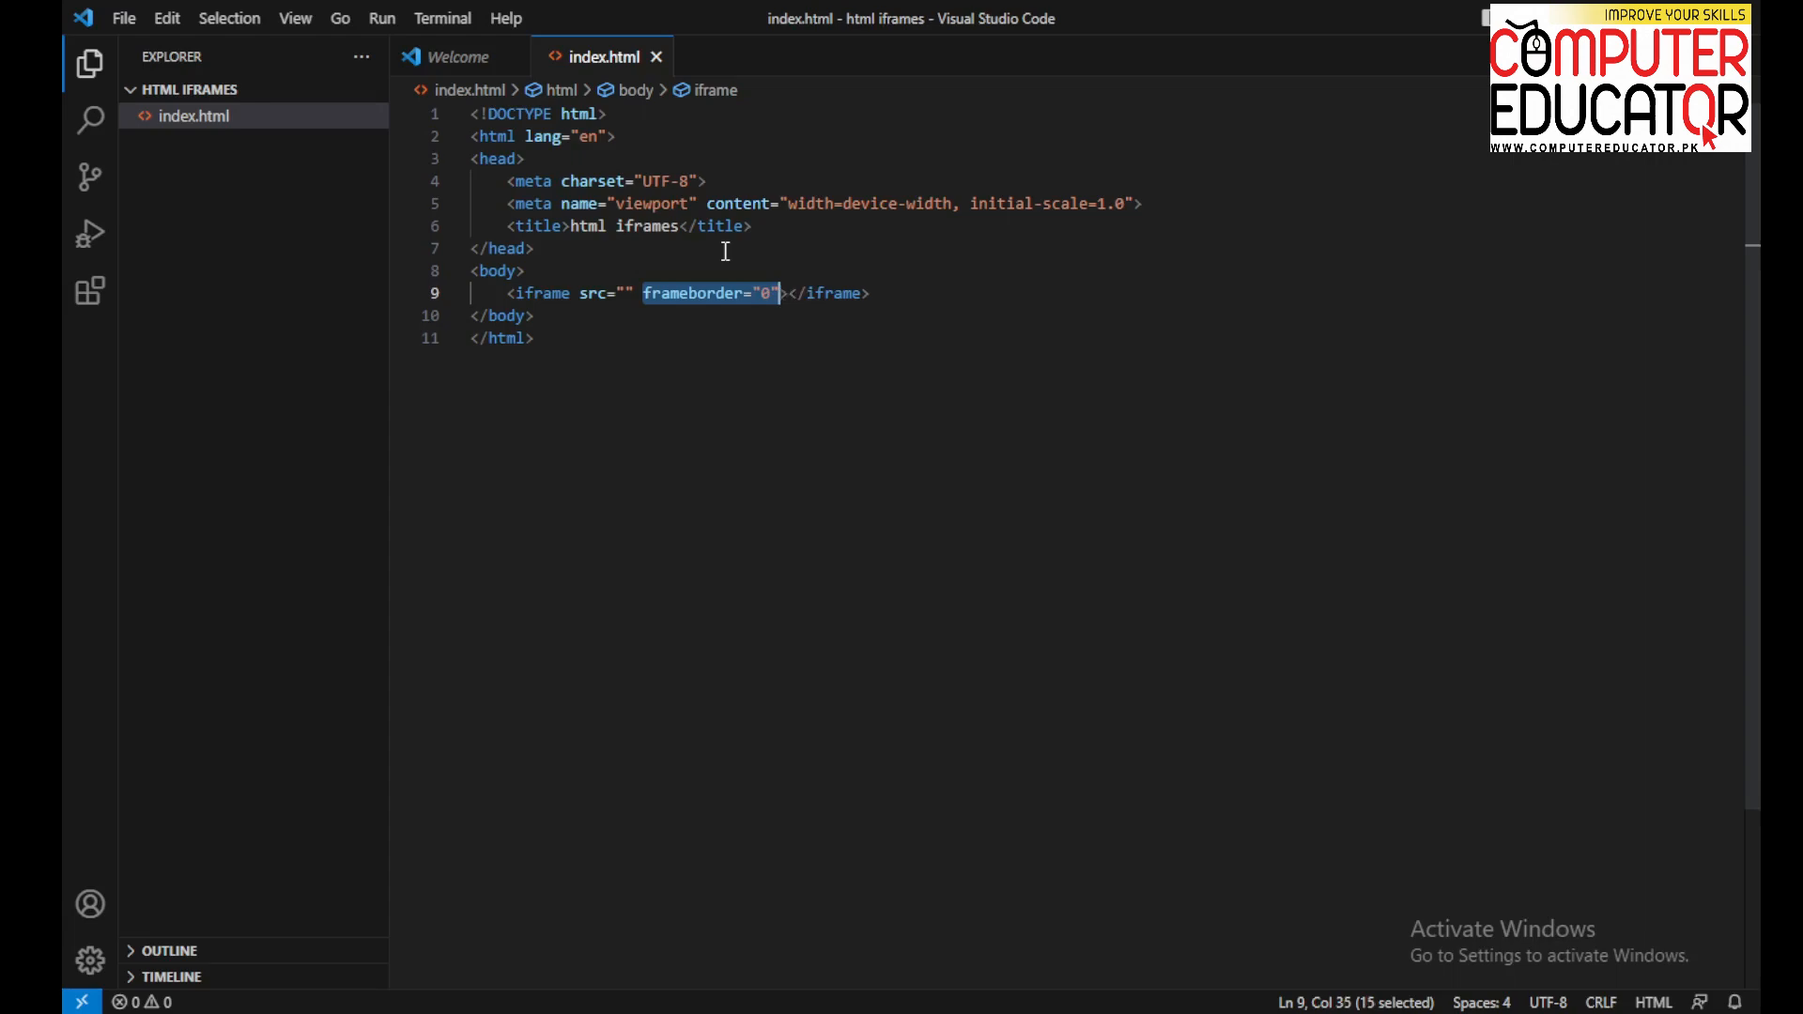
{"action": "key", "text": "alt+tab"}
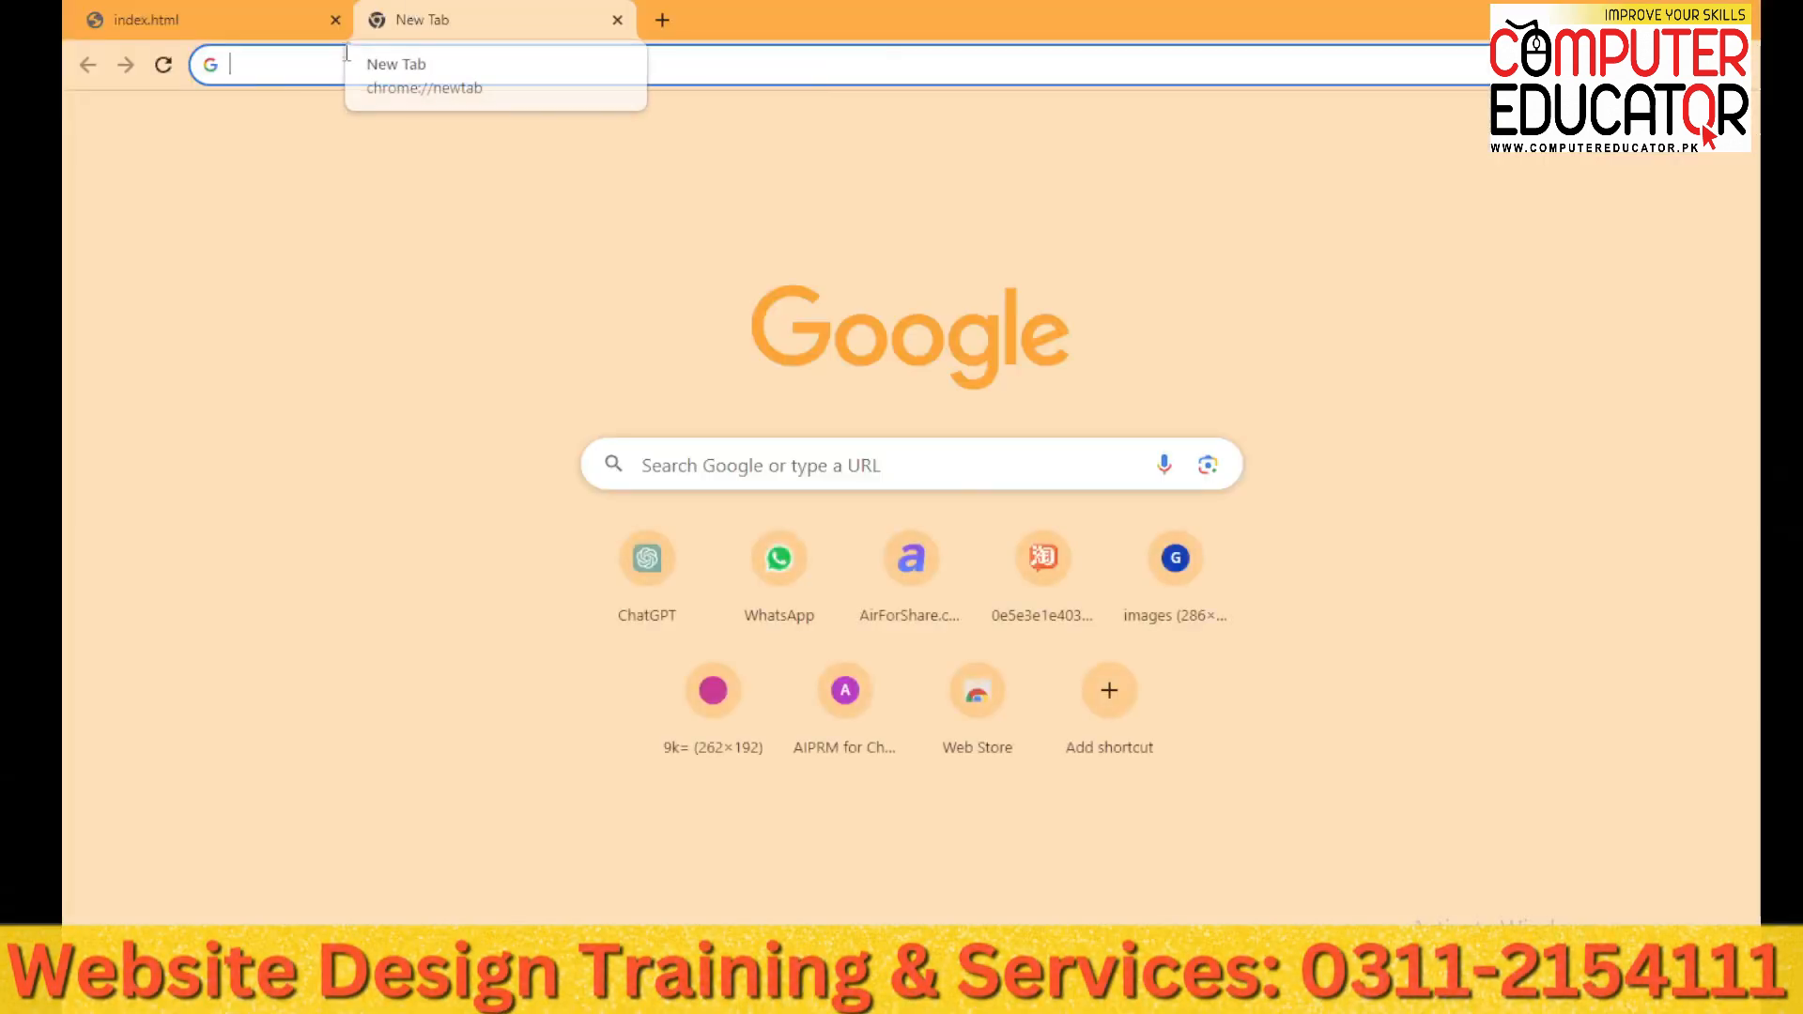
Search Google for pakchamp and open the Pakchamp website from the results
{"action": "type", "text": "pakchamp&rlz=1C1C"}
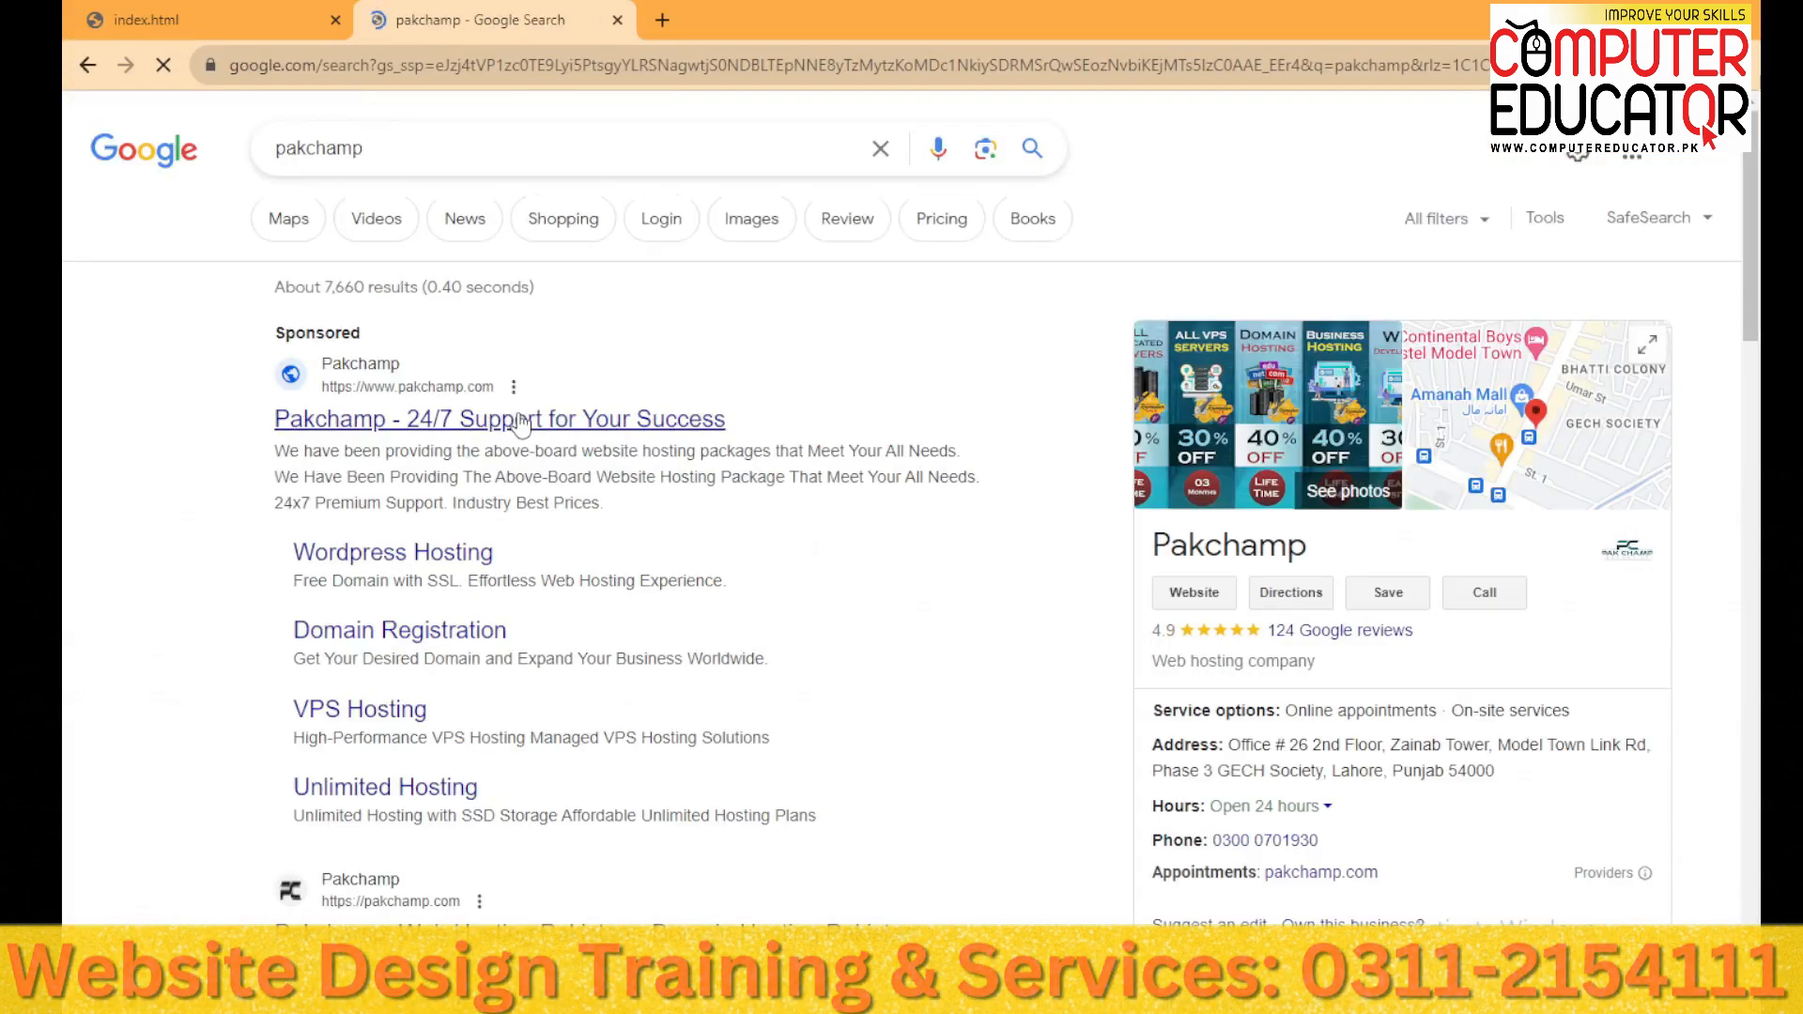
{"action": "left_click", "coordinate": [498, 419]}
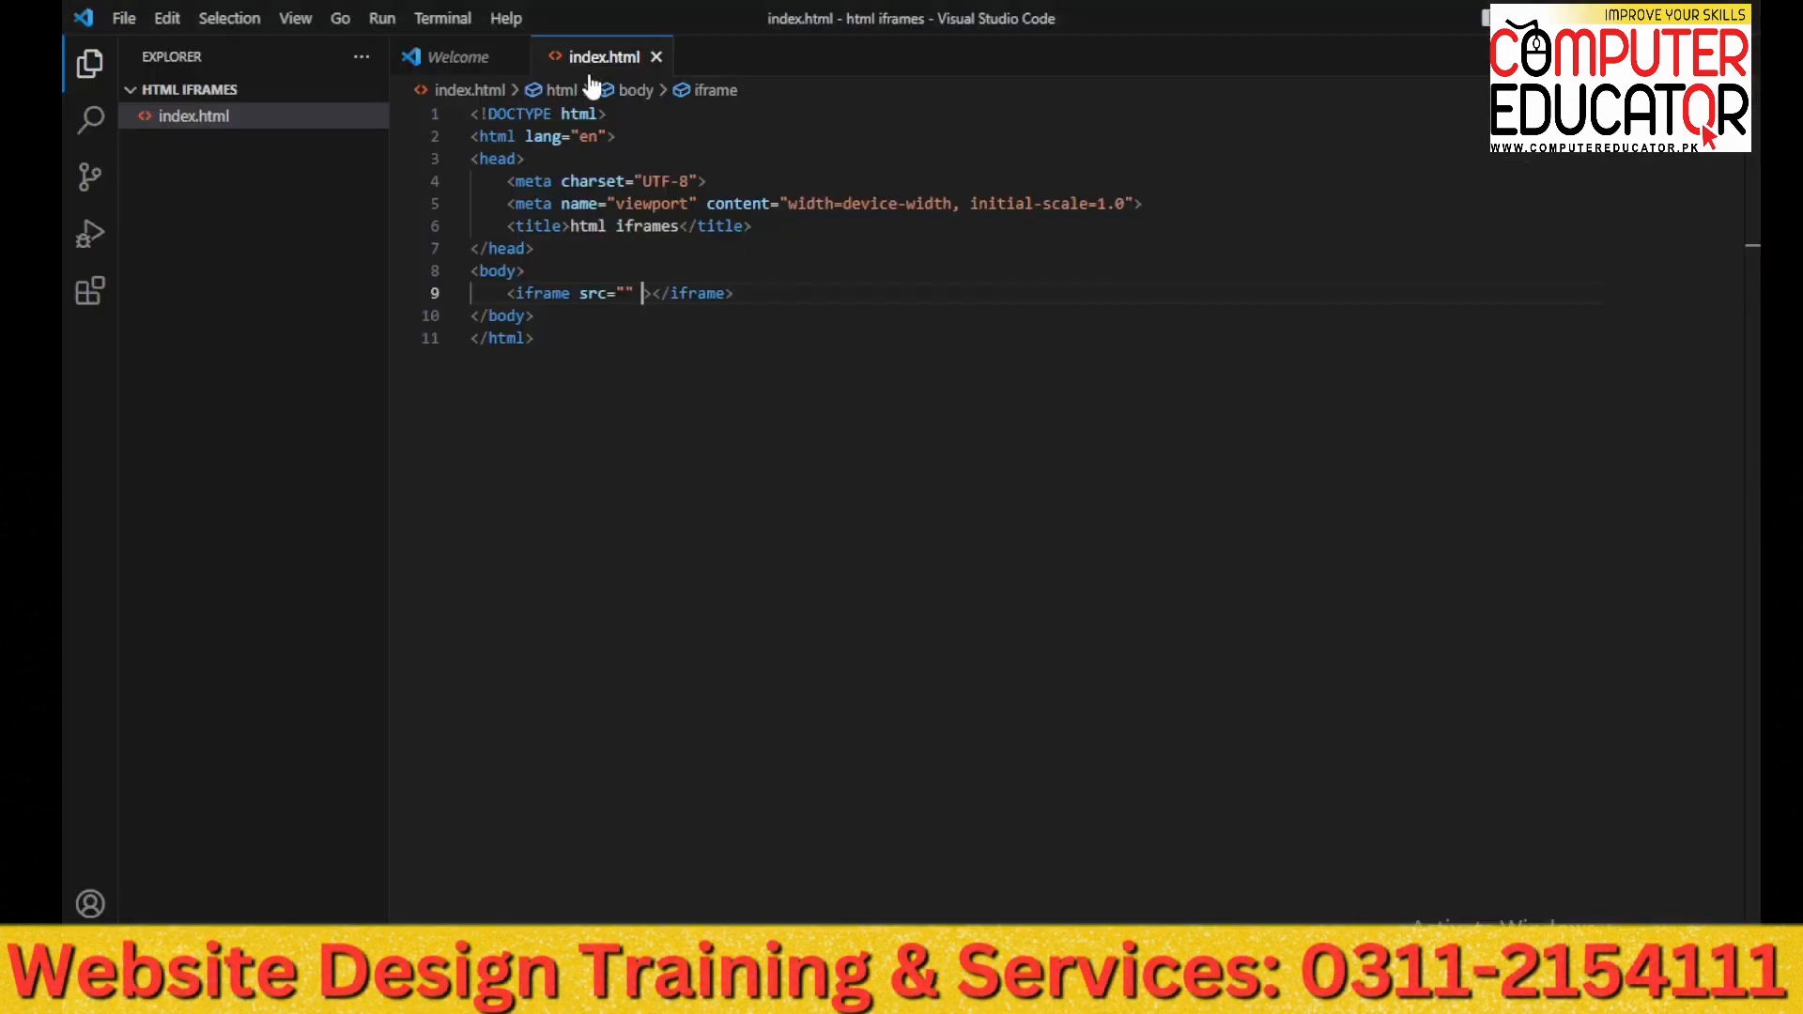
{"action": "type", "text": "https://pakchamp.com/"}
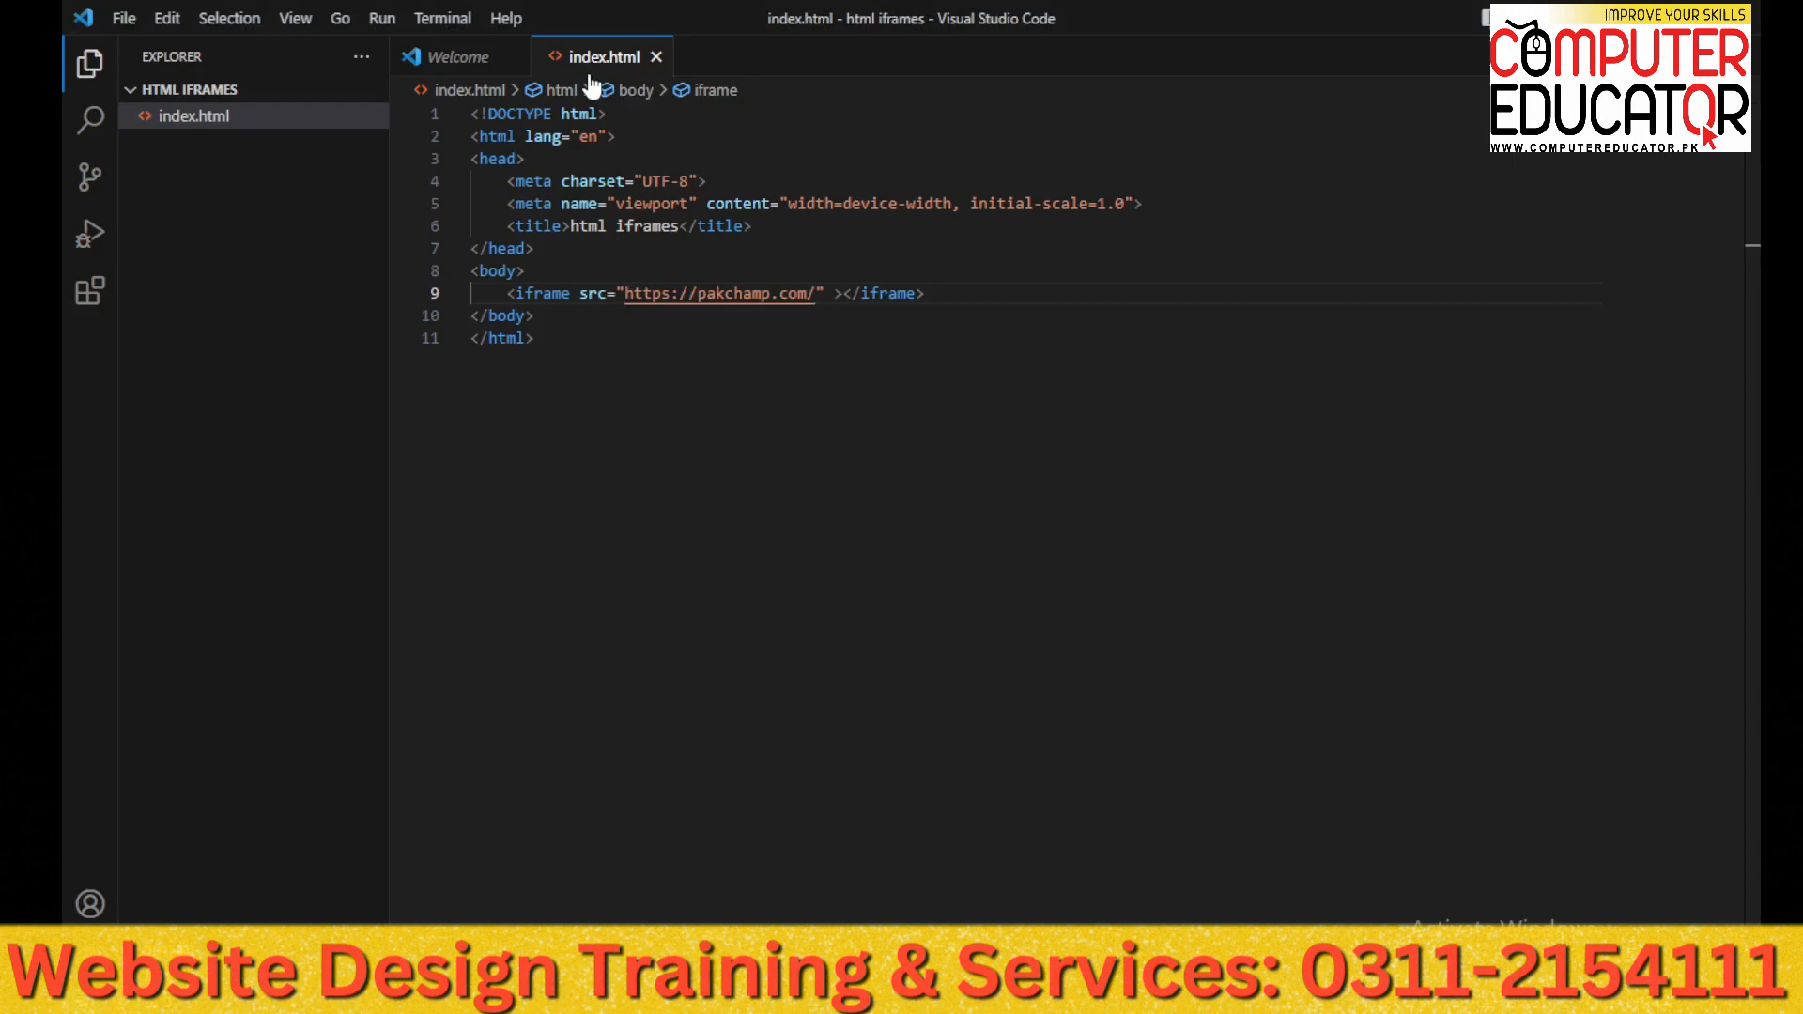
{"action": "left_click", "coordinate": [832, 293]}
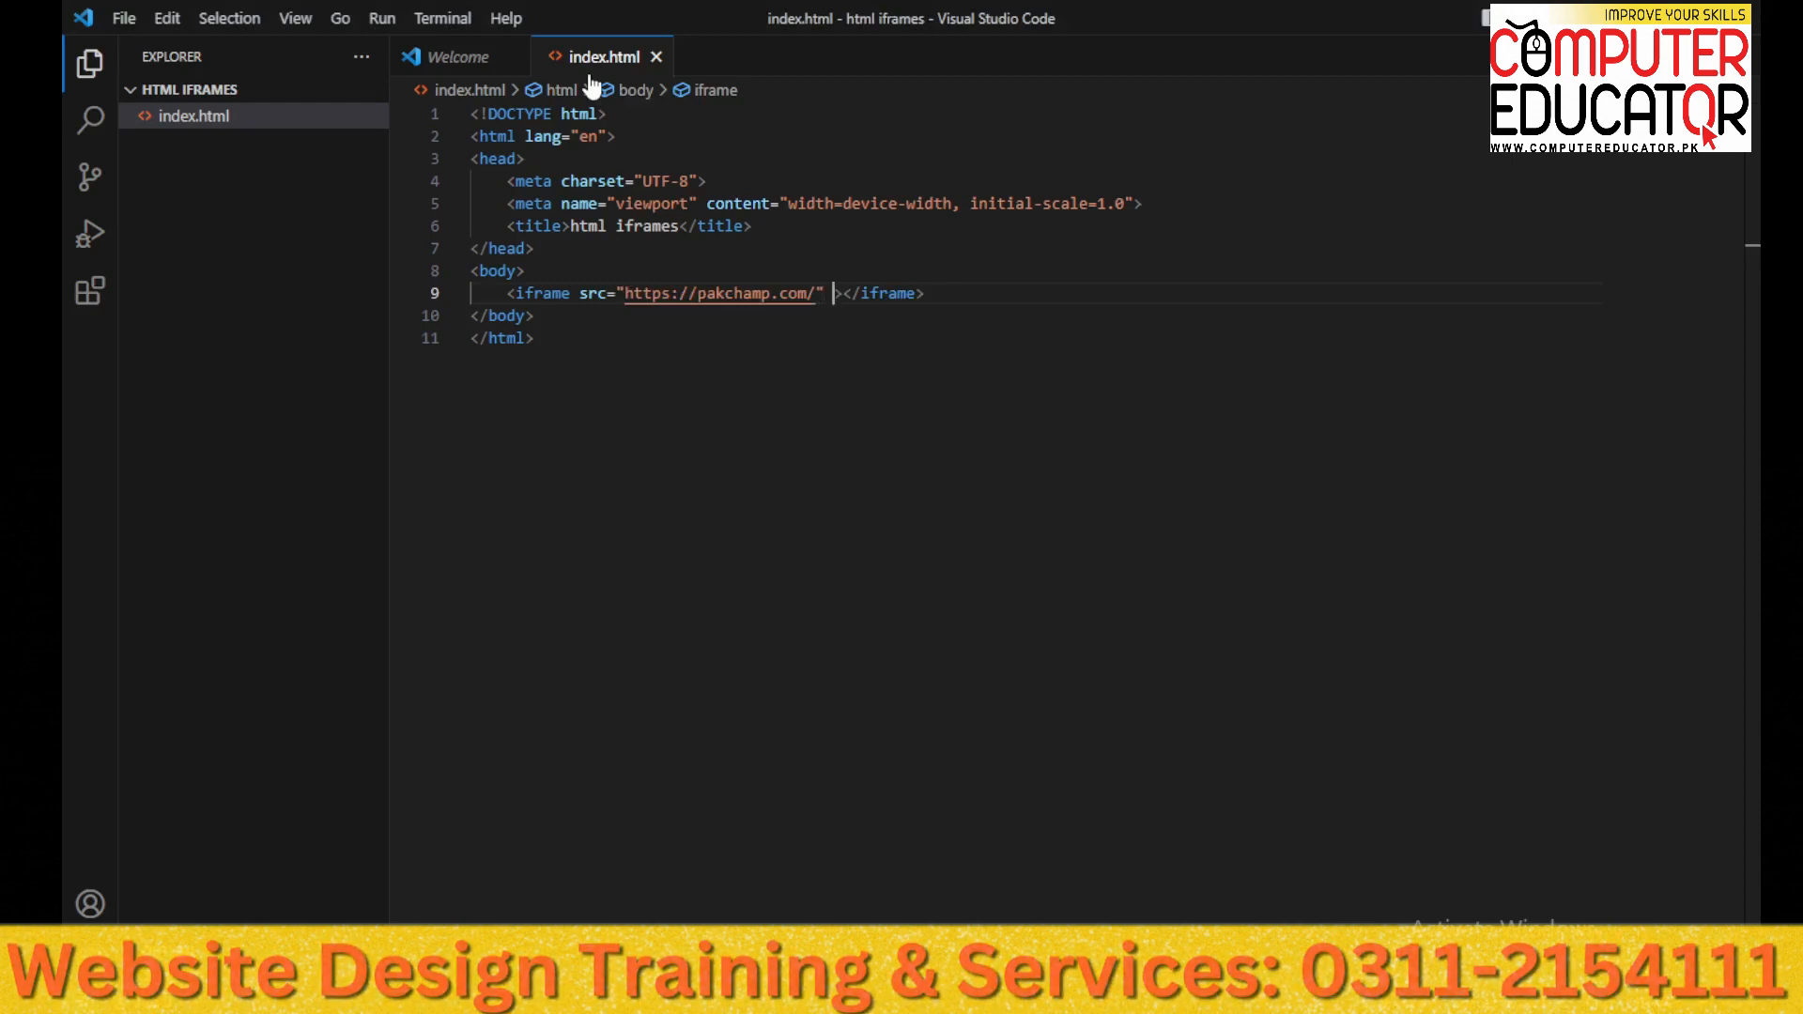
{"action": "type", "text": "h"}
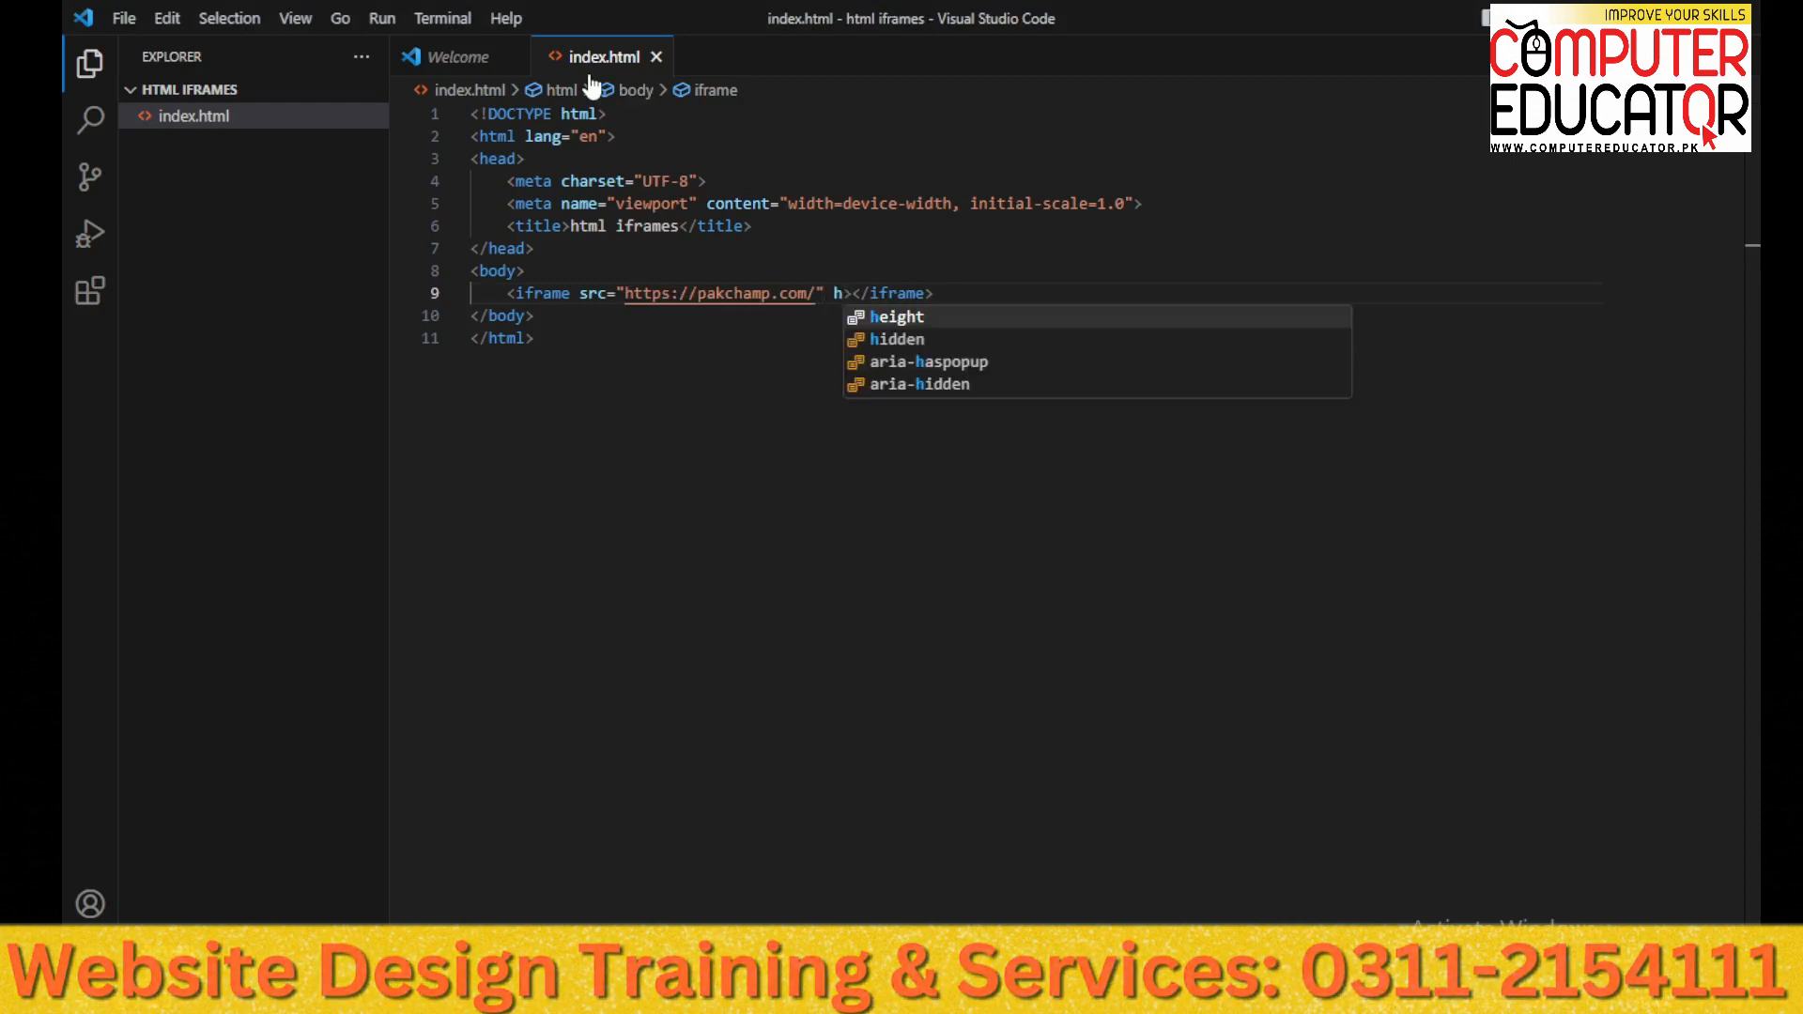
{"action": "type", "text": "eight=\"400\""}
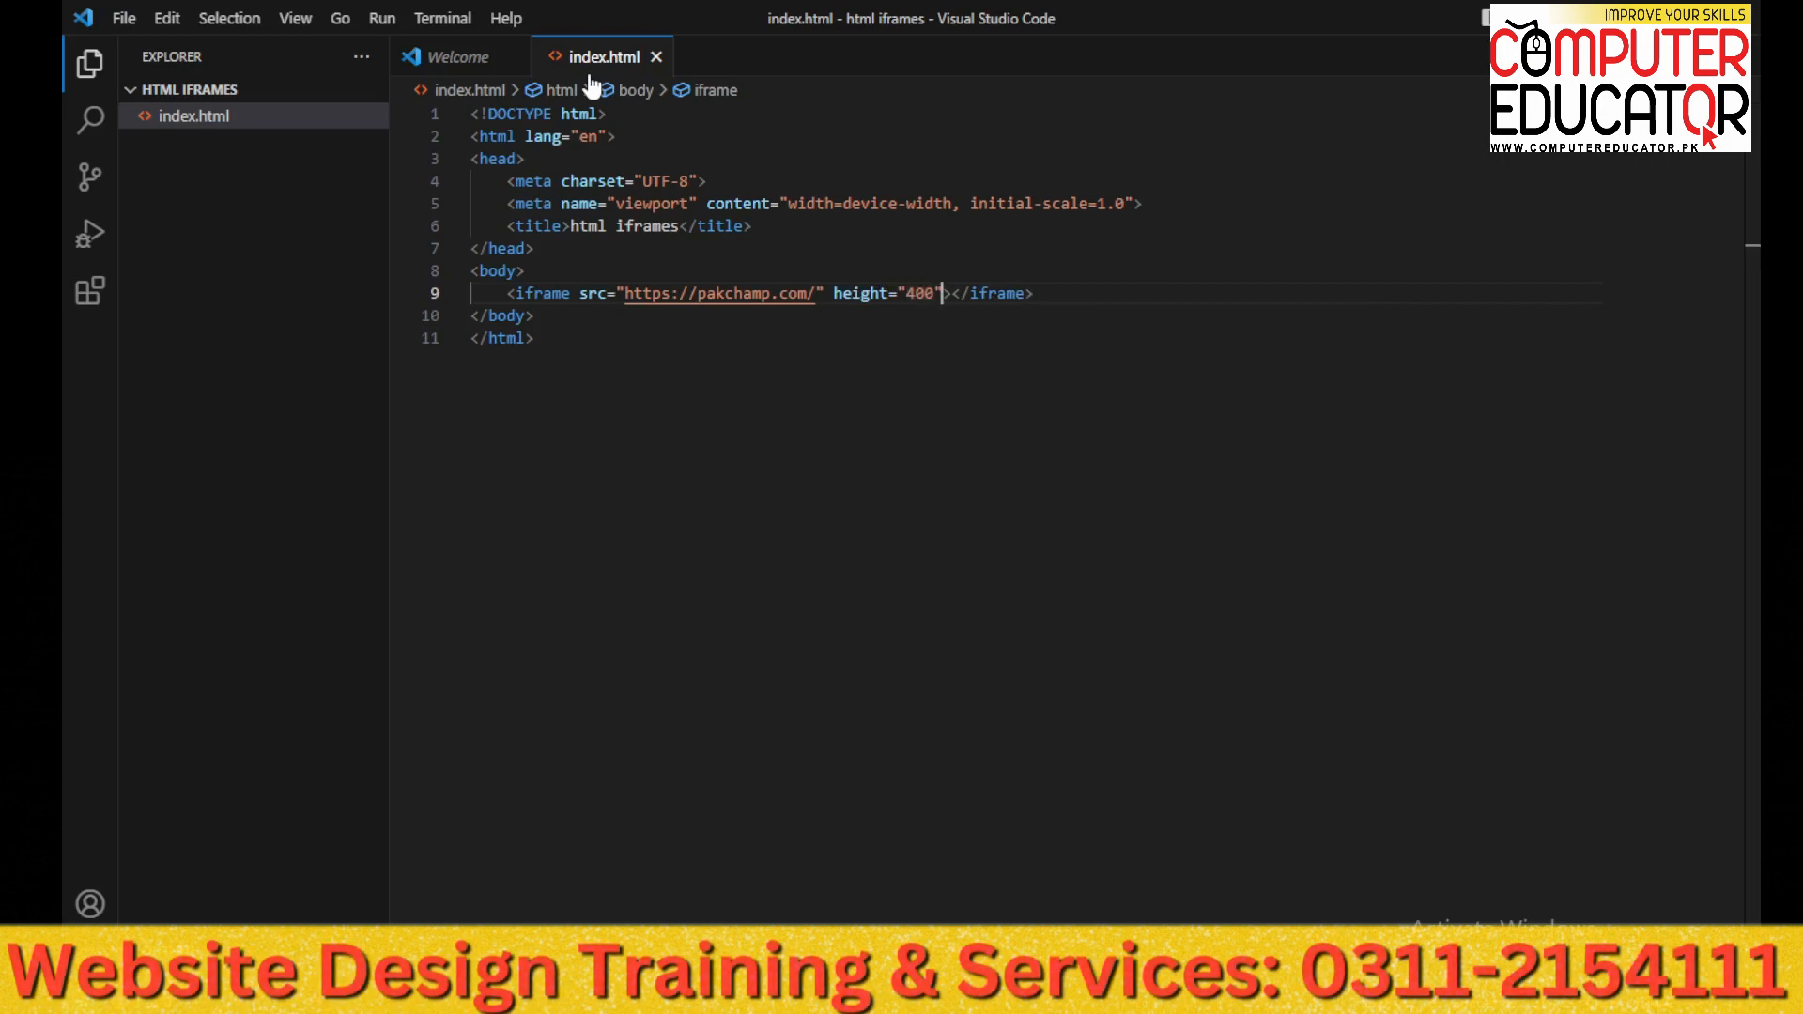
{"action": "type", "text": "width=\"4"}
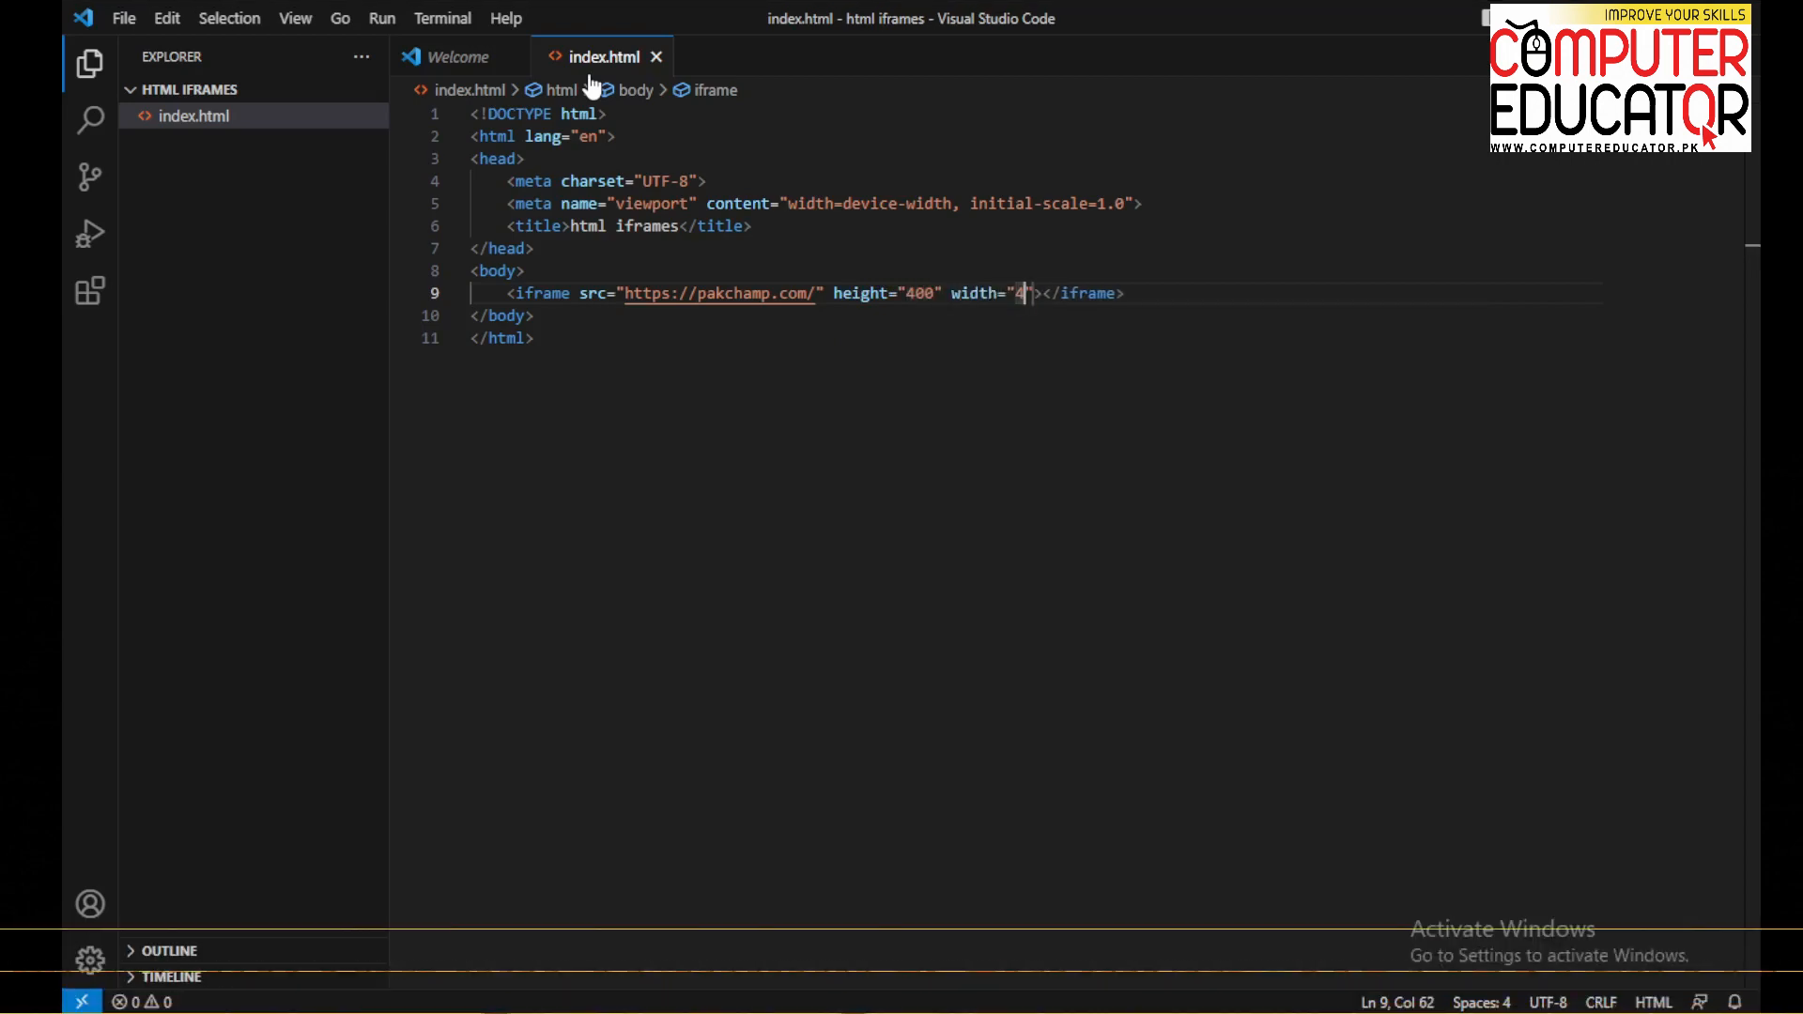
{"action": "type", "text": "00"}
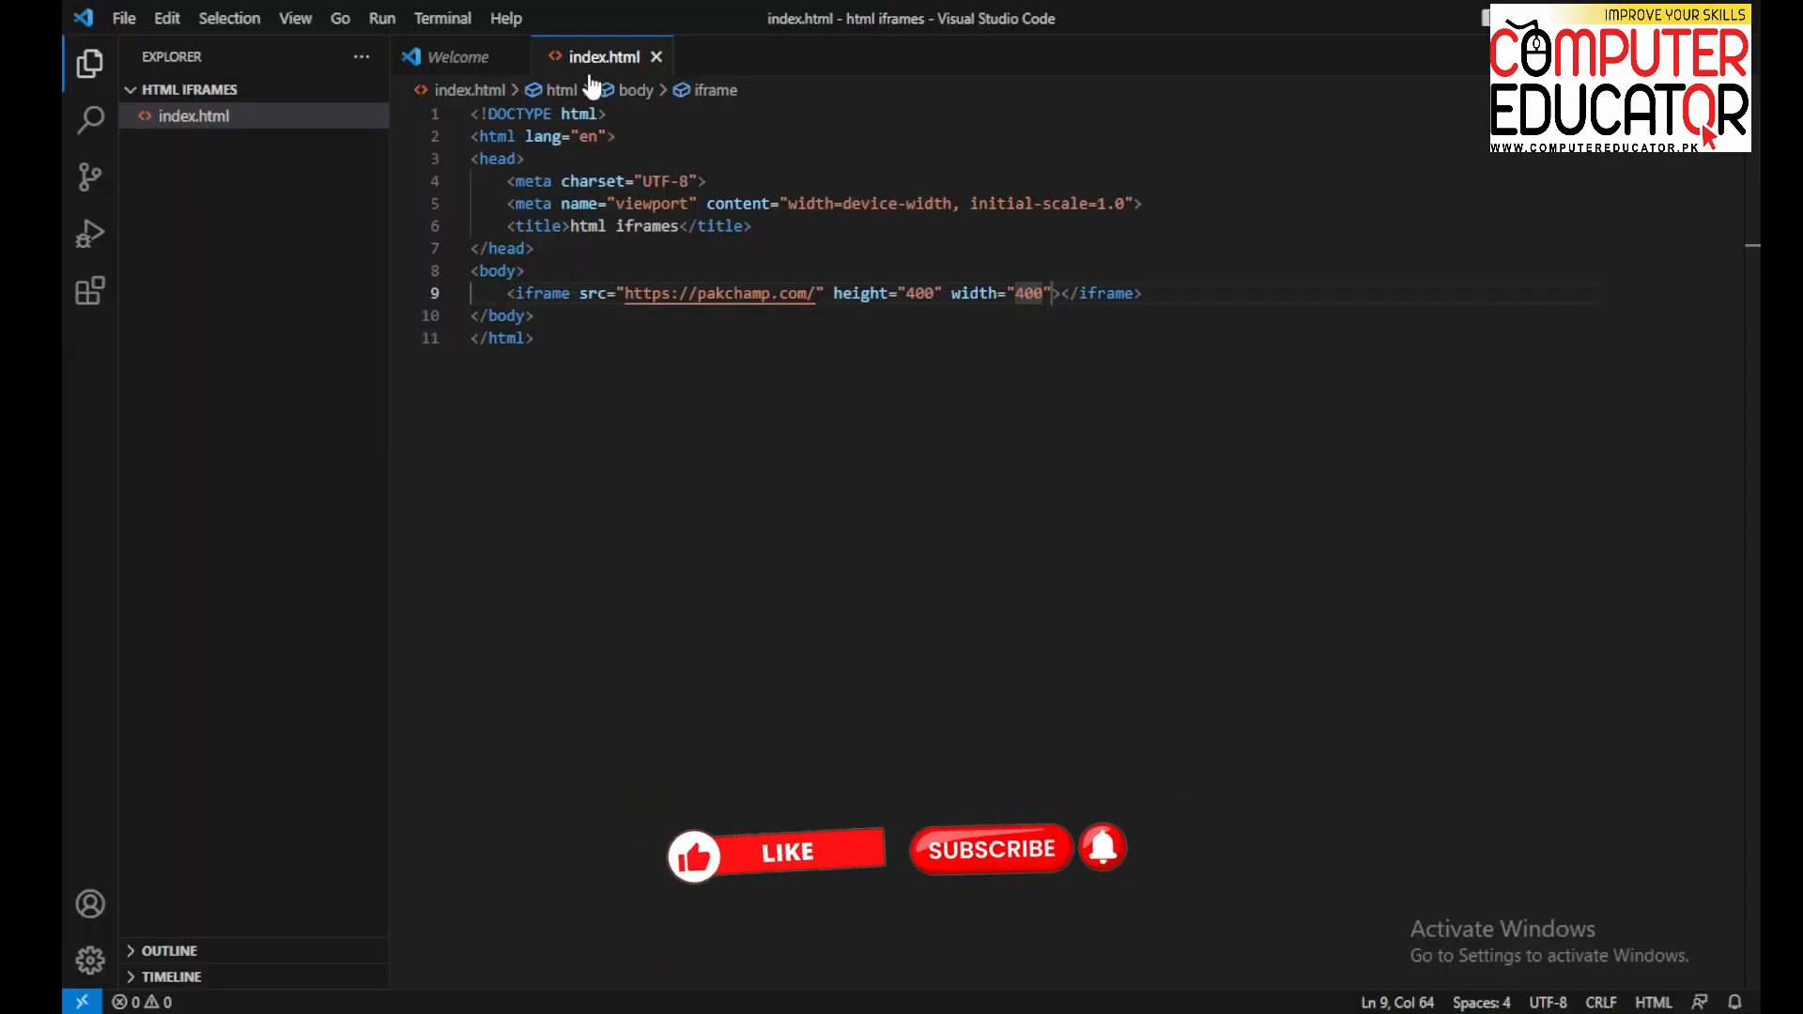
Give the iframe the title 'pak champ website' and save index.html
{"action": "type", "text": "title=\"\""}
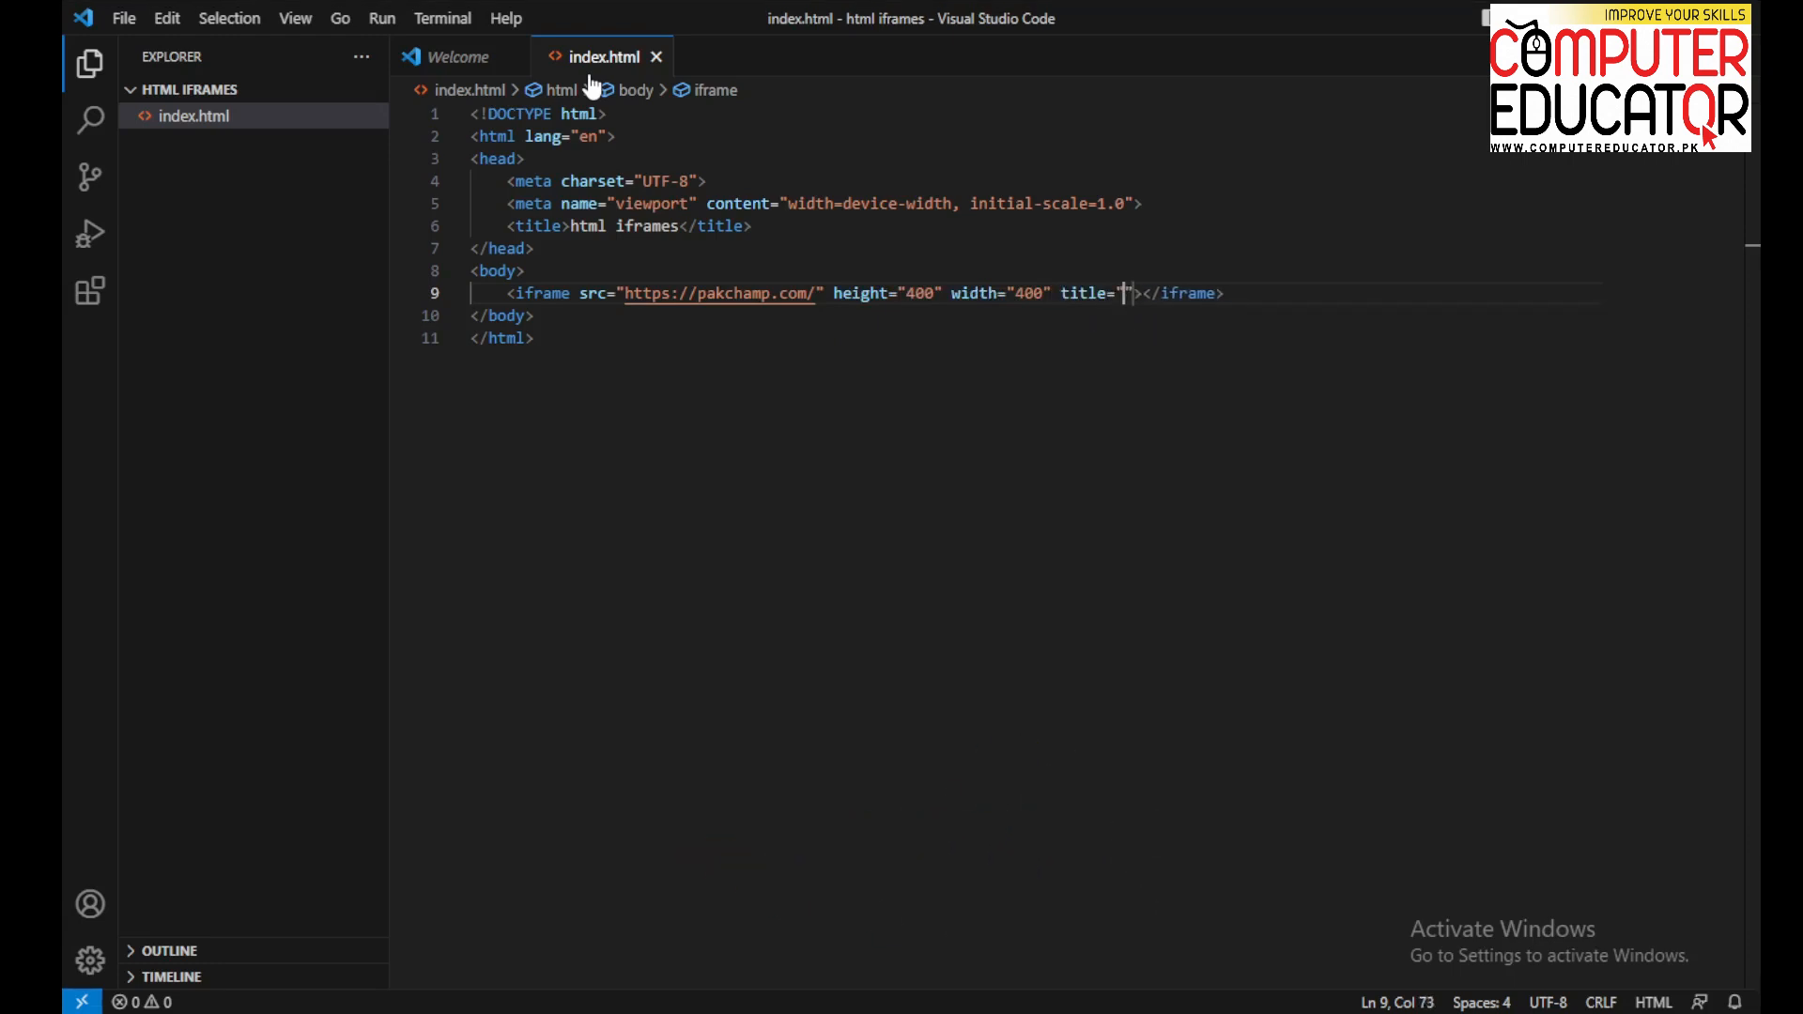
{"action": "type", "text": "pak champ we"}
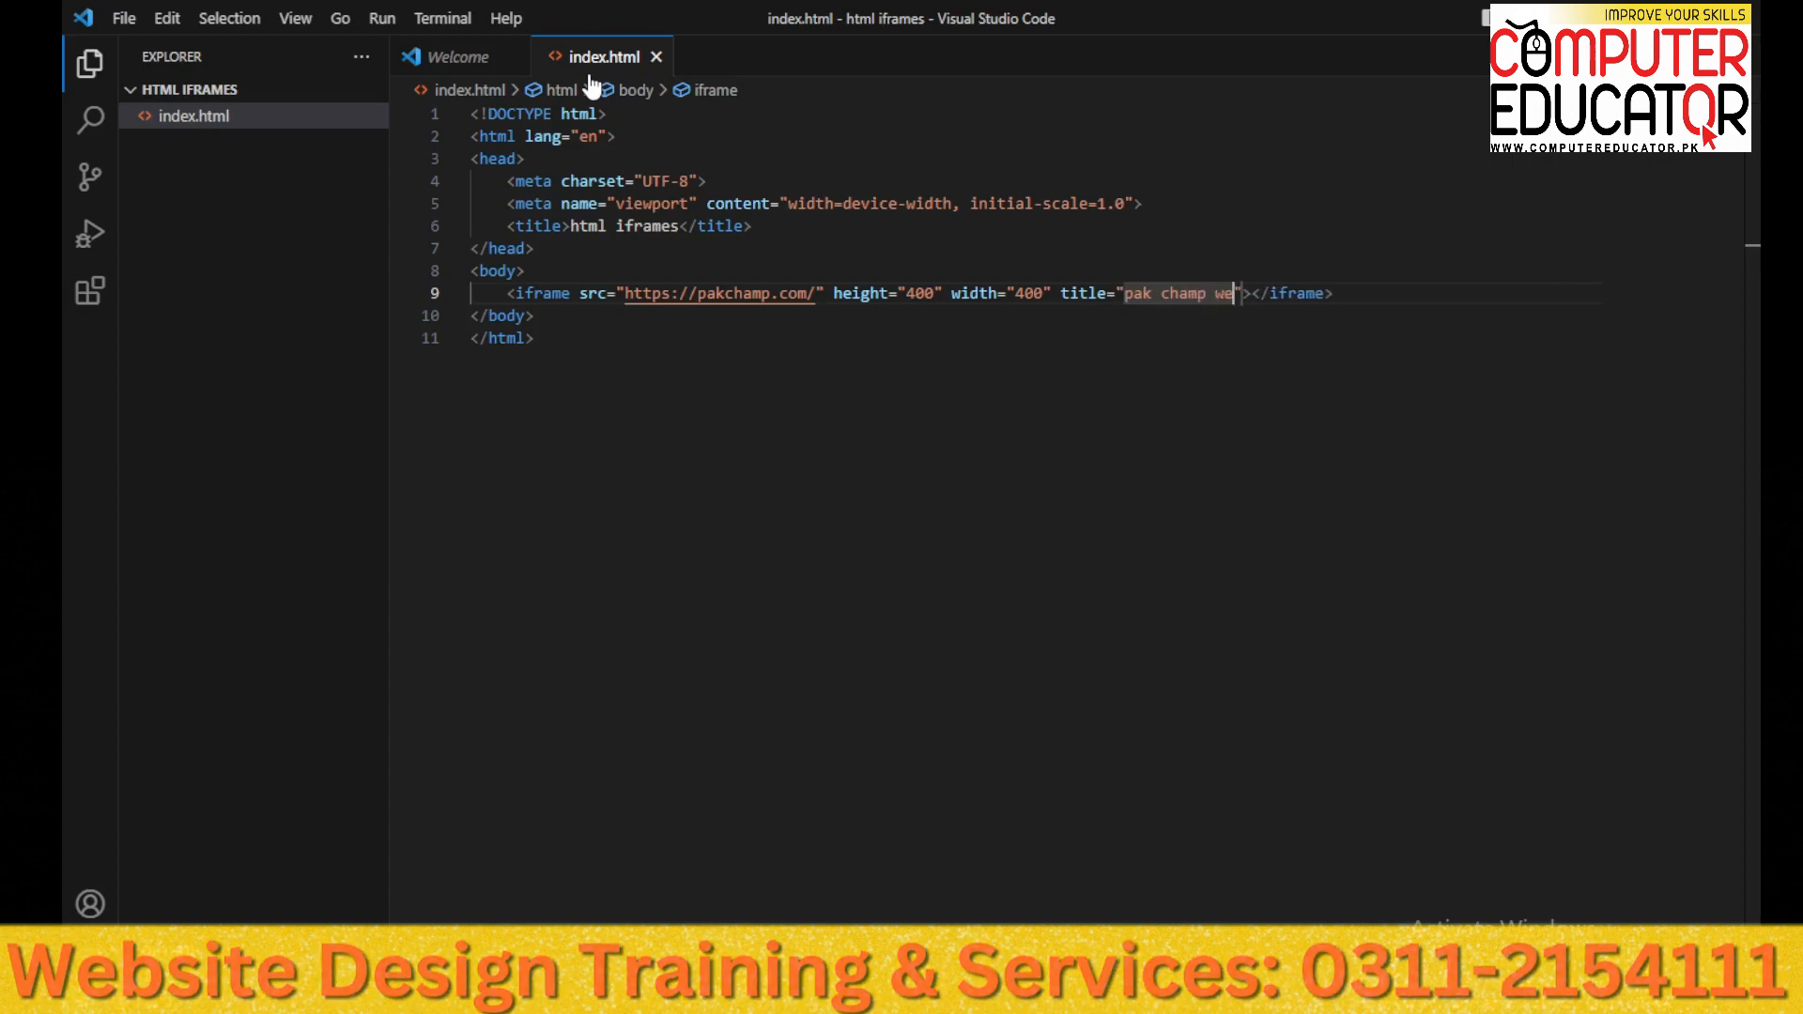
{"action": "type", "text": "bsite"}
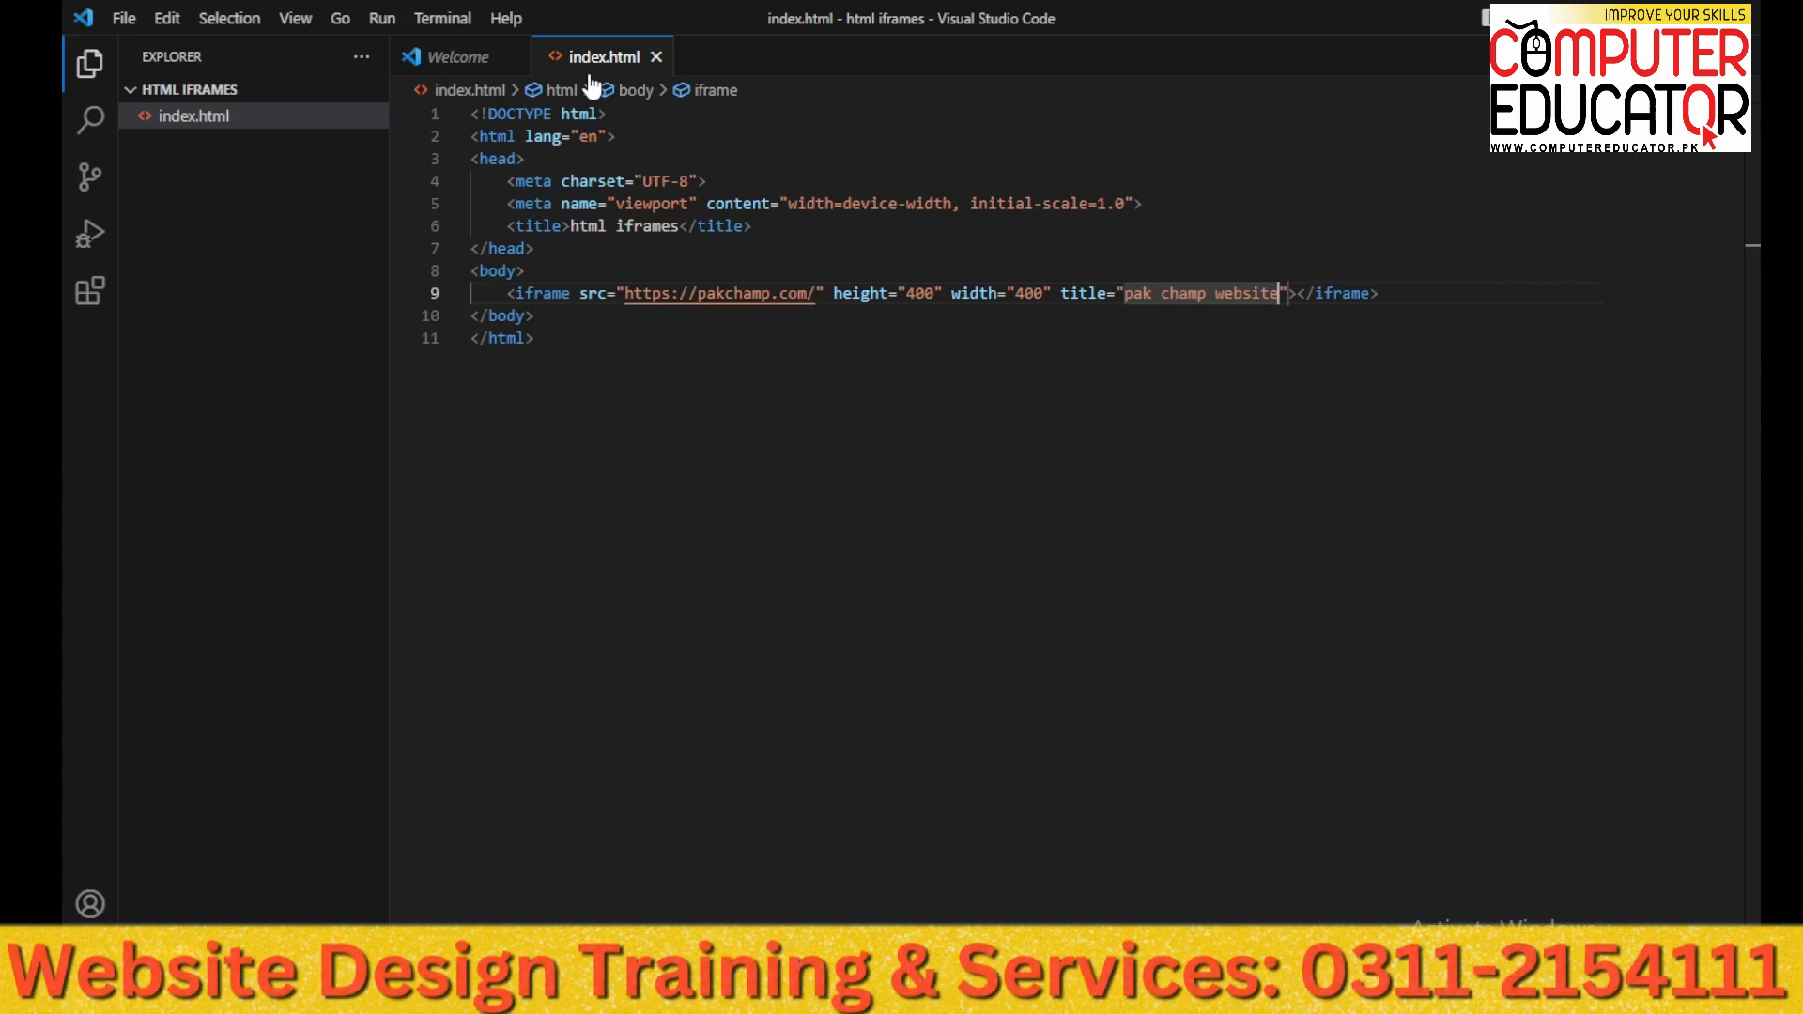
{"action": "key", "text": "alt+tab"}
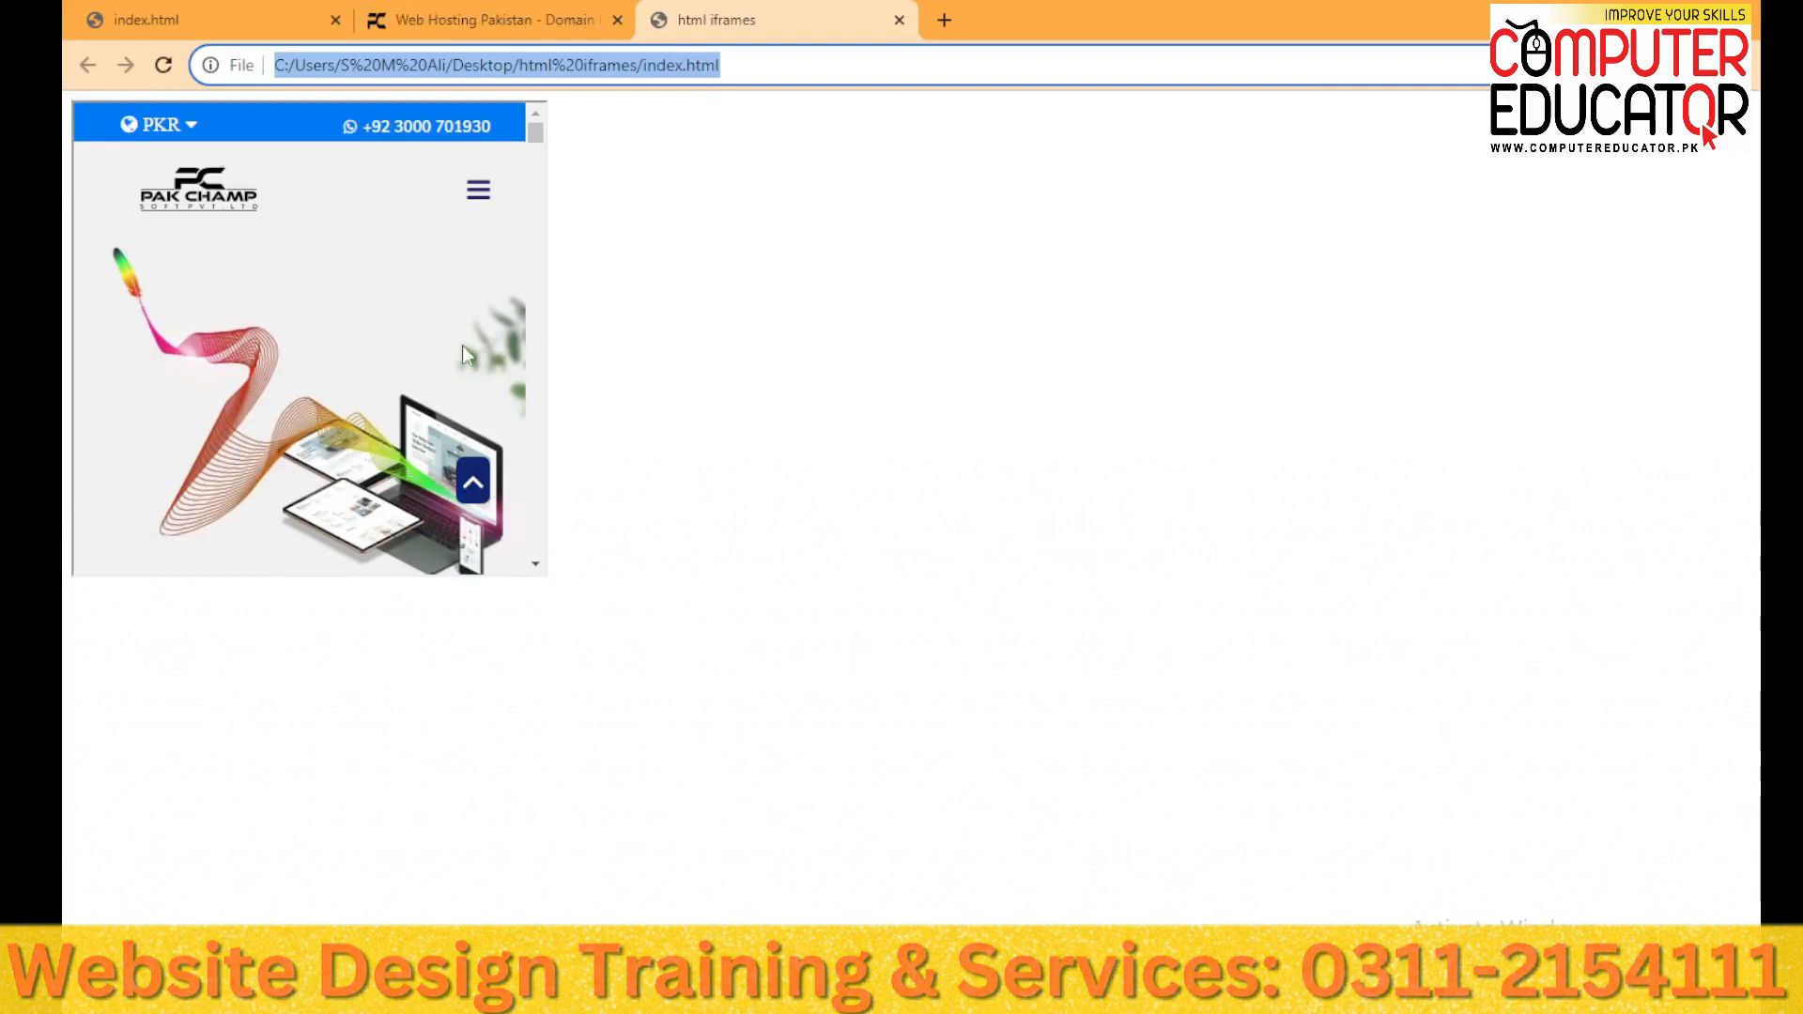
Bring up the window switcher after viewing the PakChamp frame in Chrome
{"action": "key", "text": "alt+tab"}
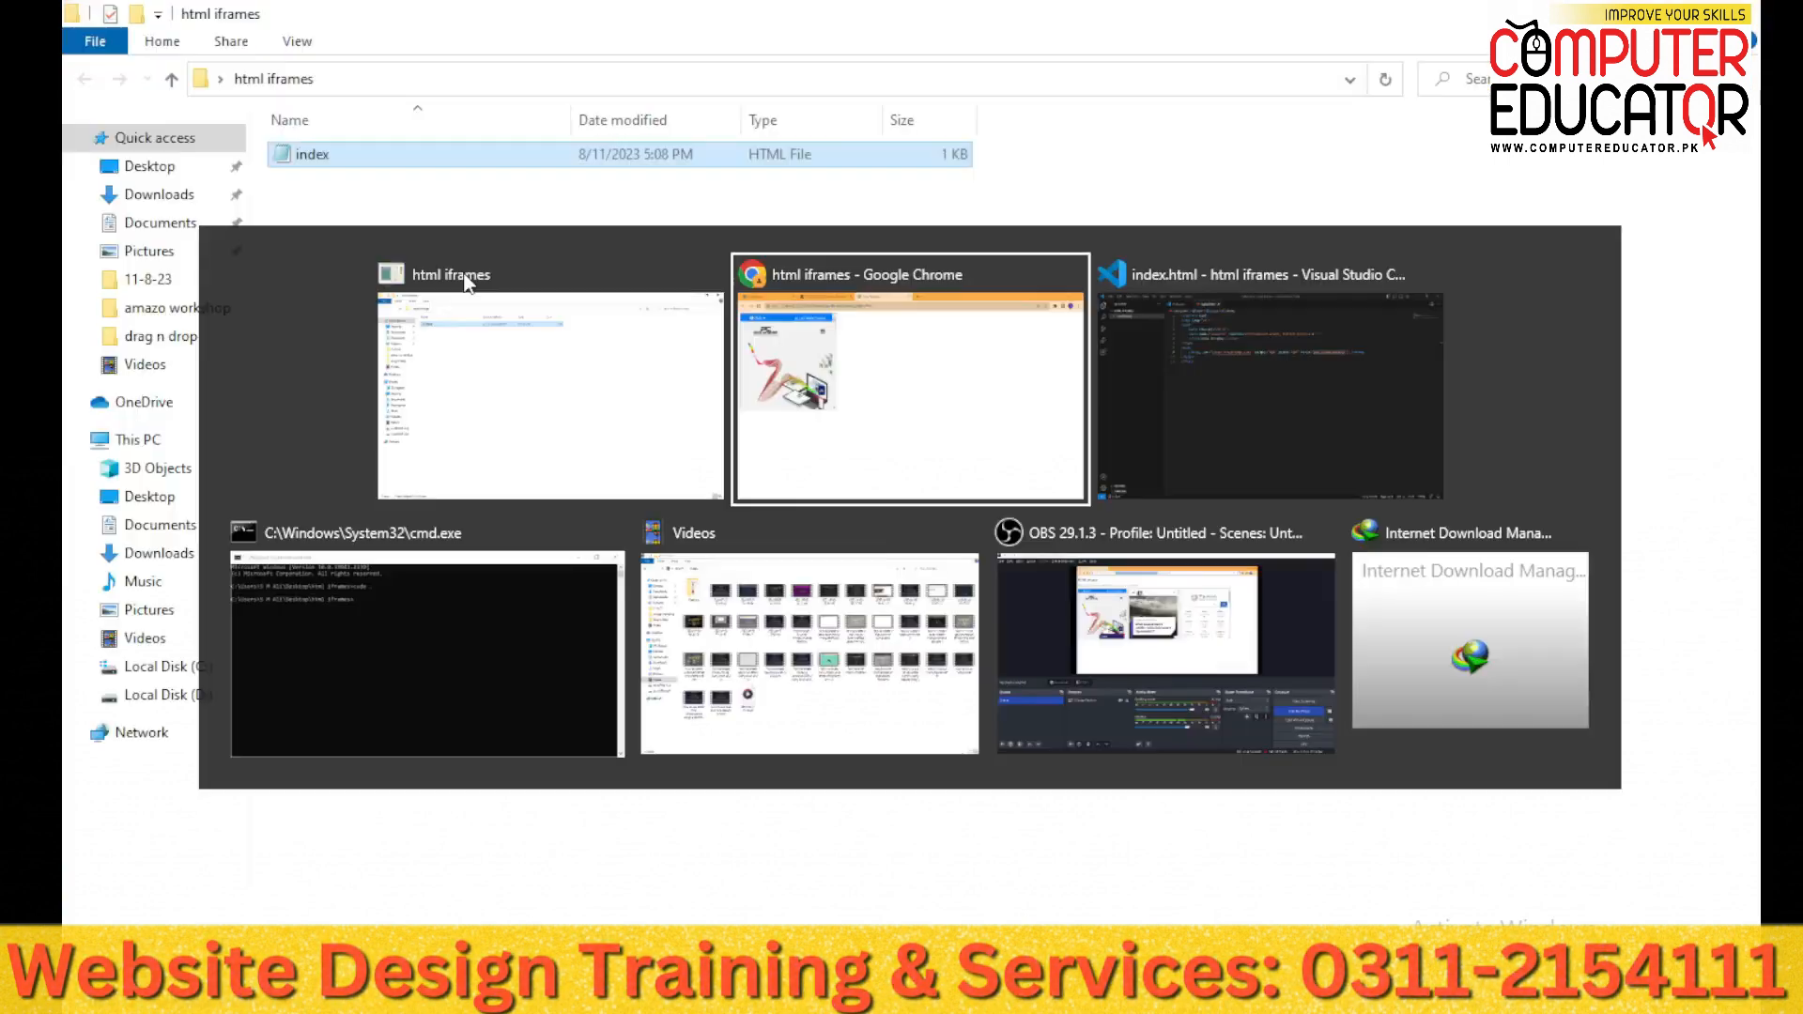
Write 'html iframes' inside the h1 heading and start a new line below it
{"action": "left_click", "coordinate": [1268, 379]}
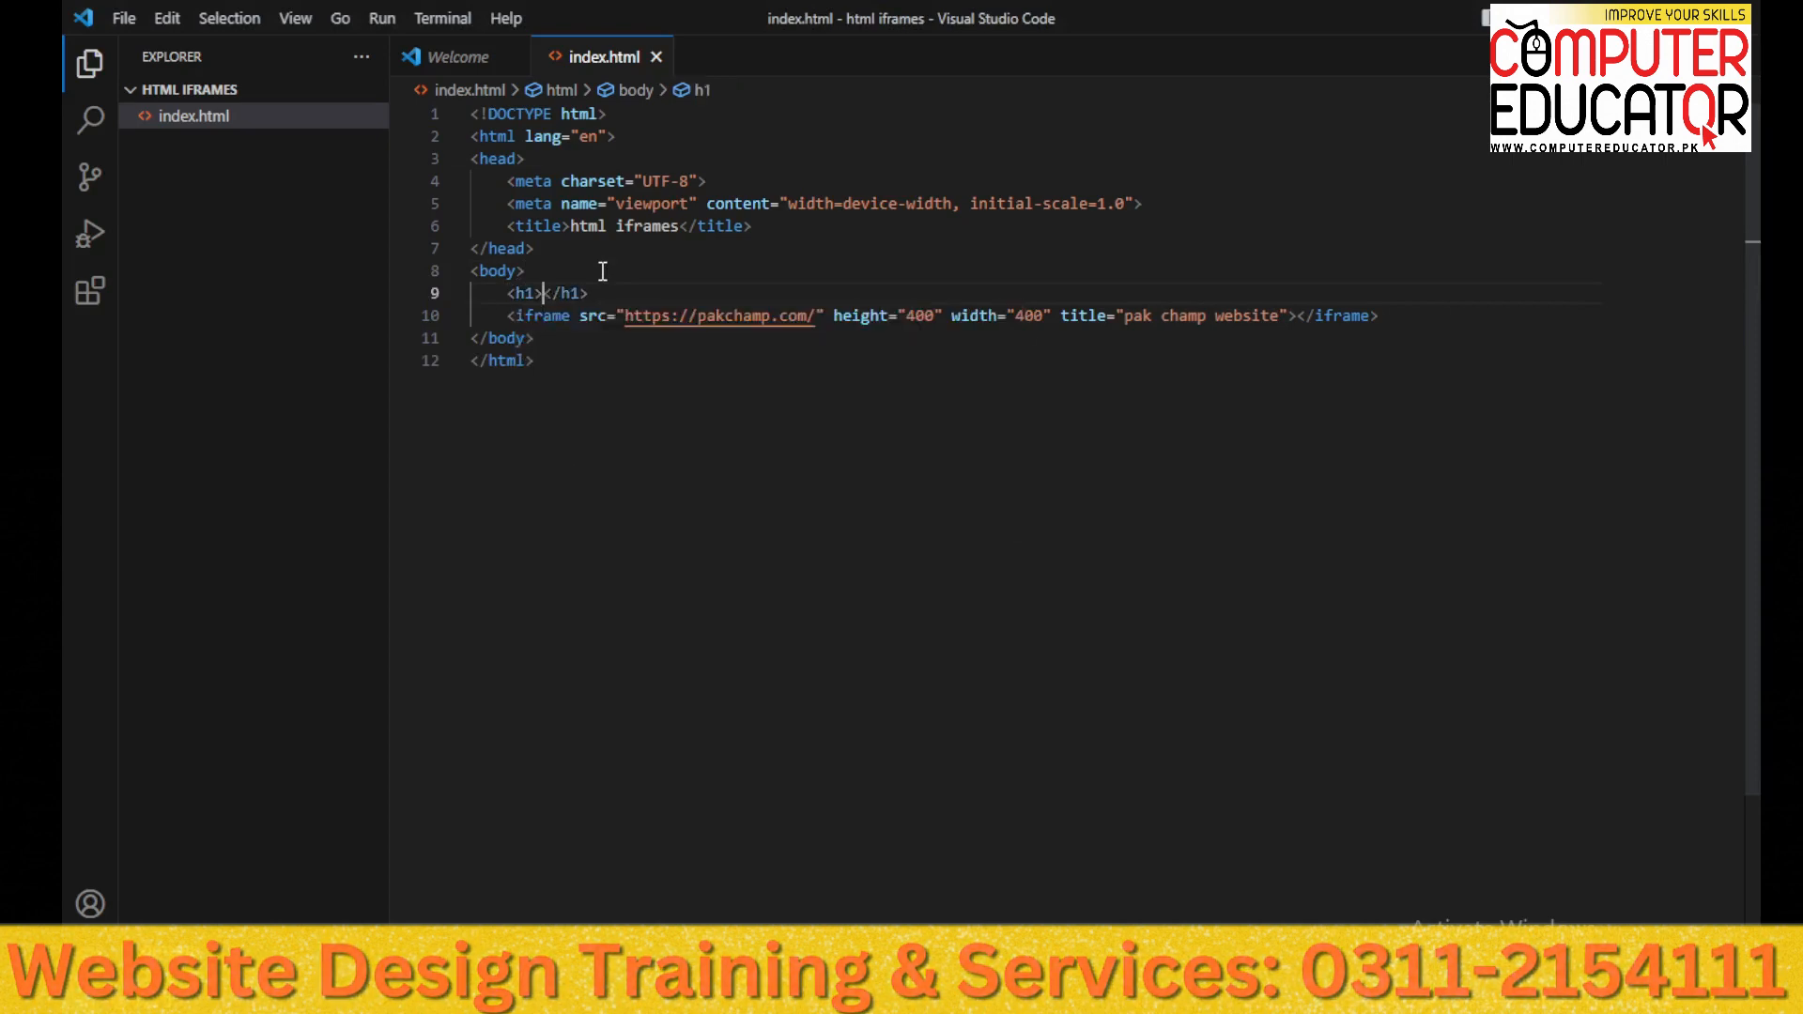
{"action": "type", "text": "html idr"}
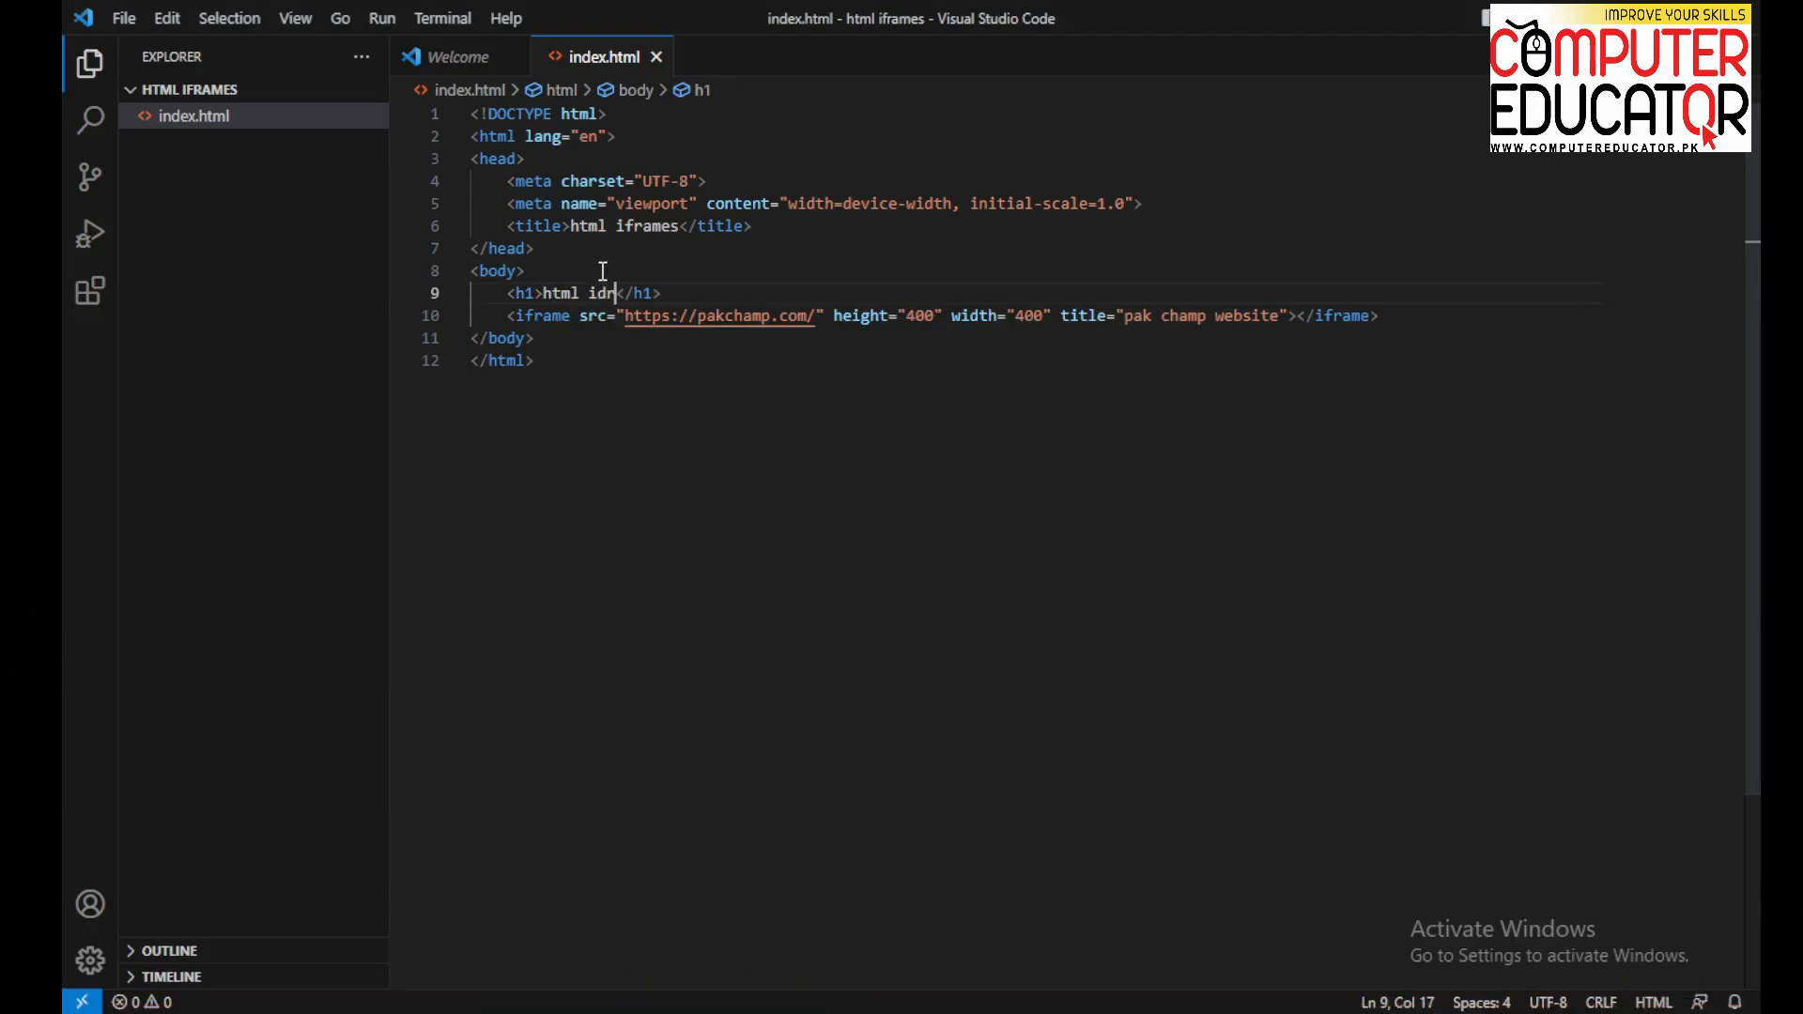
{"action": "key", "text": "Backspace"}
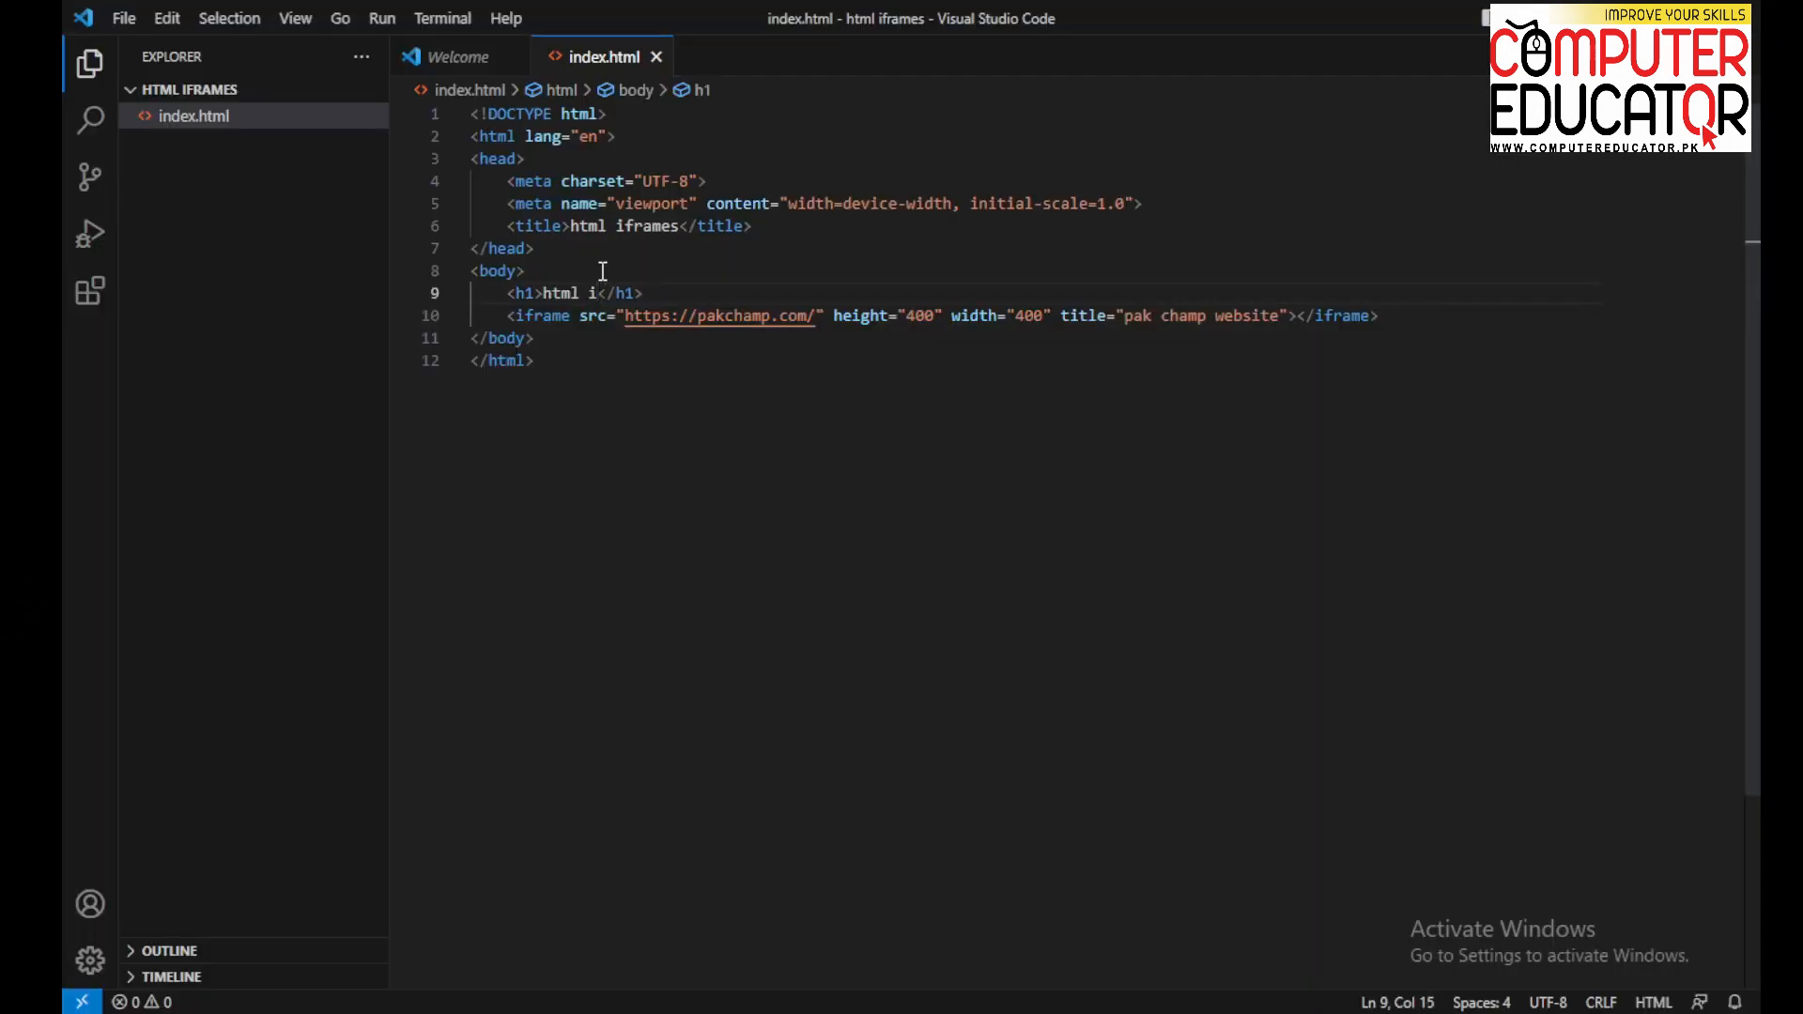
{"action": "type", "text": "frm"}
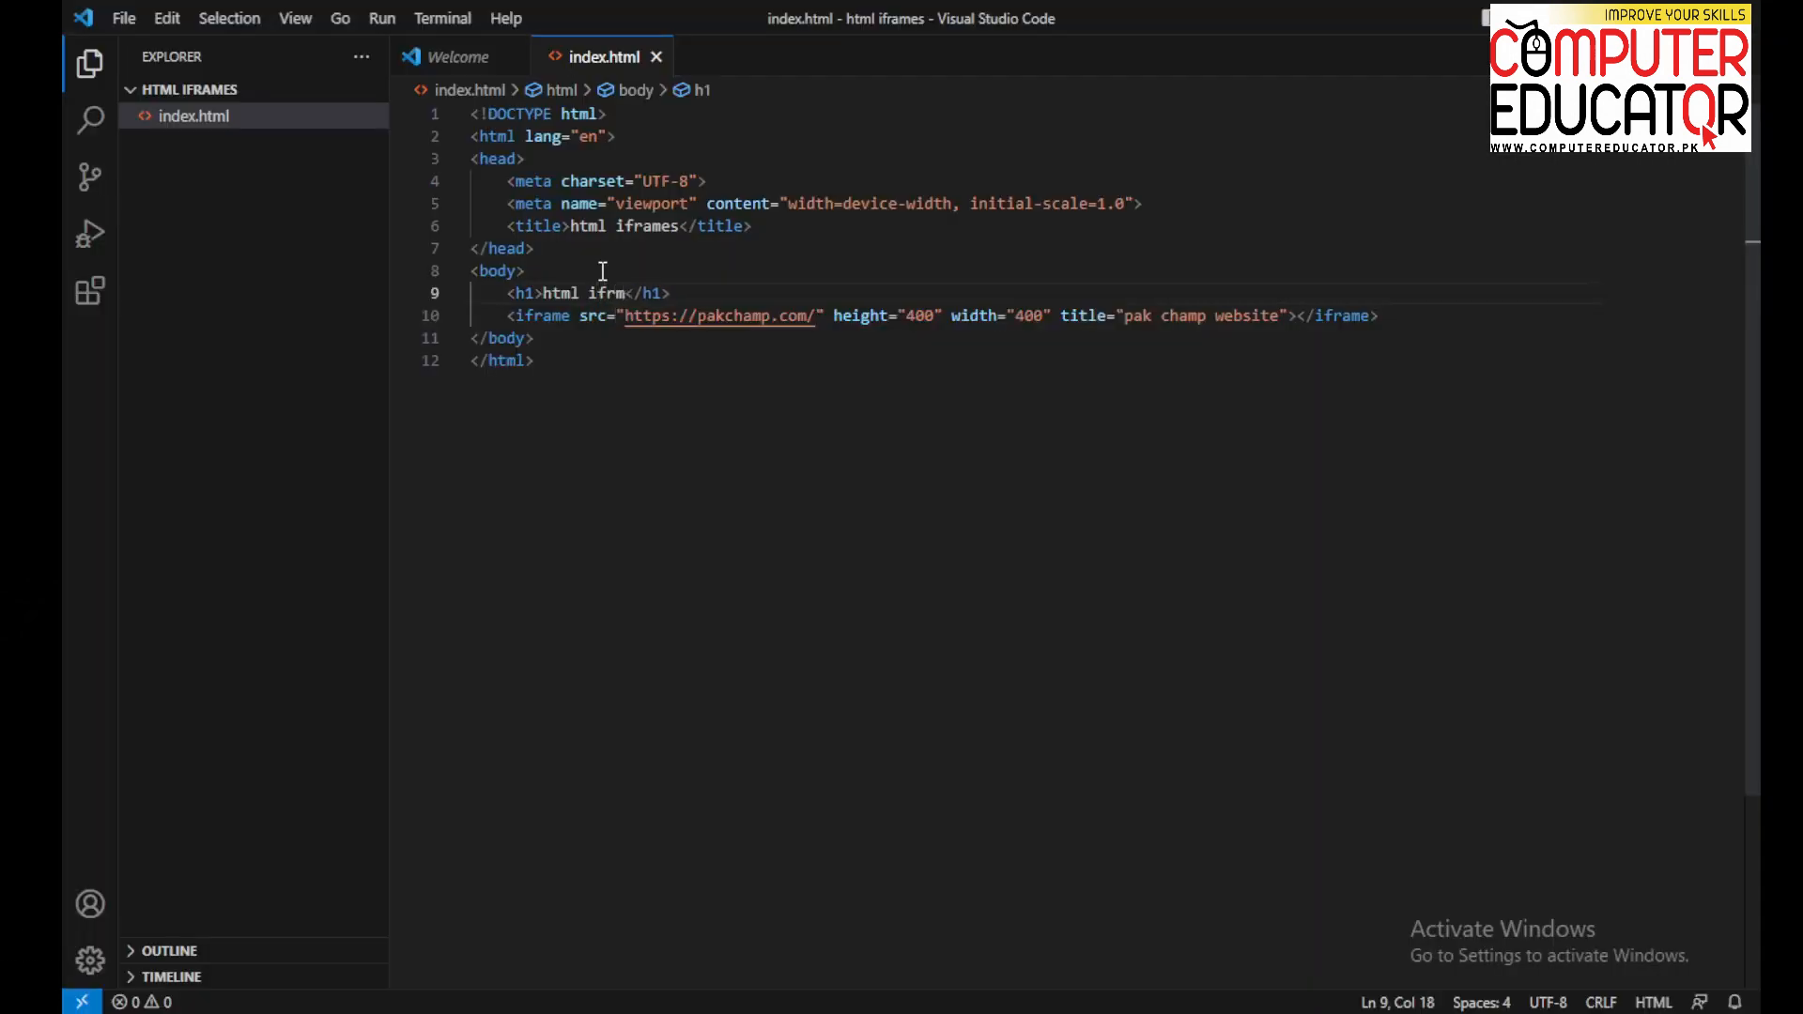
{"action": "type", "text": "ames"}
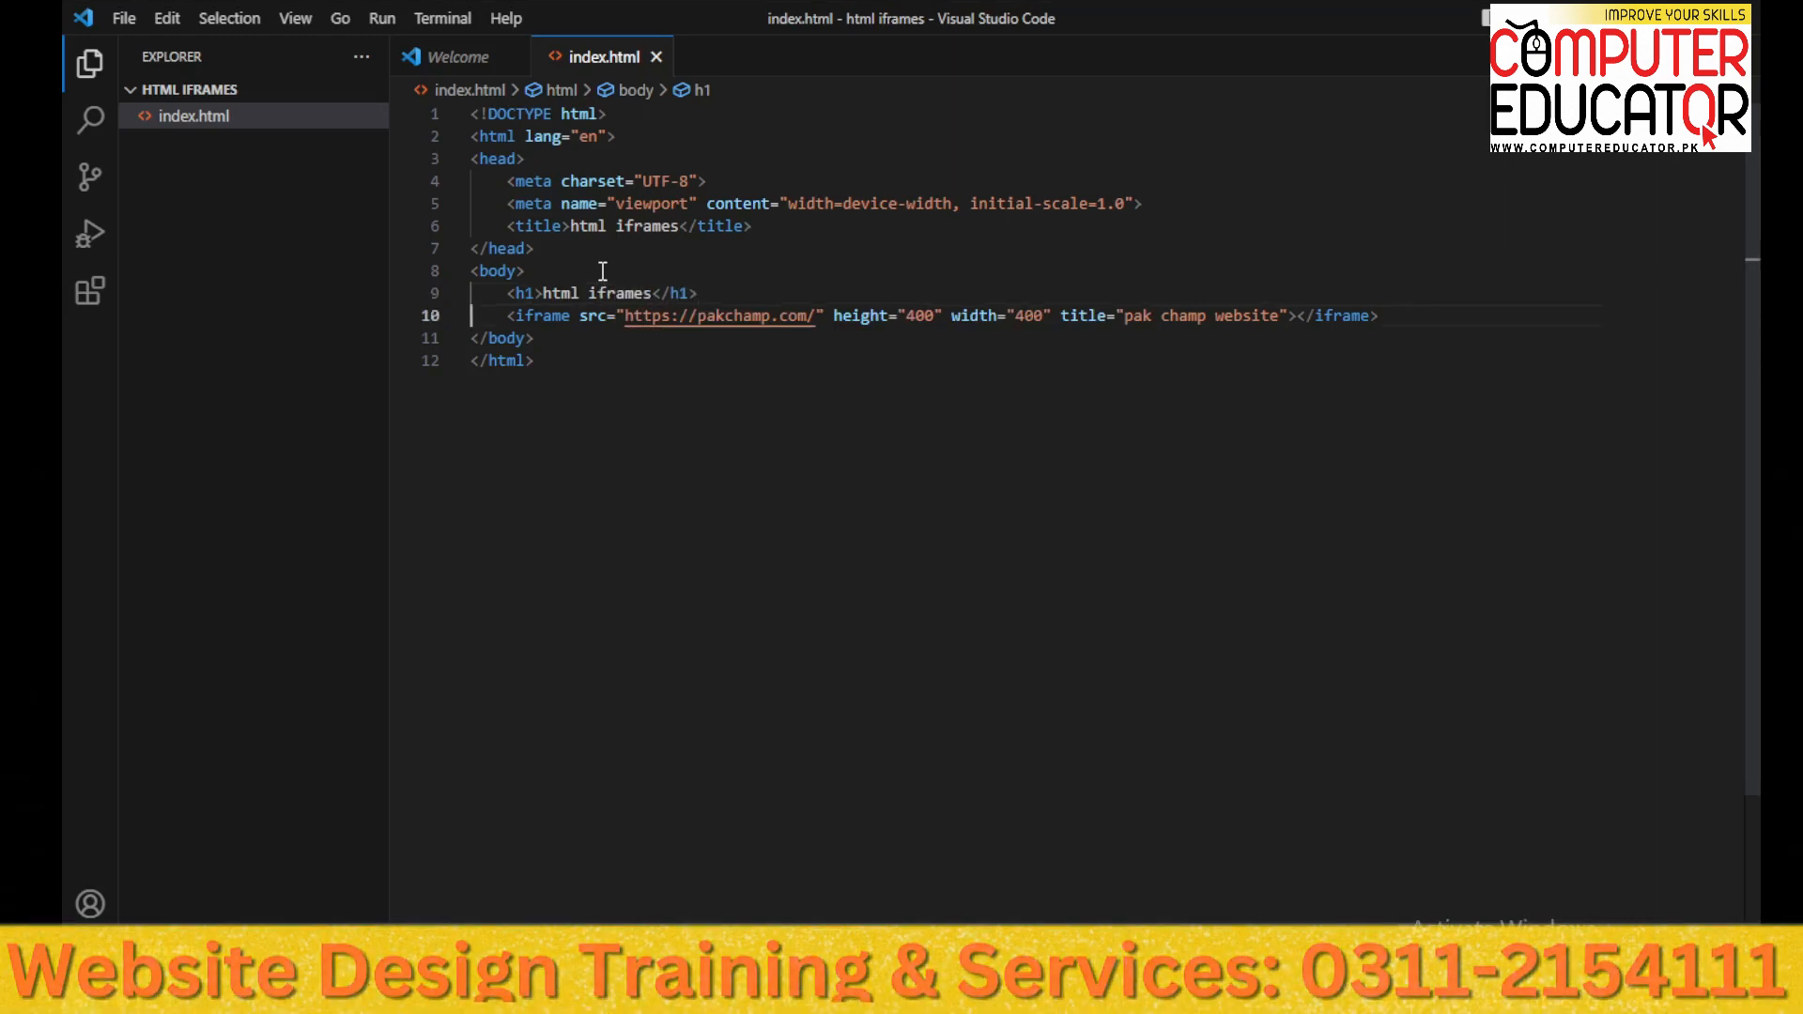
{"action": "key", "text": "Enter"}
{"action": "type", "text": "<p>you can use </p>"}
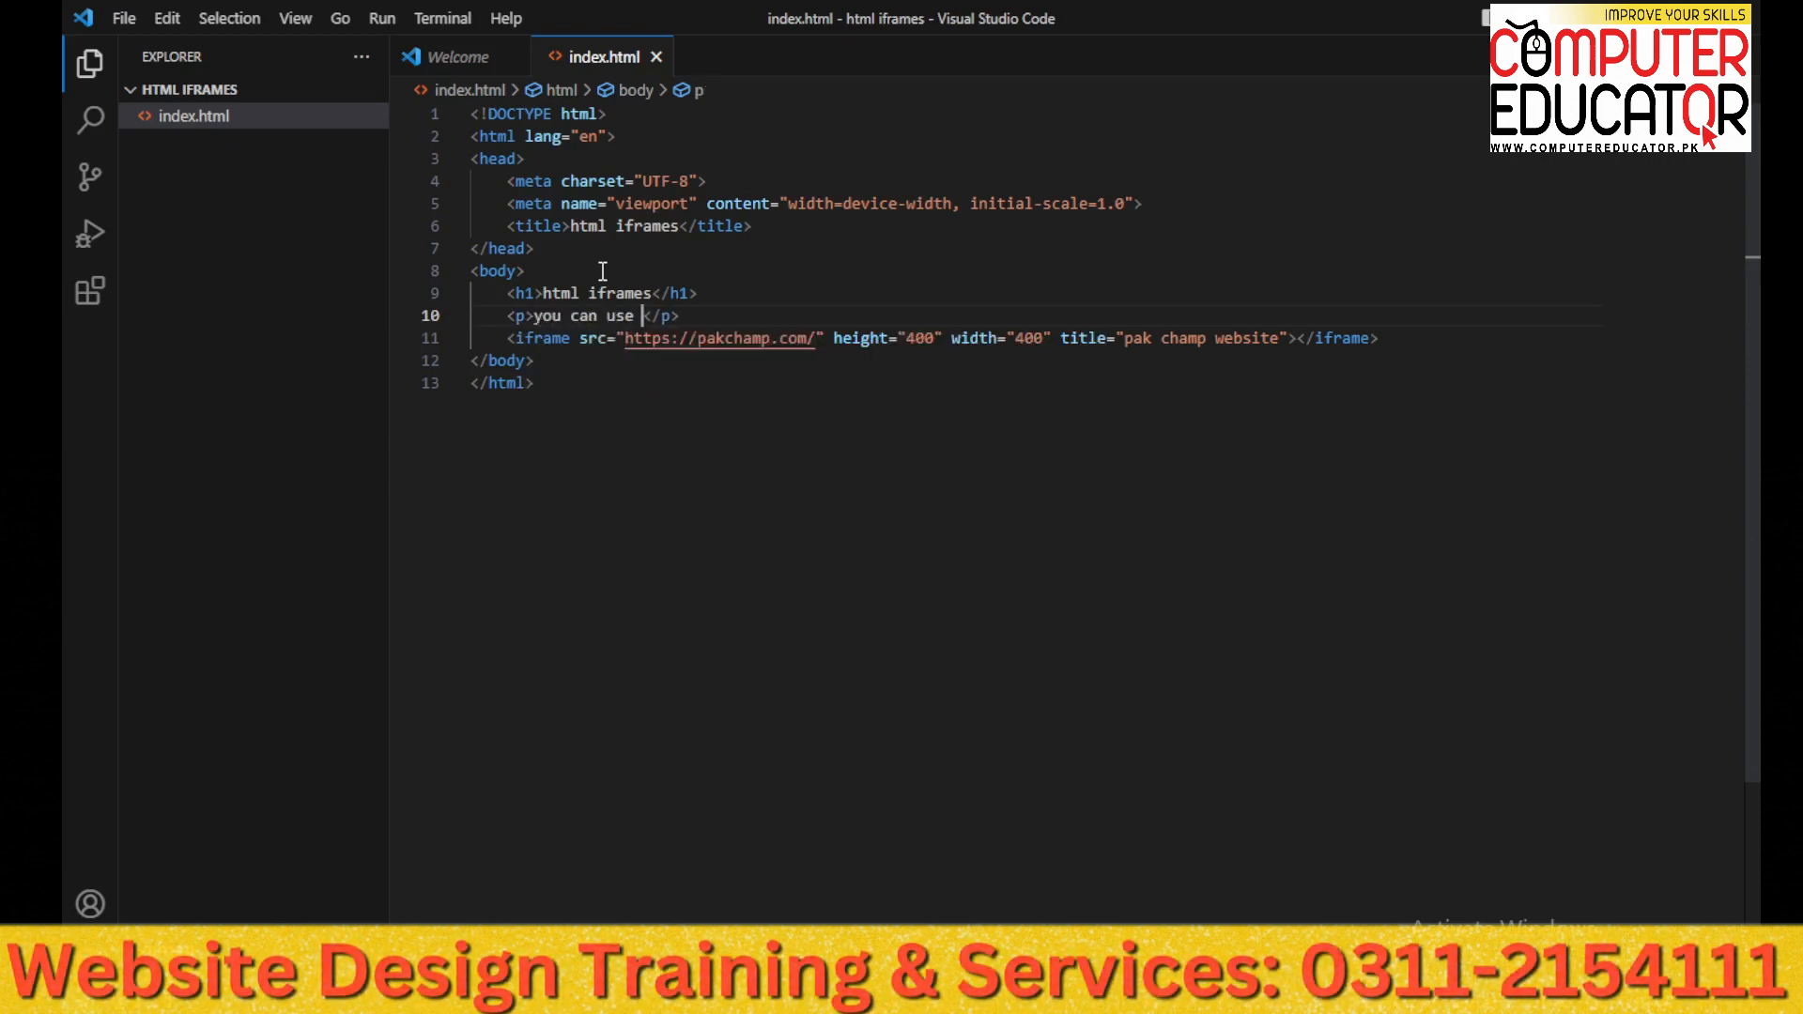
Add a paragraph saying the height and width attributes specify the size of the iframe
{"action": "type", "text": "the height and w"}
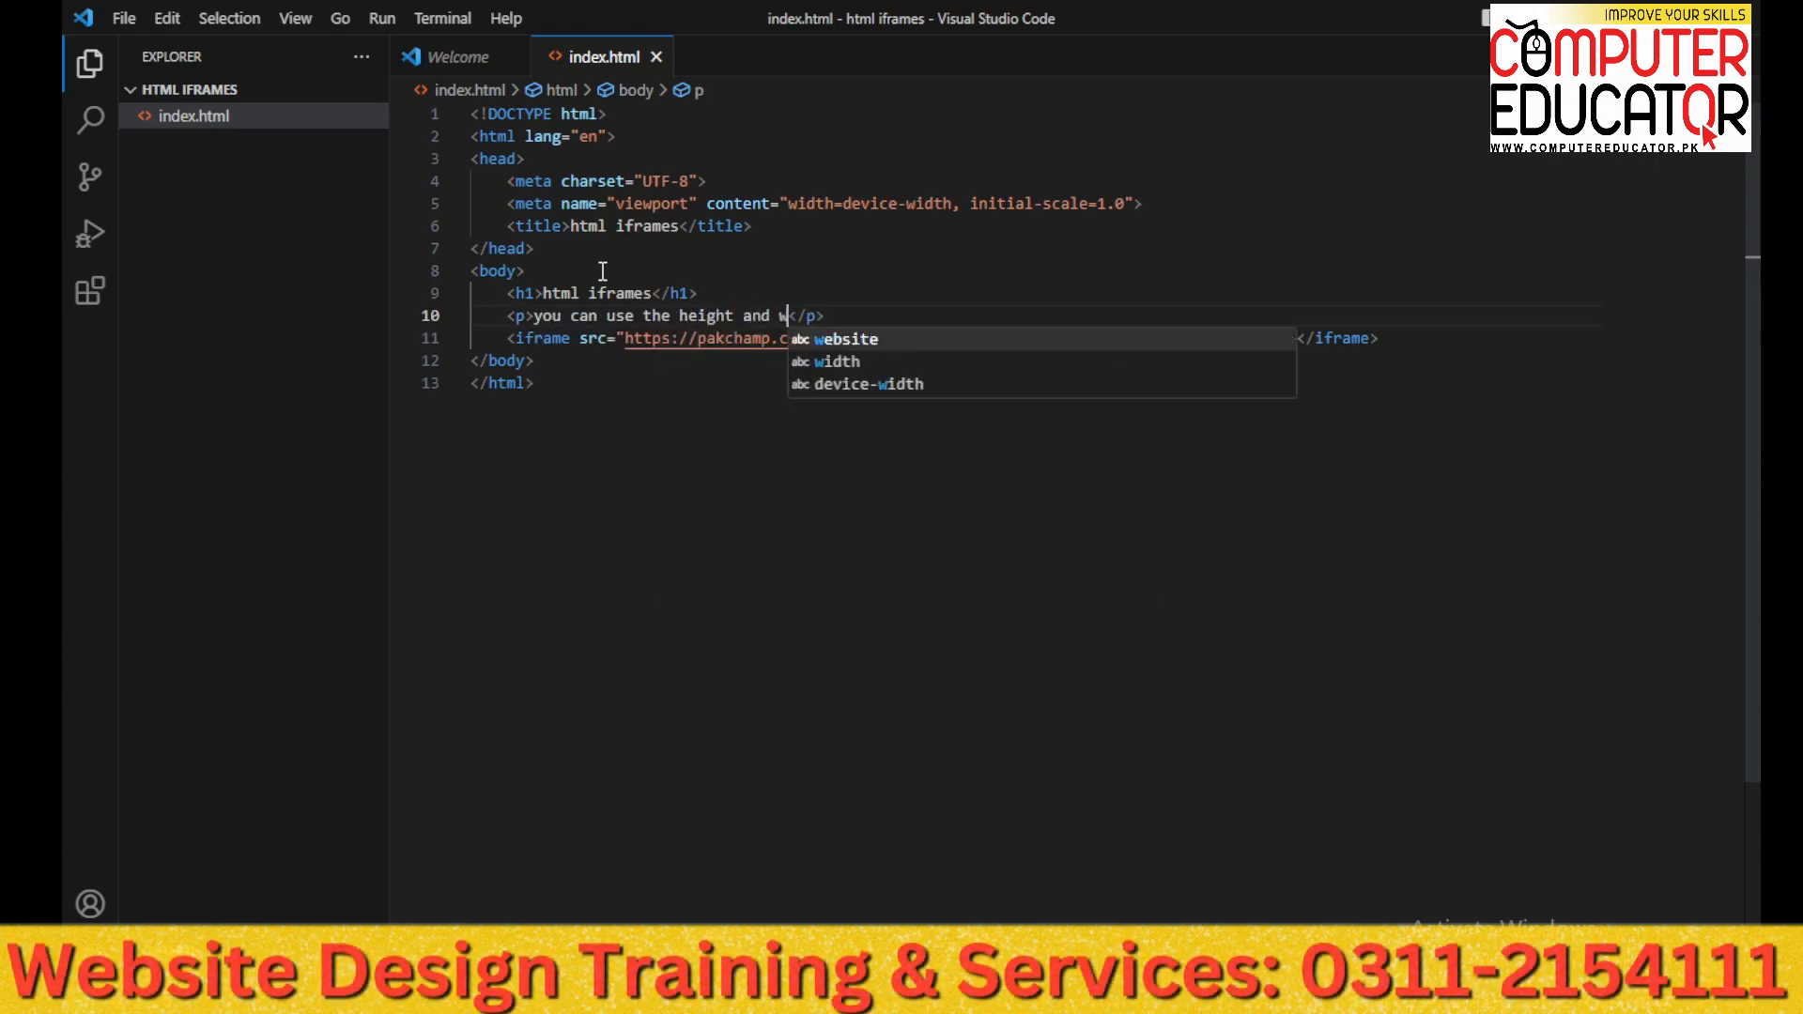
{"action": "type", "text": "idth attri"}
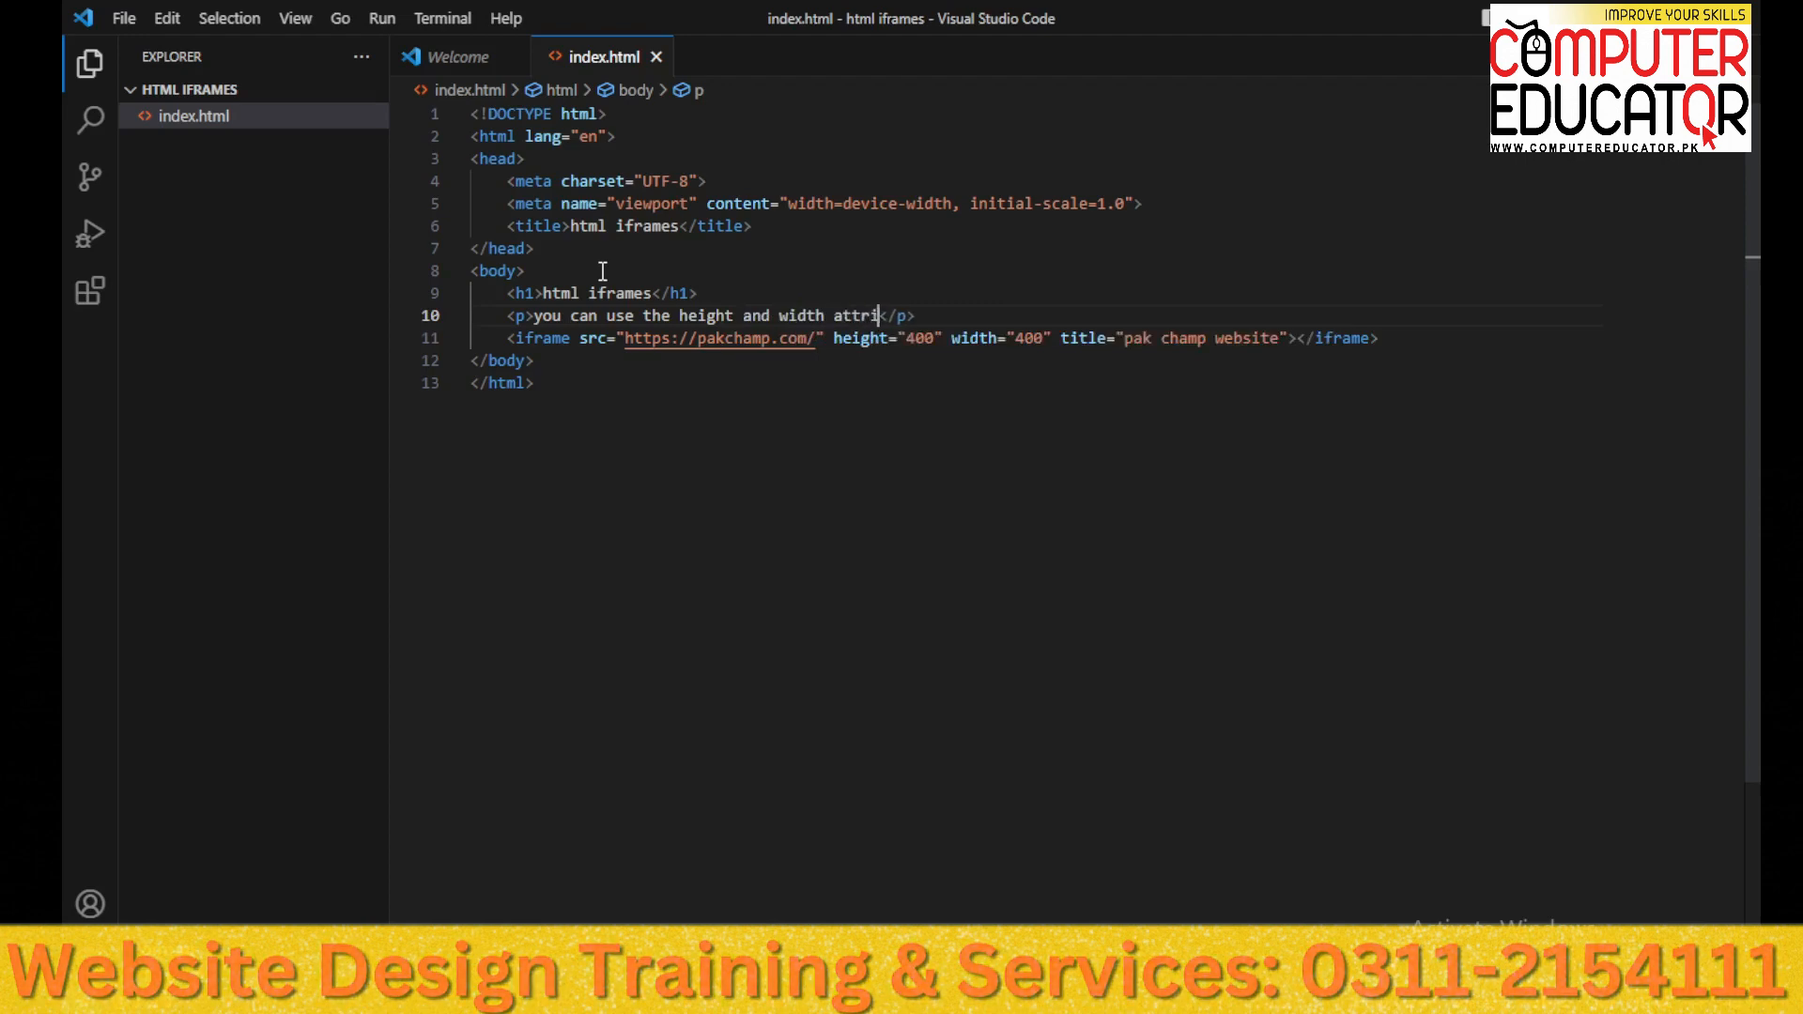
{"action": "type", "text": "butes to speci"}
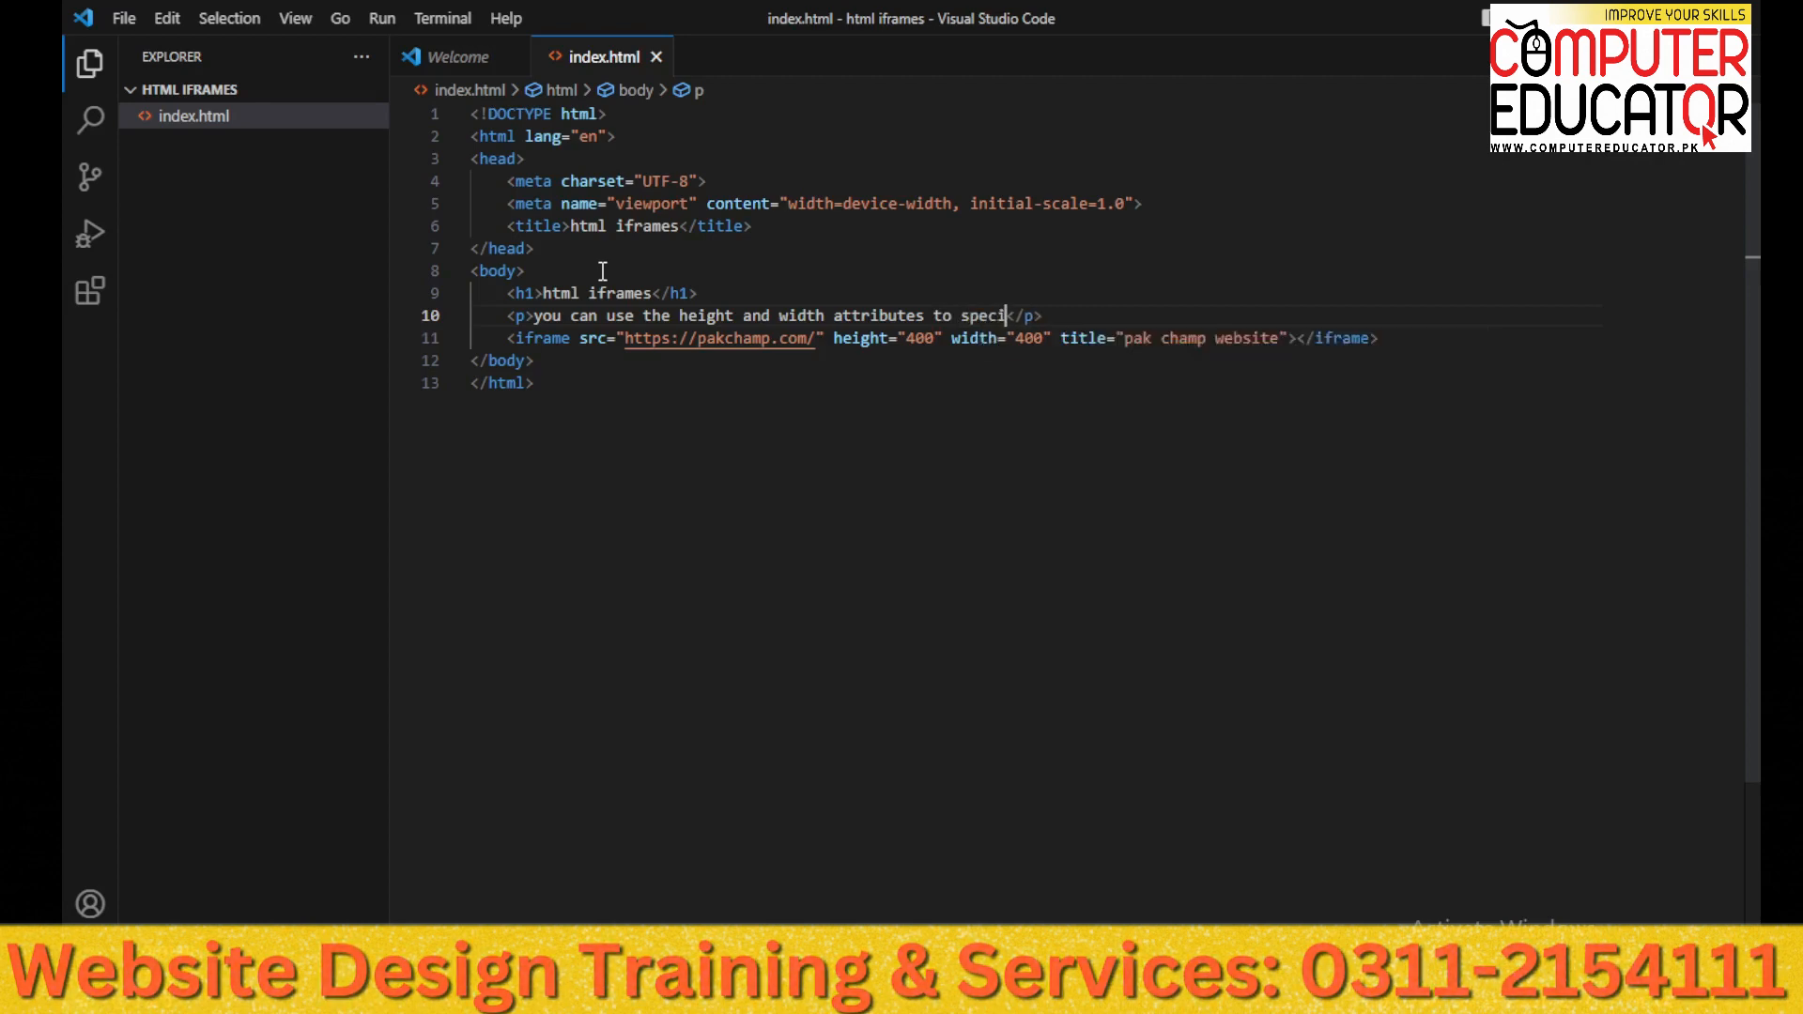
{"action": "type", "text": "fy the z"}
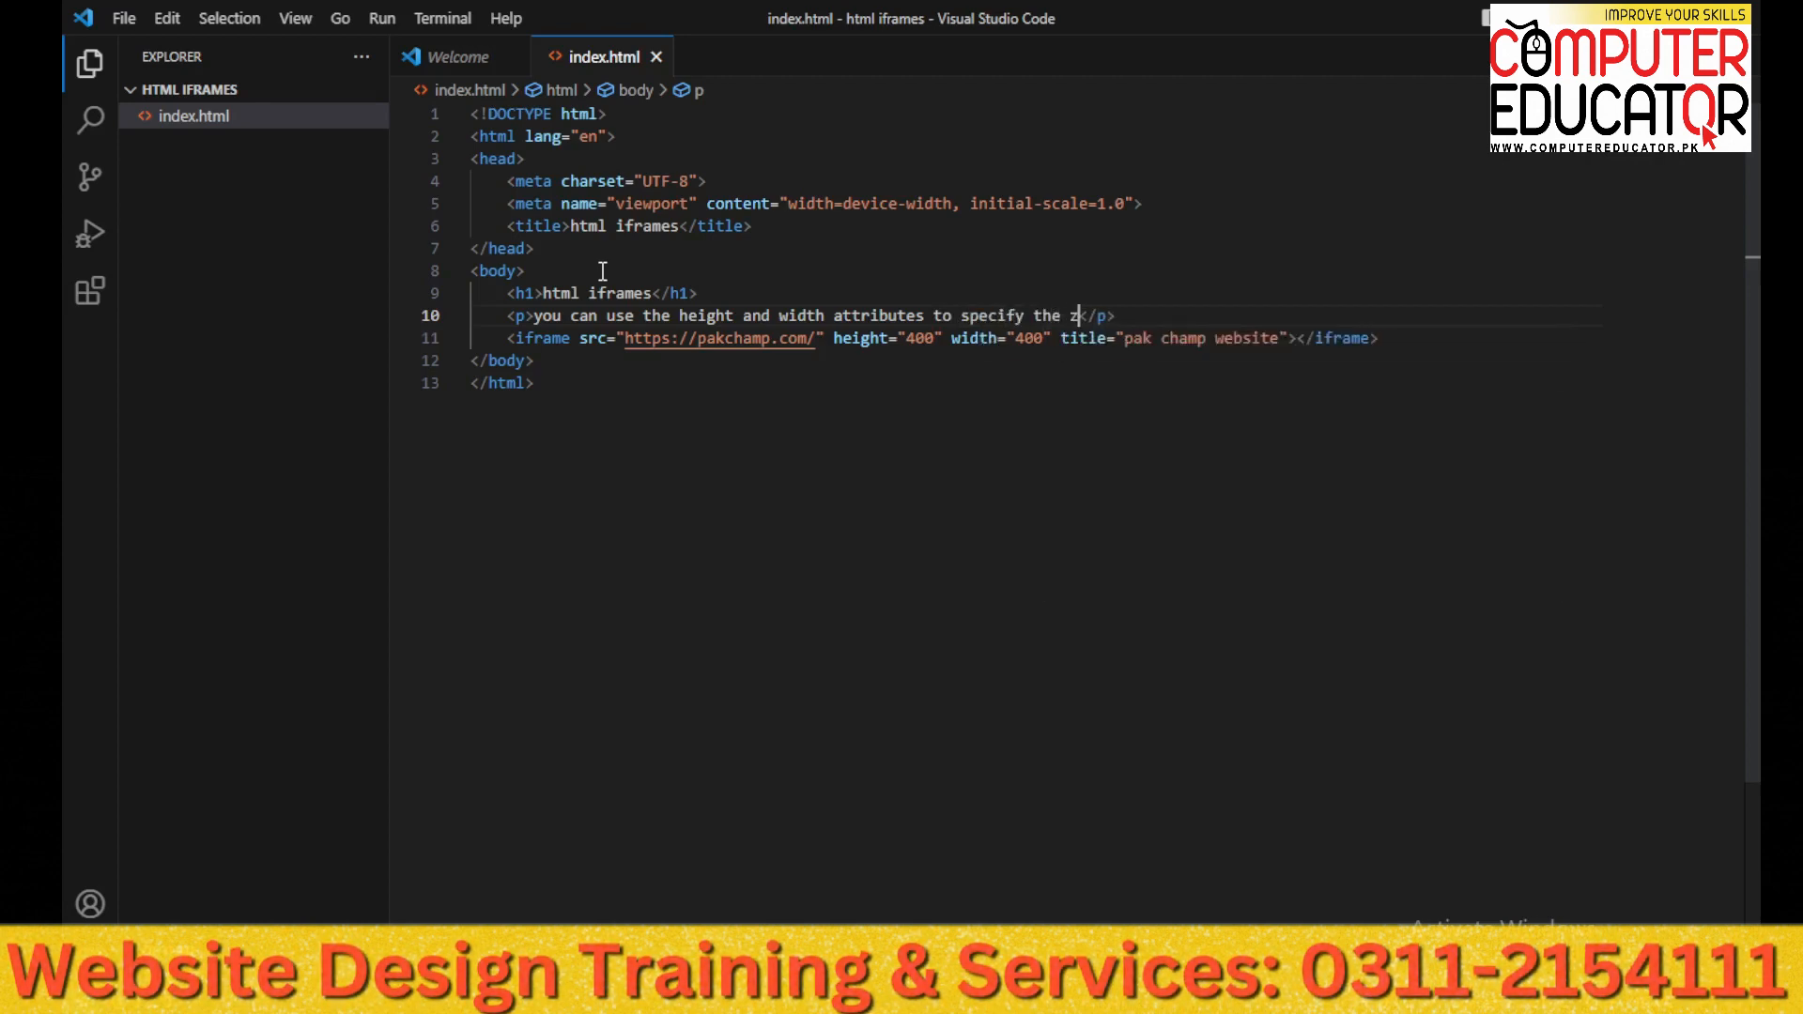
{"action": "type", "text": "ize of"}
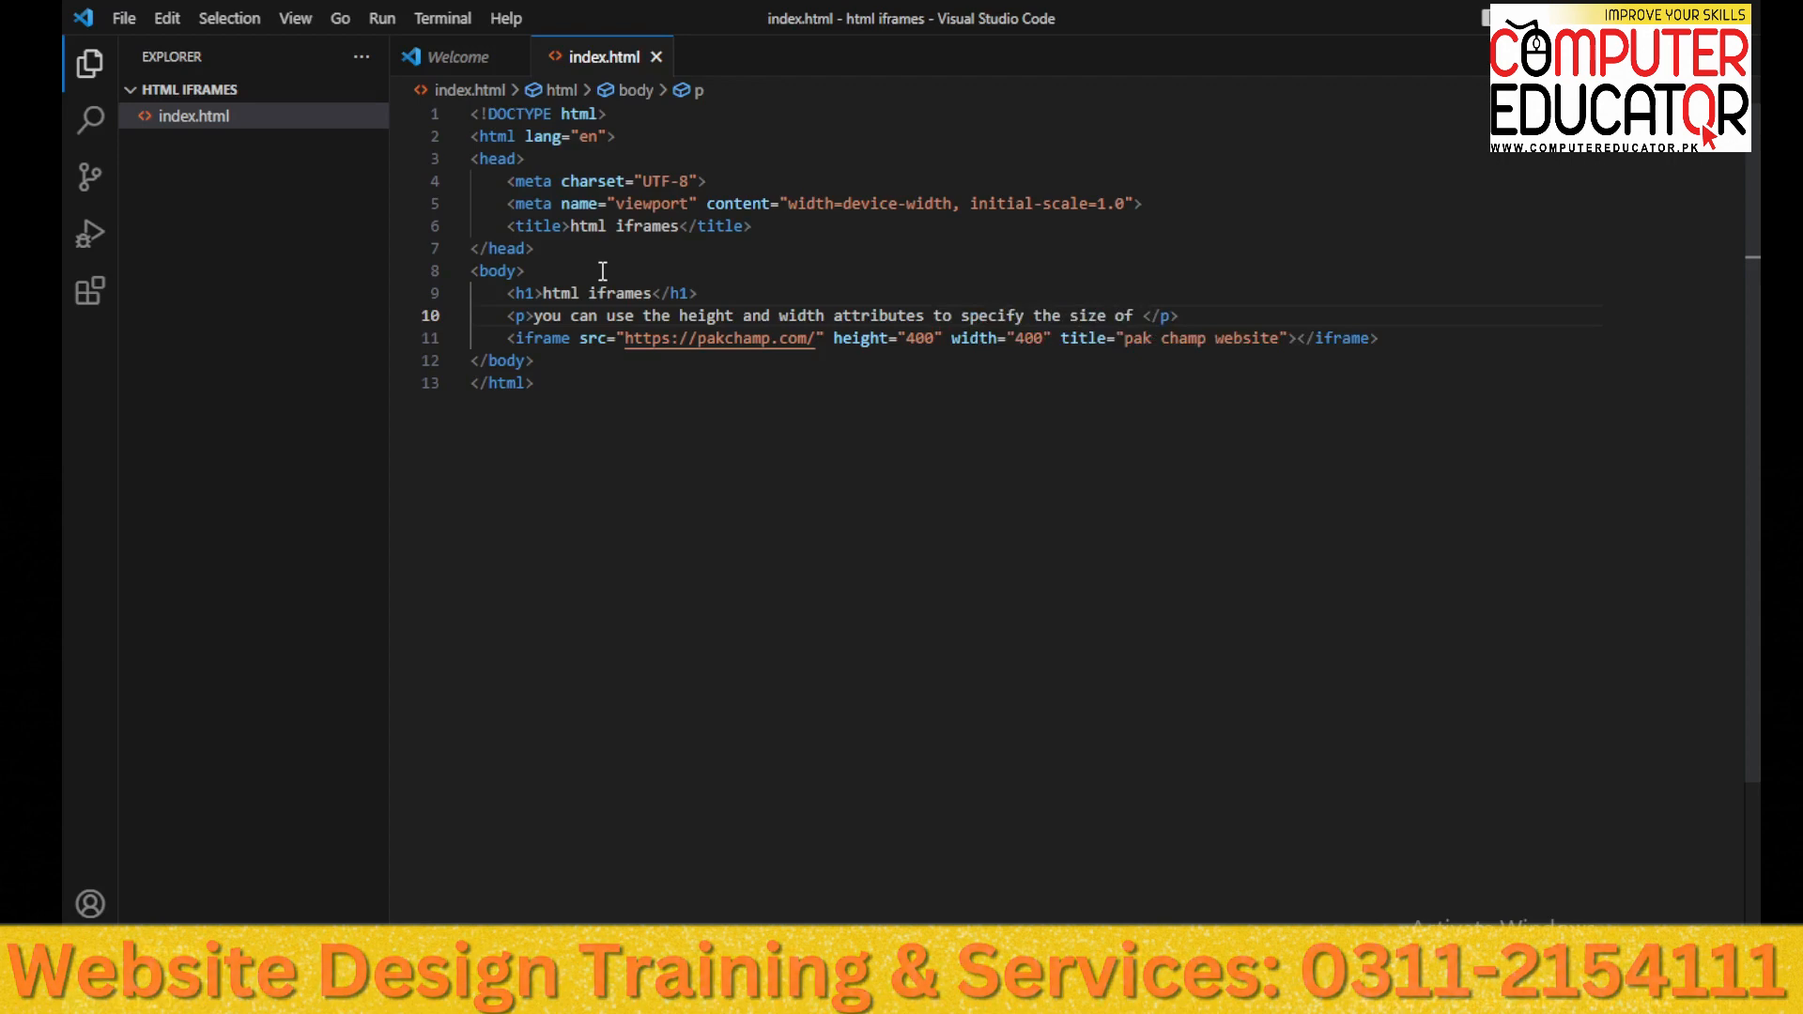
{"action": "type", "text": "the"}
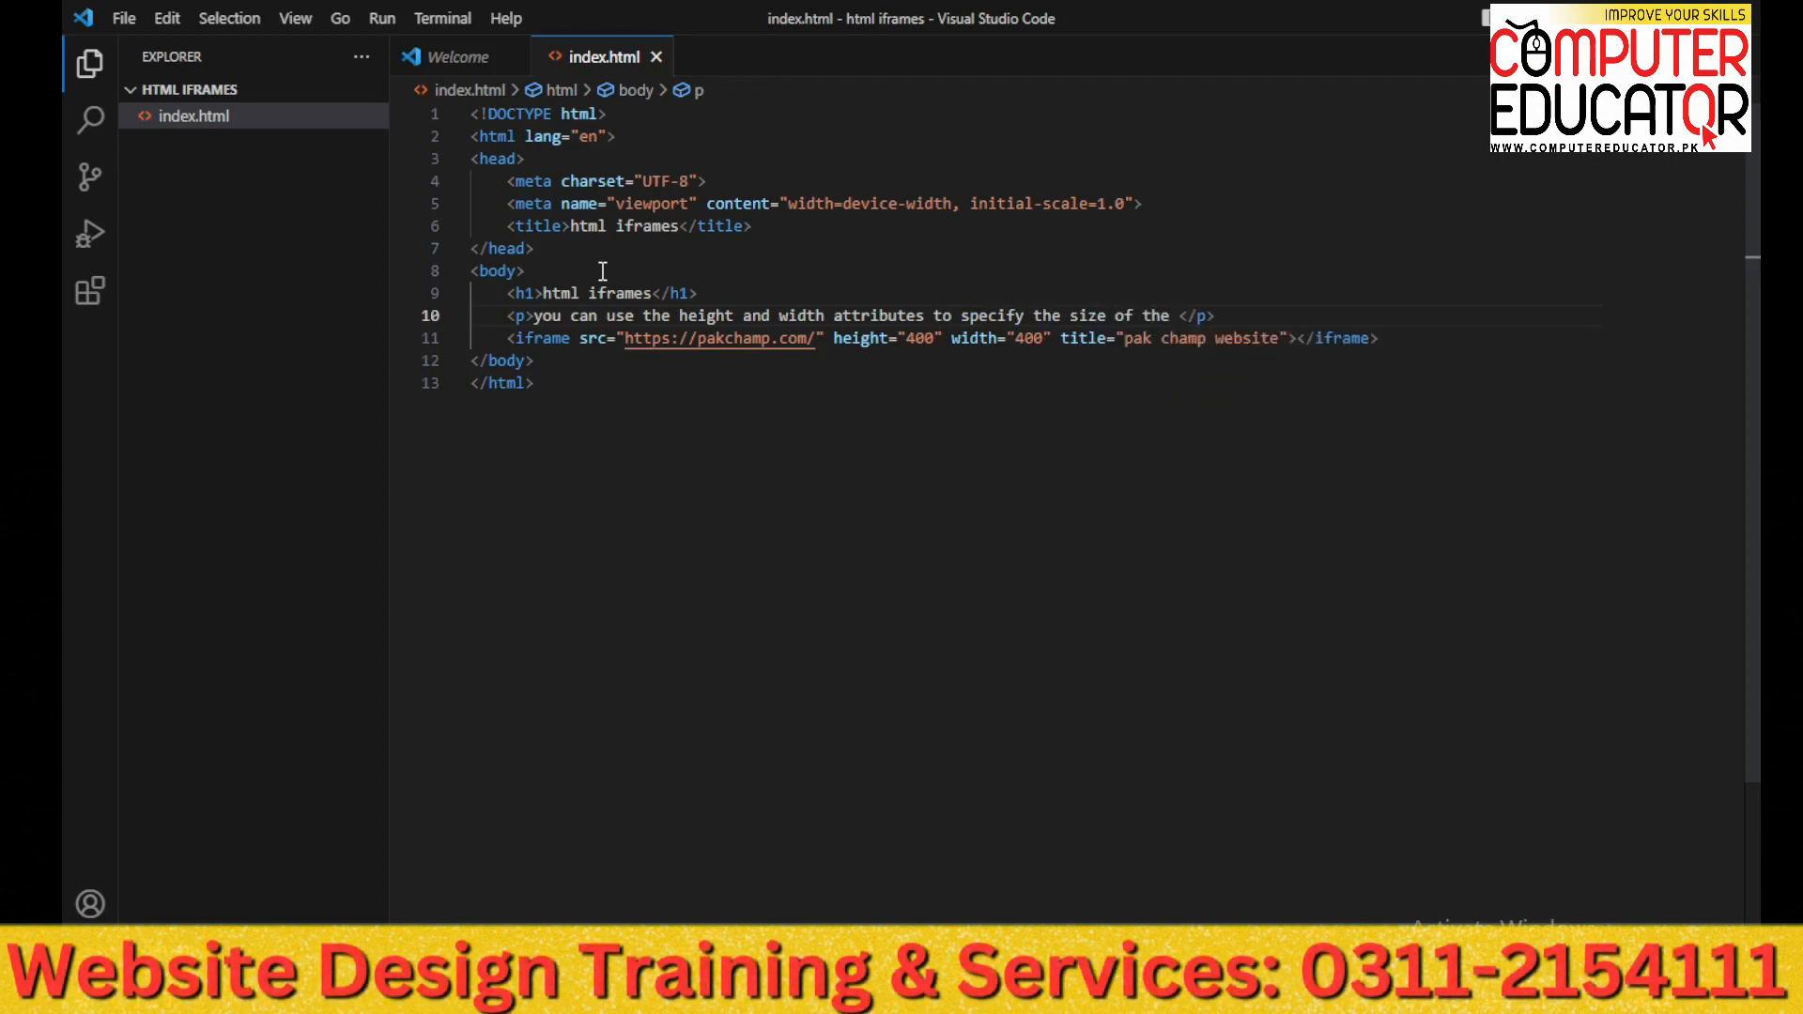
{"action": "type", "text": "iframe"}
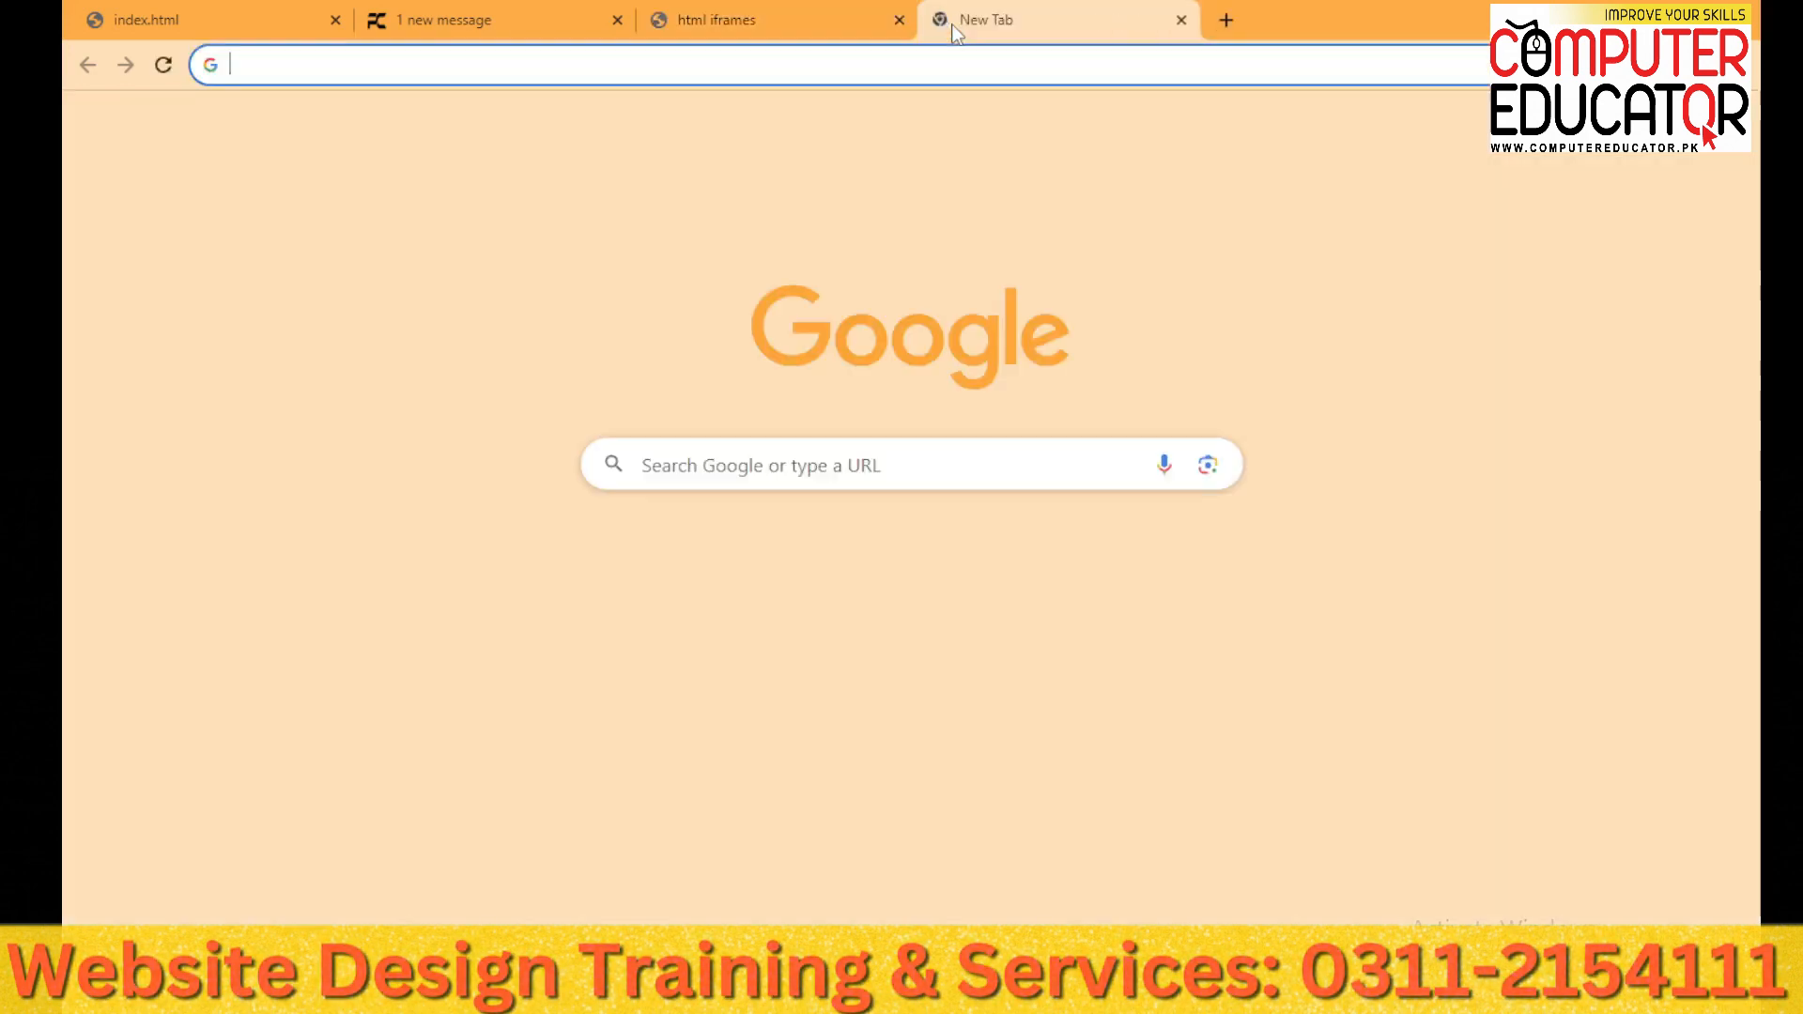
Search Google for mashable and open the Mashable site from the results
{"action": "type", "text": "mashable&rlz=1C1CHBF_enPK1025PK1025&oq=masha&gs_lcrp=EgZjaHJvbWUq"}
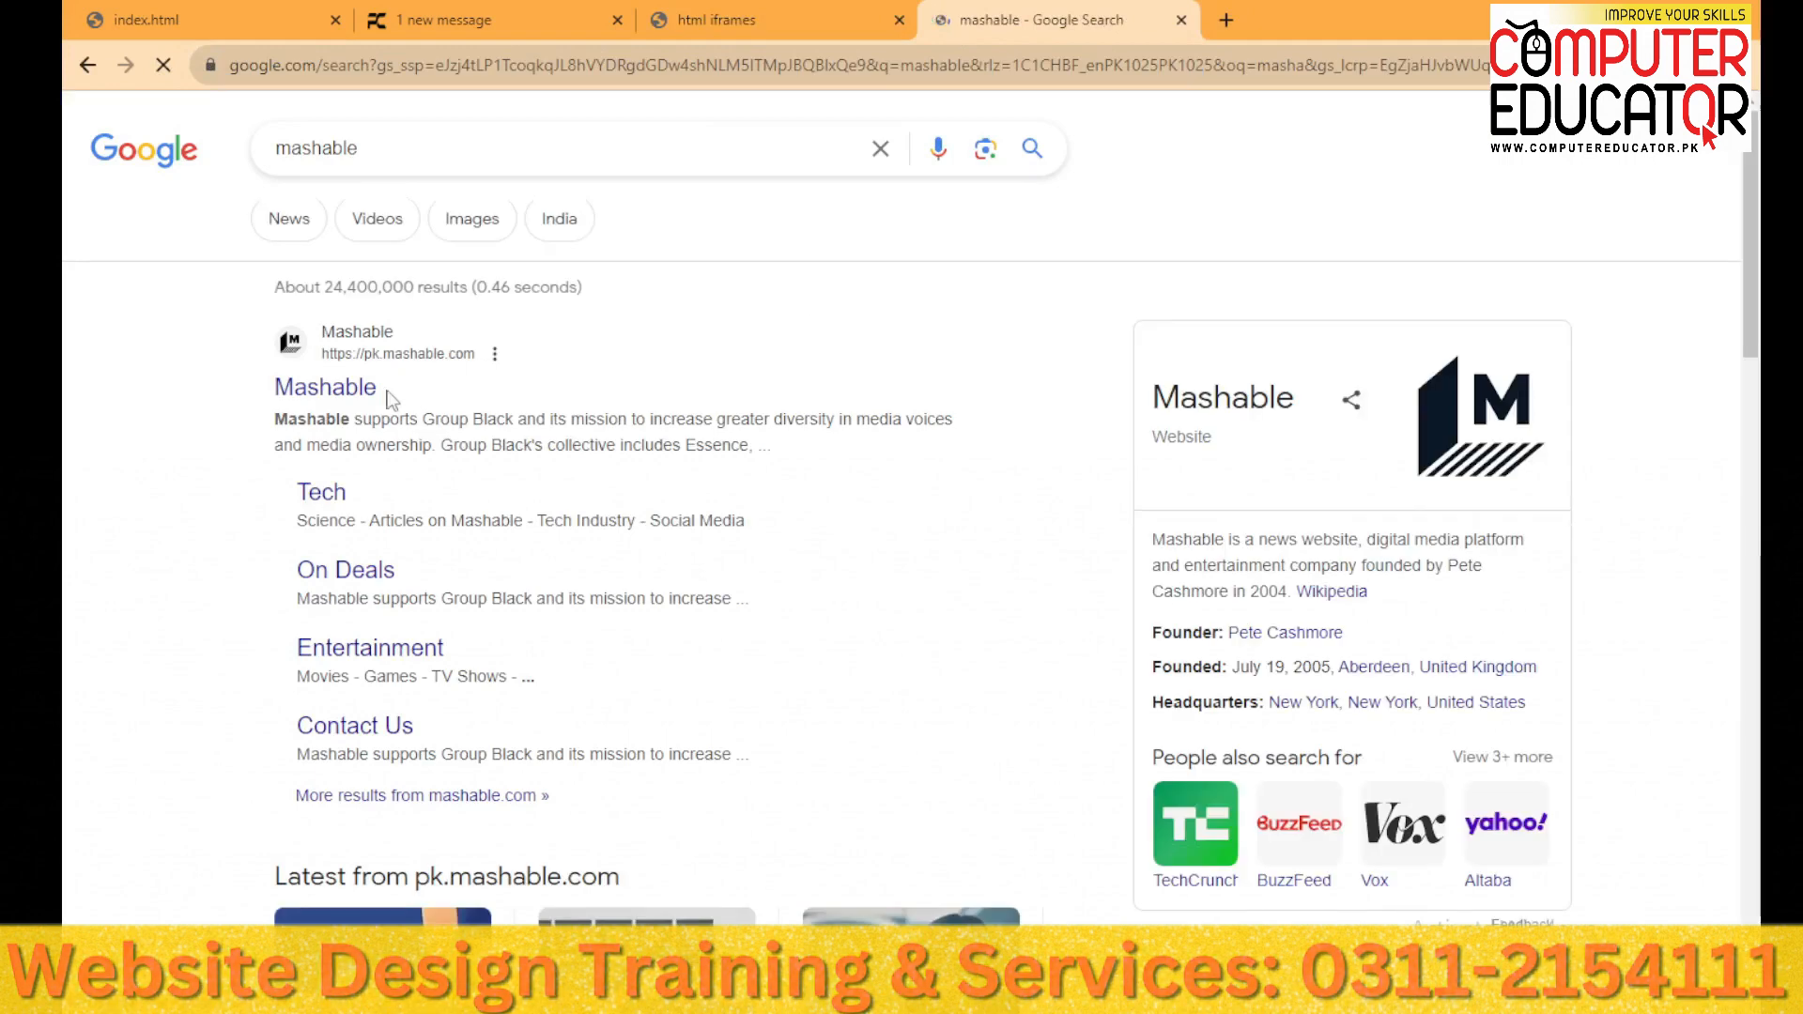
{"action": "left_click", "coordinate": [325, 387]}
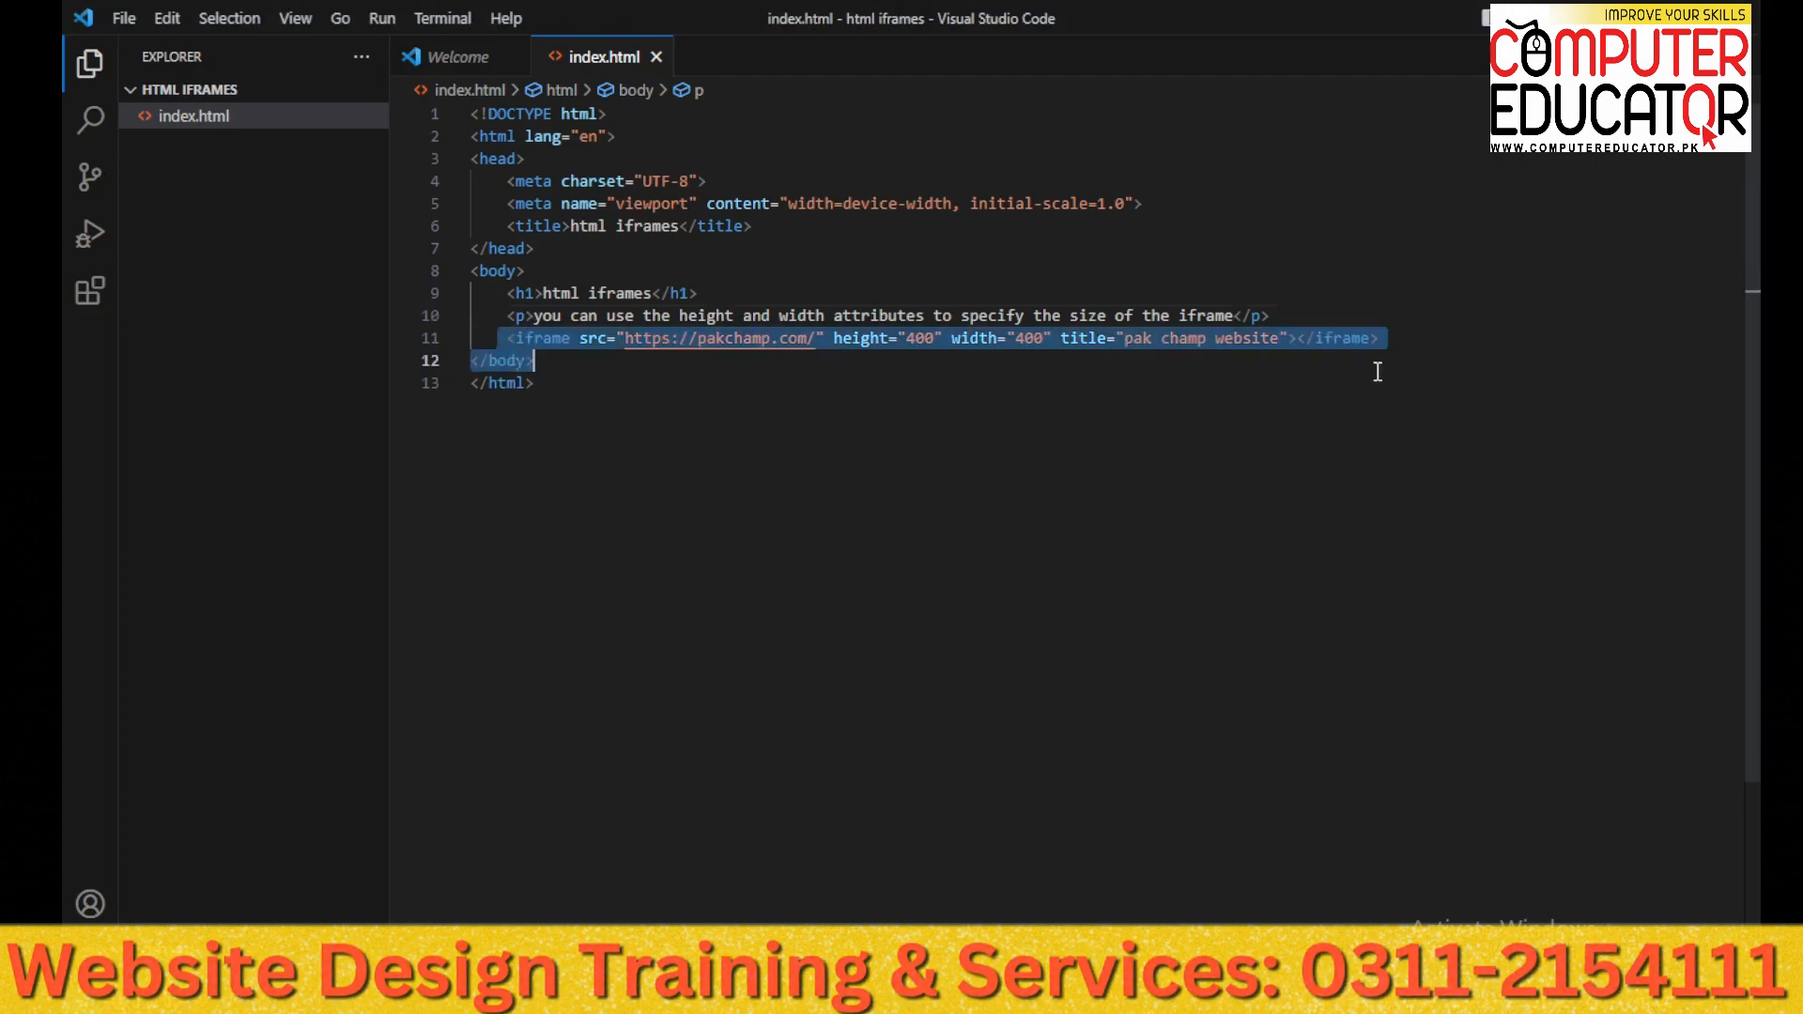
{"action": "key", "text": "Ctrl+v"}
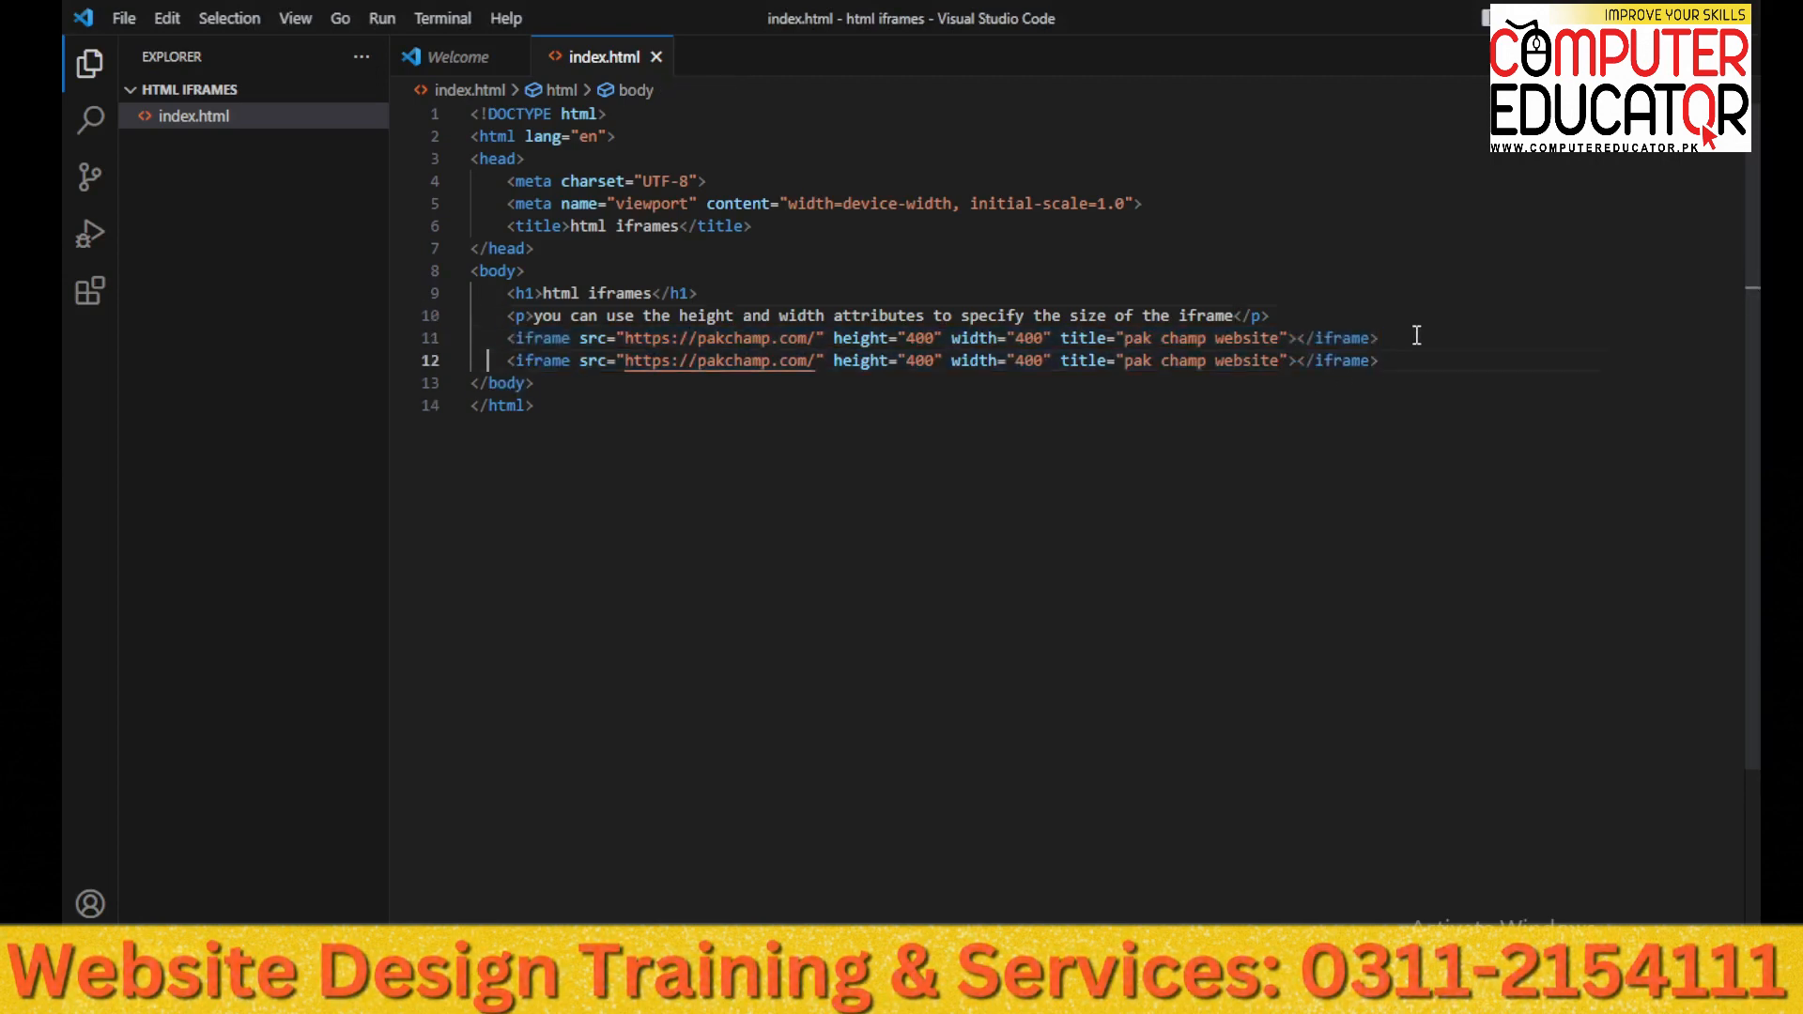
{"action": "double_click", "coordinate": [720, 361]}
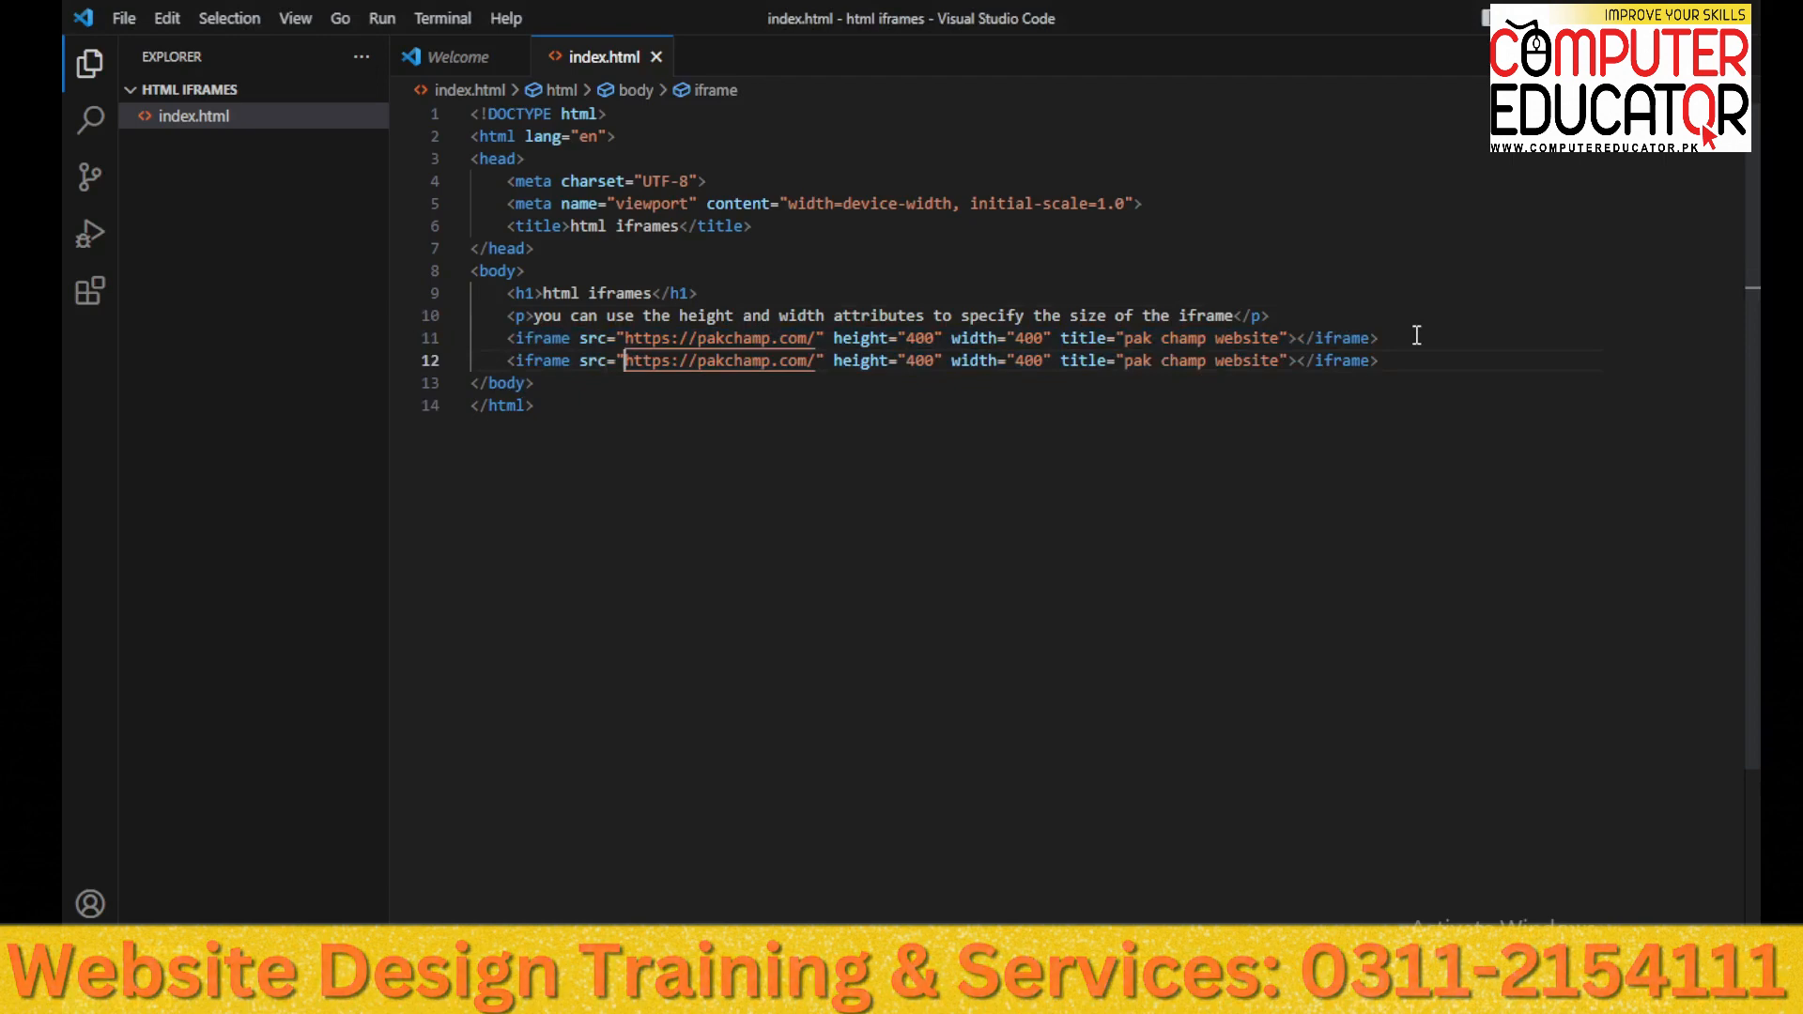
{"action": "double_click", "coordinate": [719, 360]}
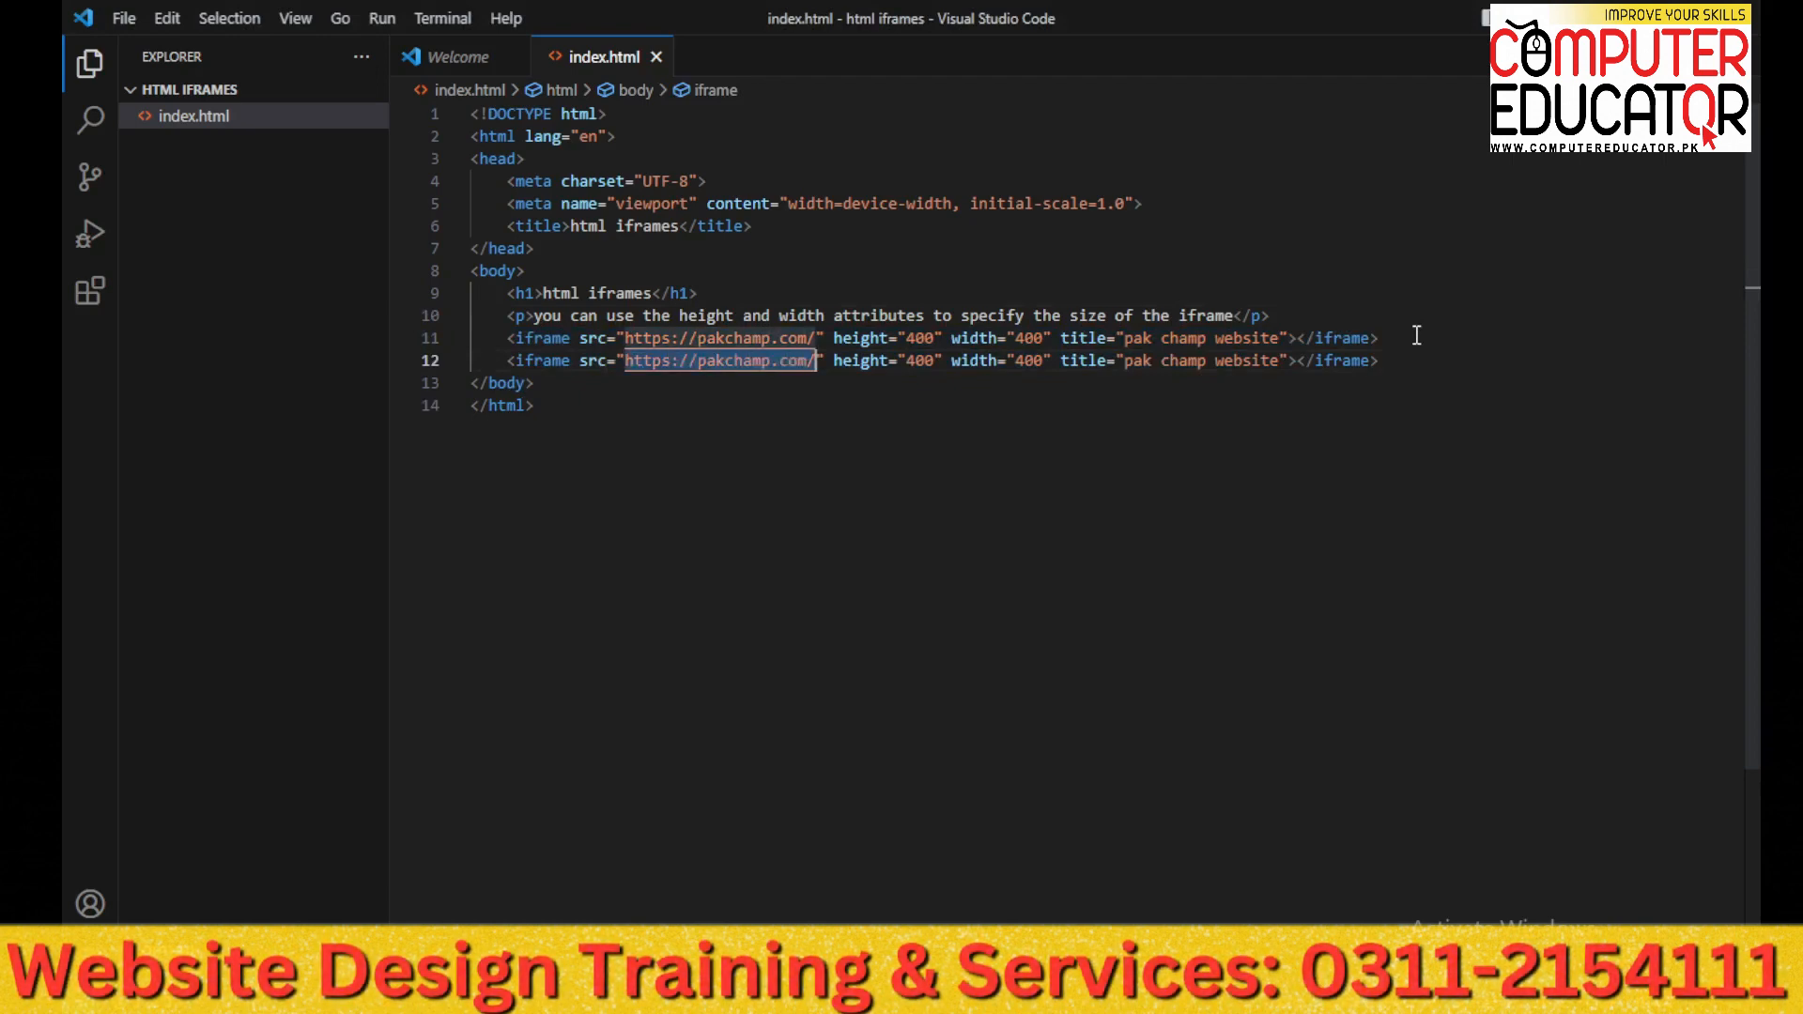
{"action": "type", "text": "https://mashable.com/"}
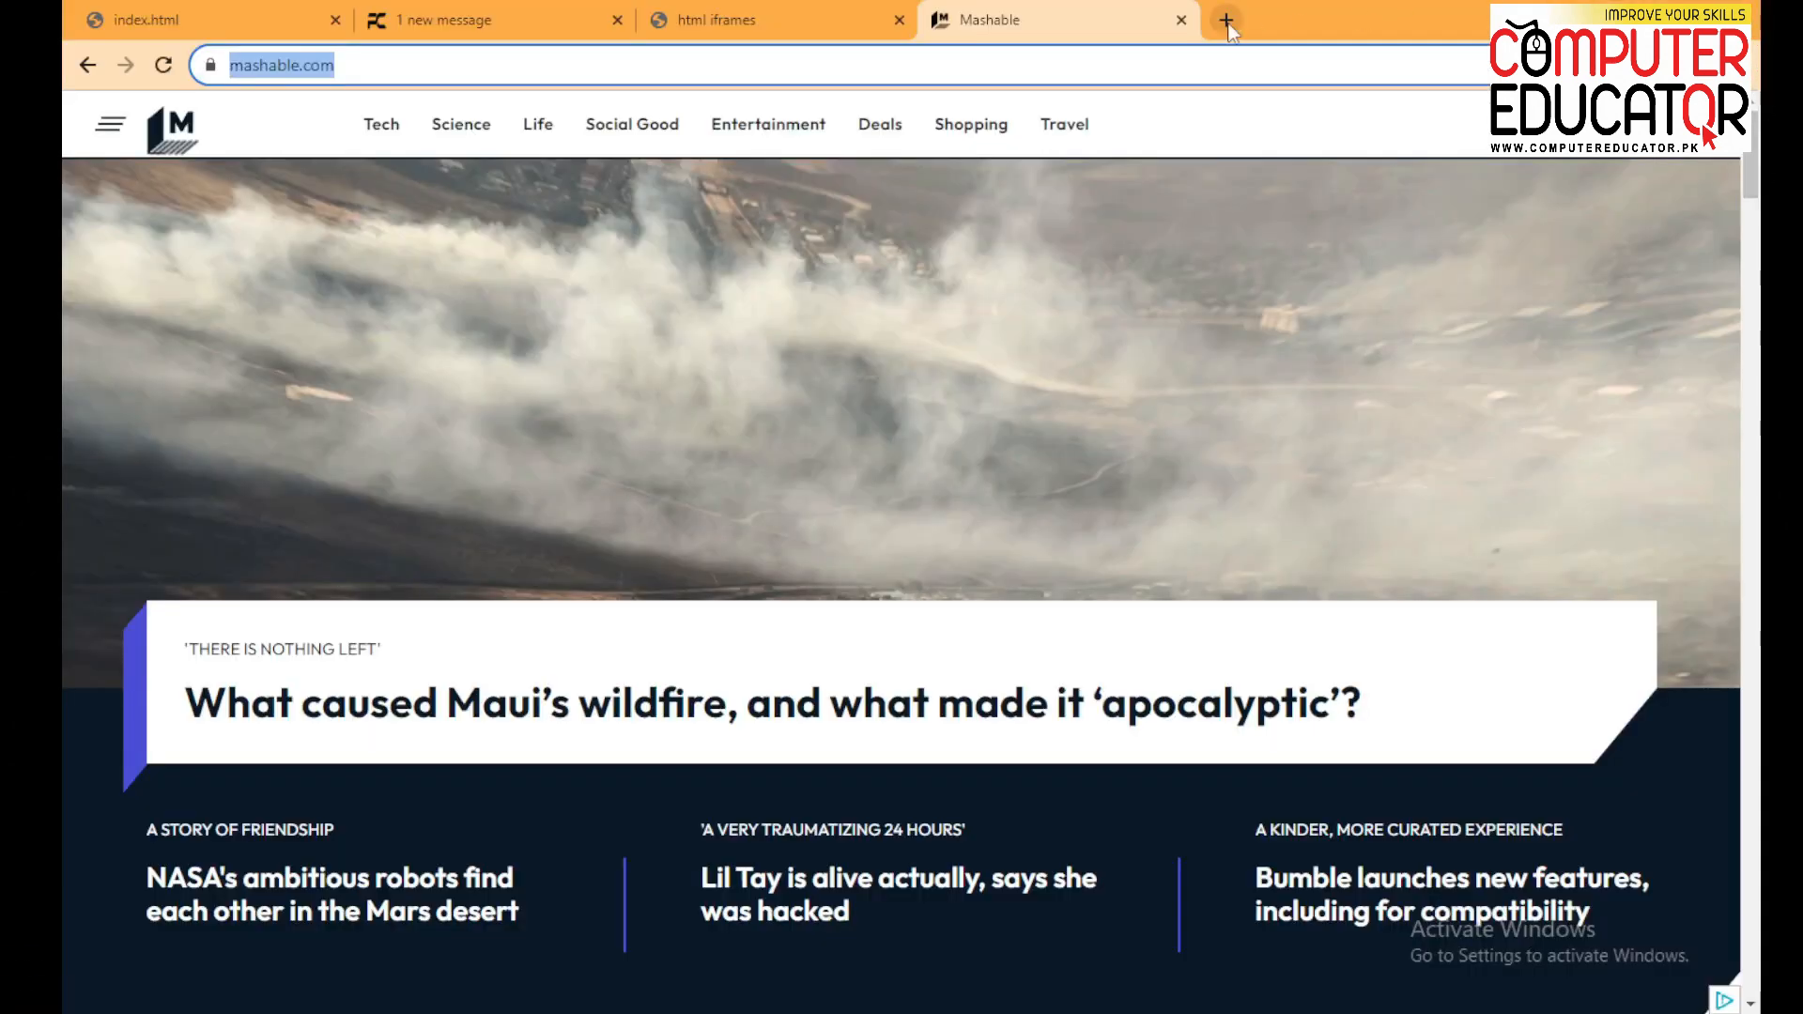
Search for wikipedia from the suggestions and open the Wikipedia site from the results
{"action": "type", "text": "w"}
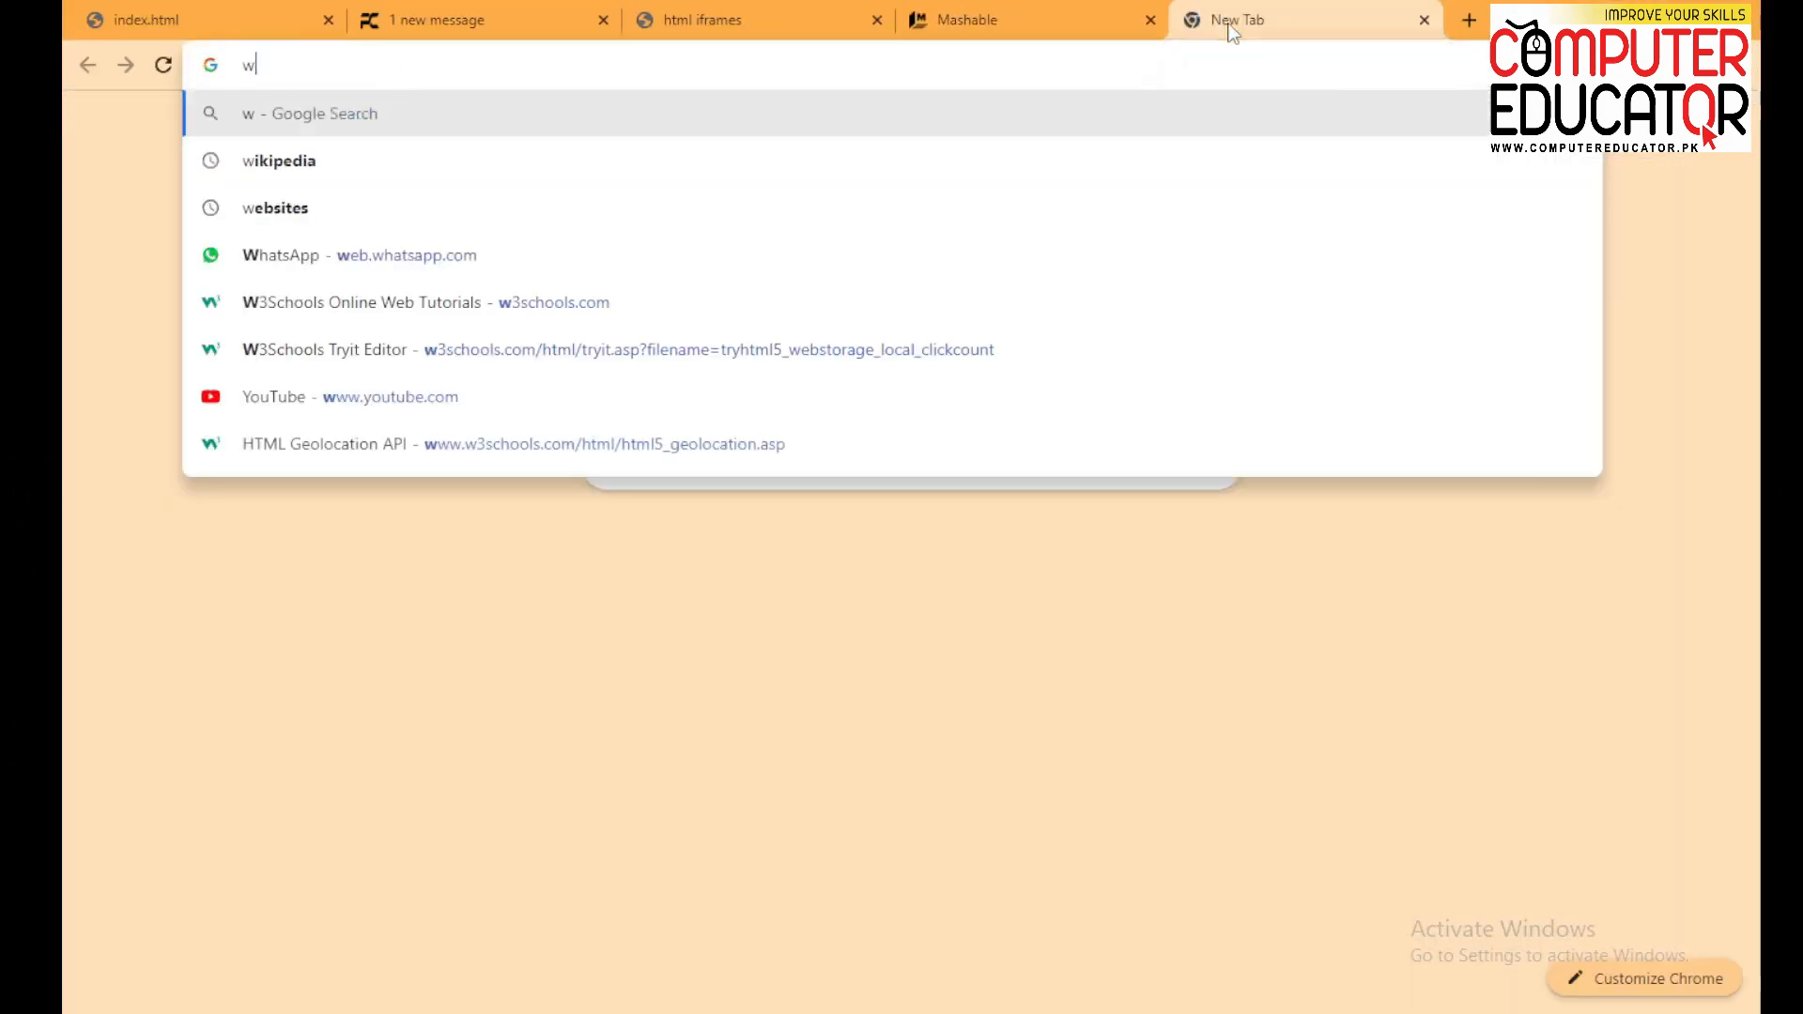
{"action": "left_click", "coordinate": [278, 160]}
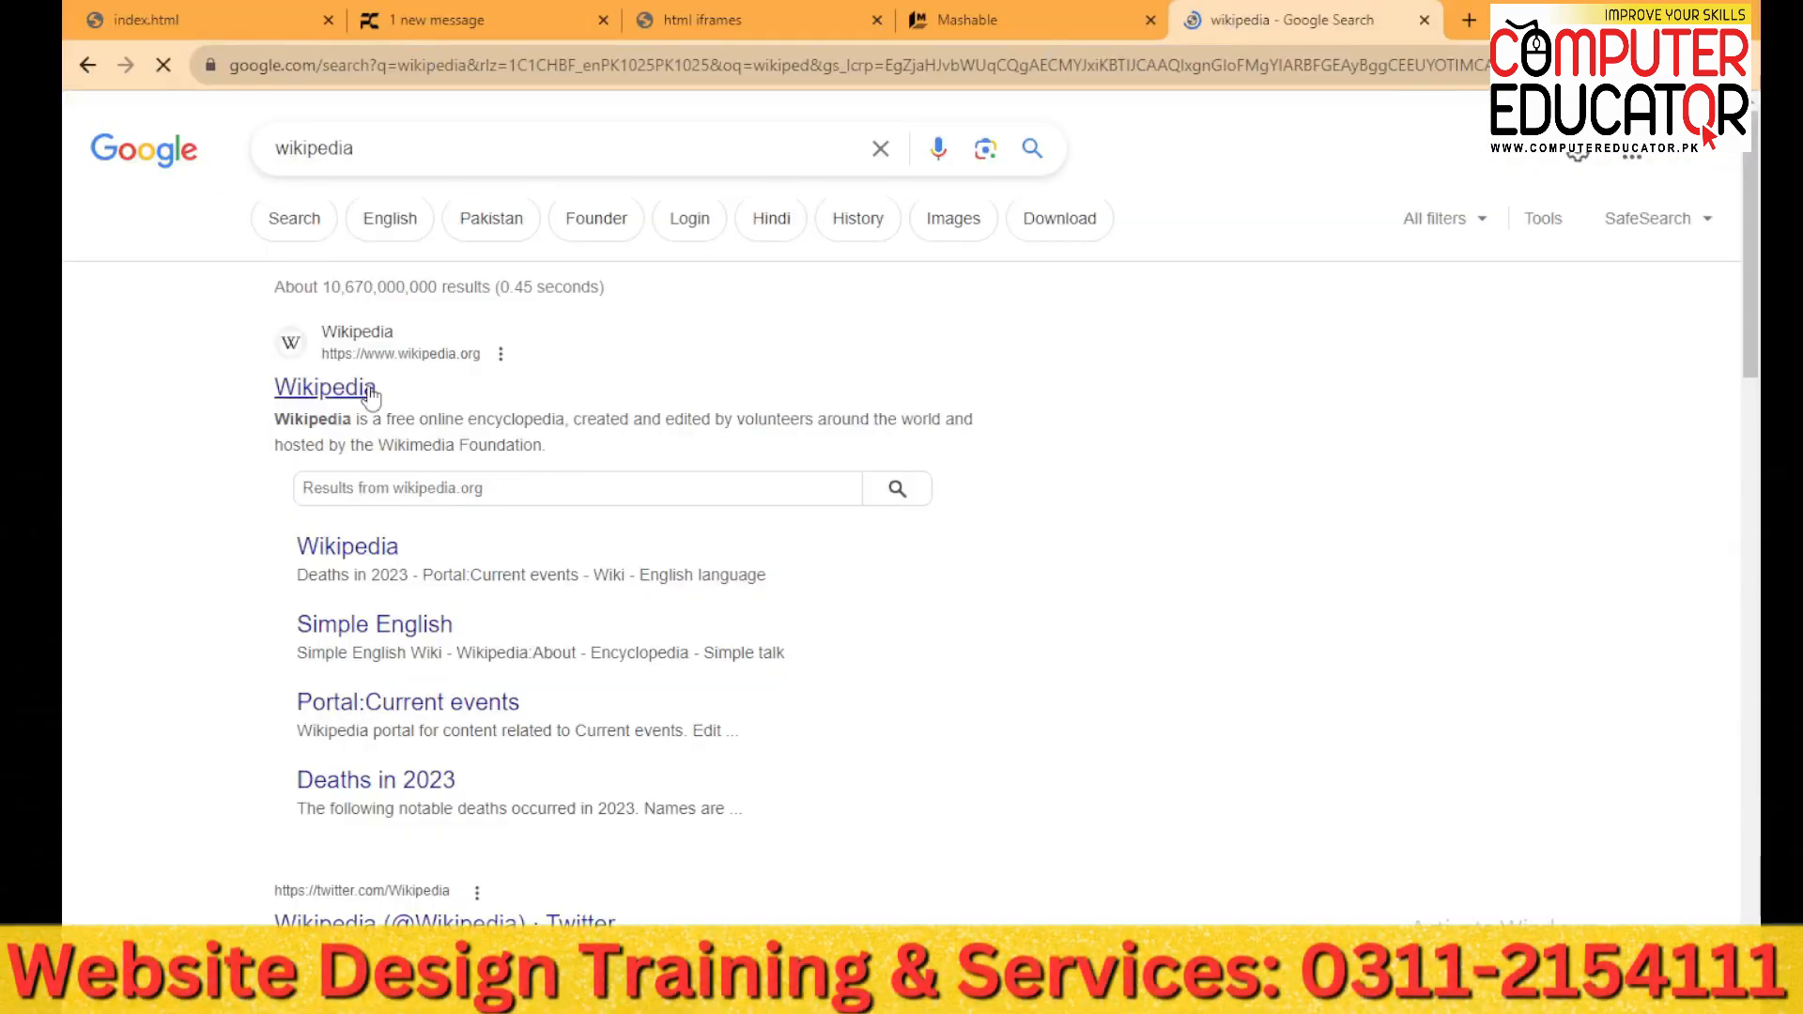
{"action": "left_click", "coordinate": [325, 387]}
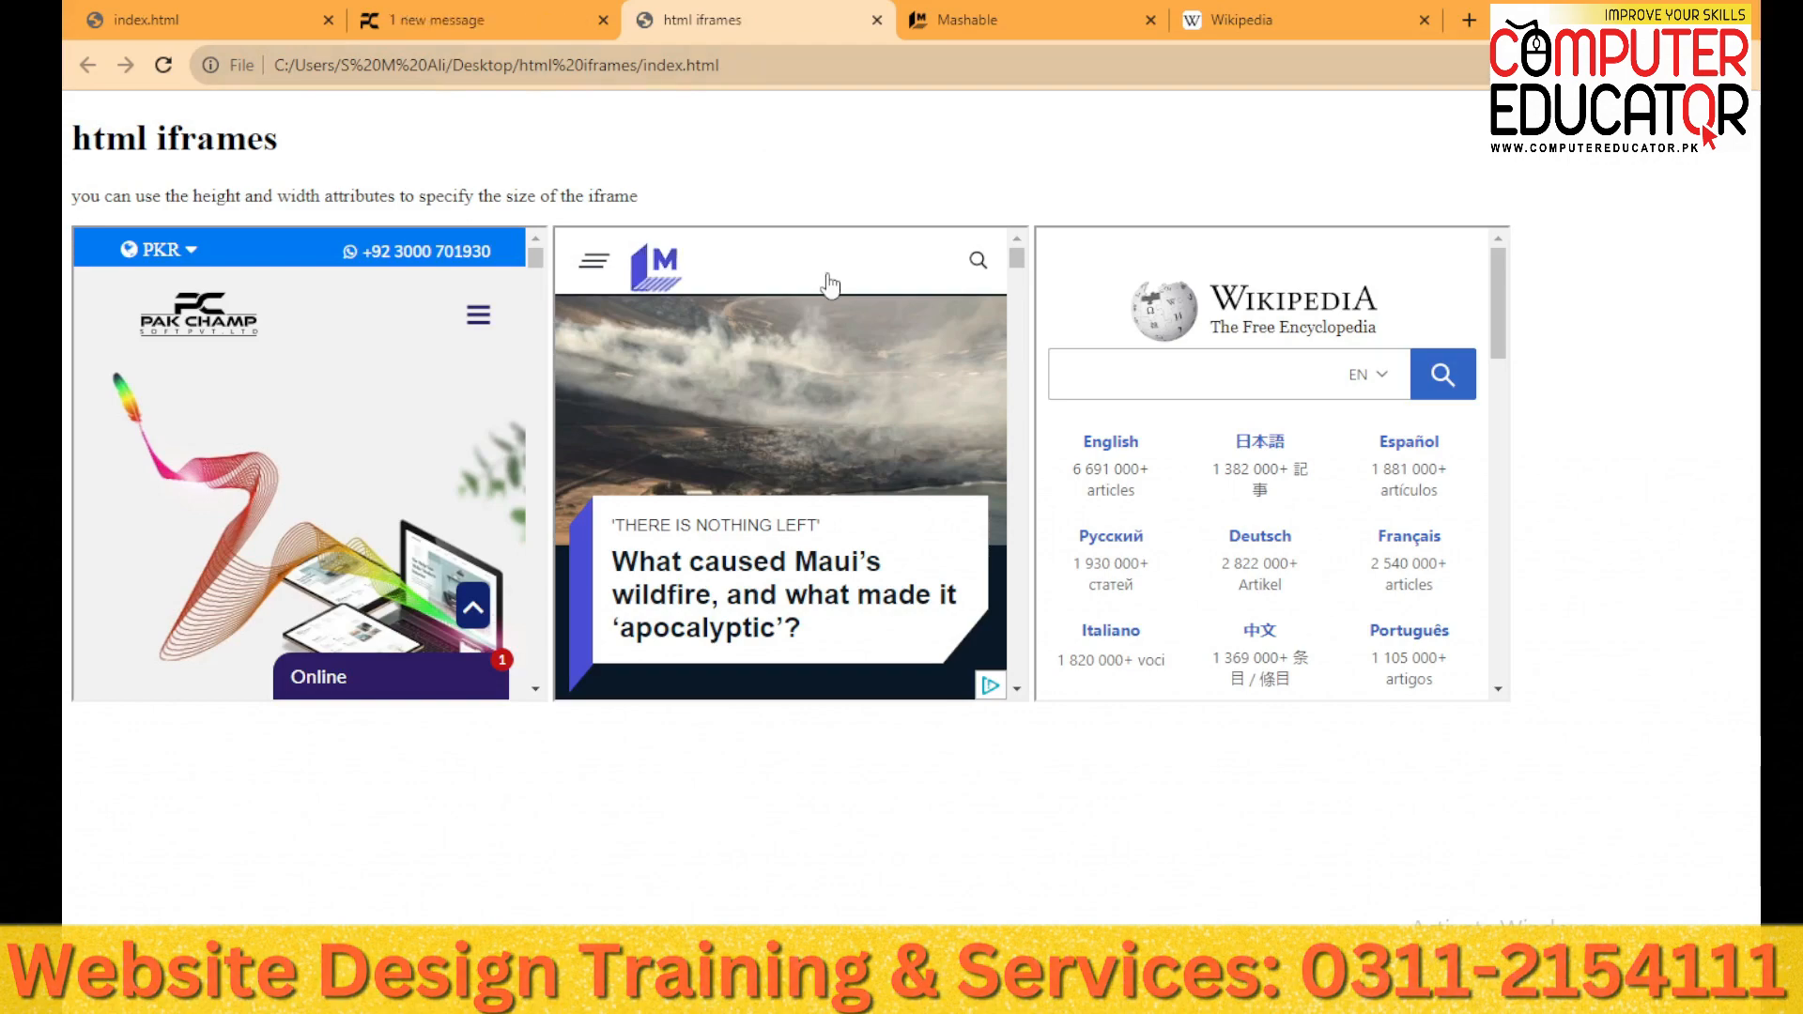
Scroll within the embedded Wikipedia iframe in Chrome to confirm the frames work
{"action": "left_click", "coordinate": [1208, 373]}
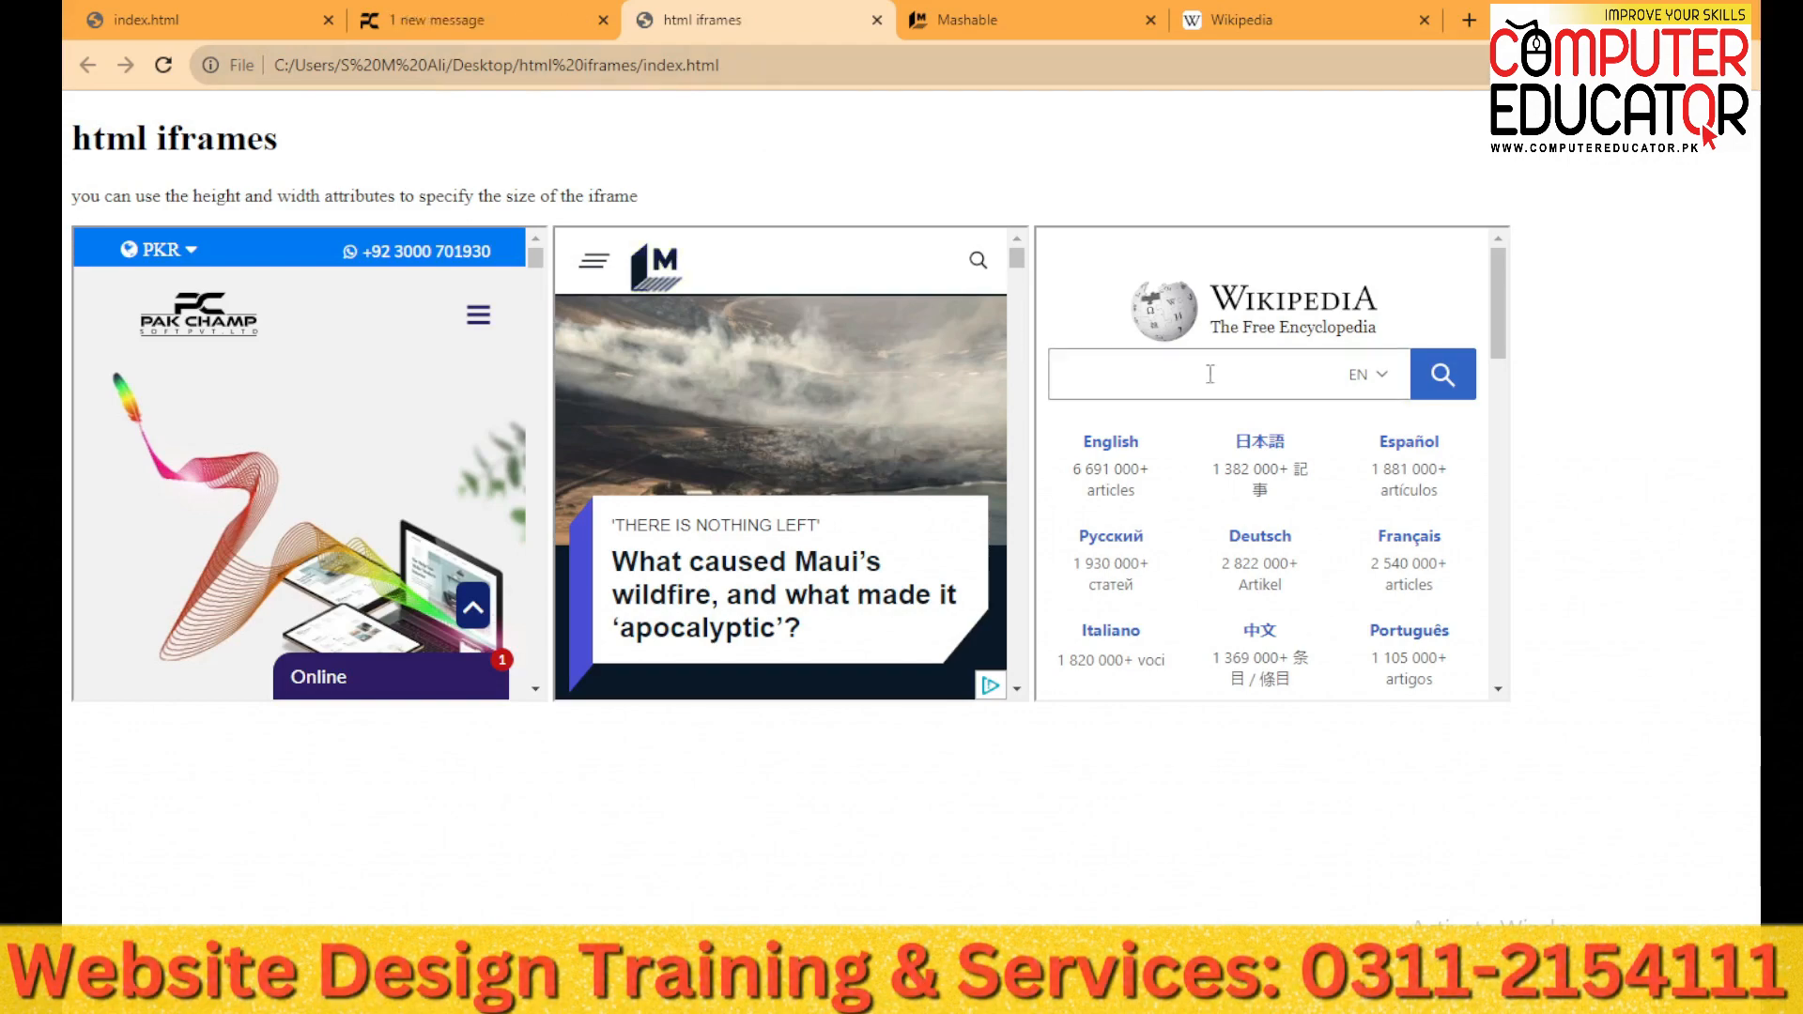
{"action": "scroll", "scroll_direction": "down", "scroll_amount": 3}
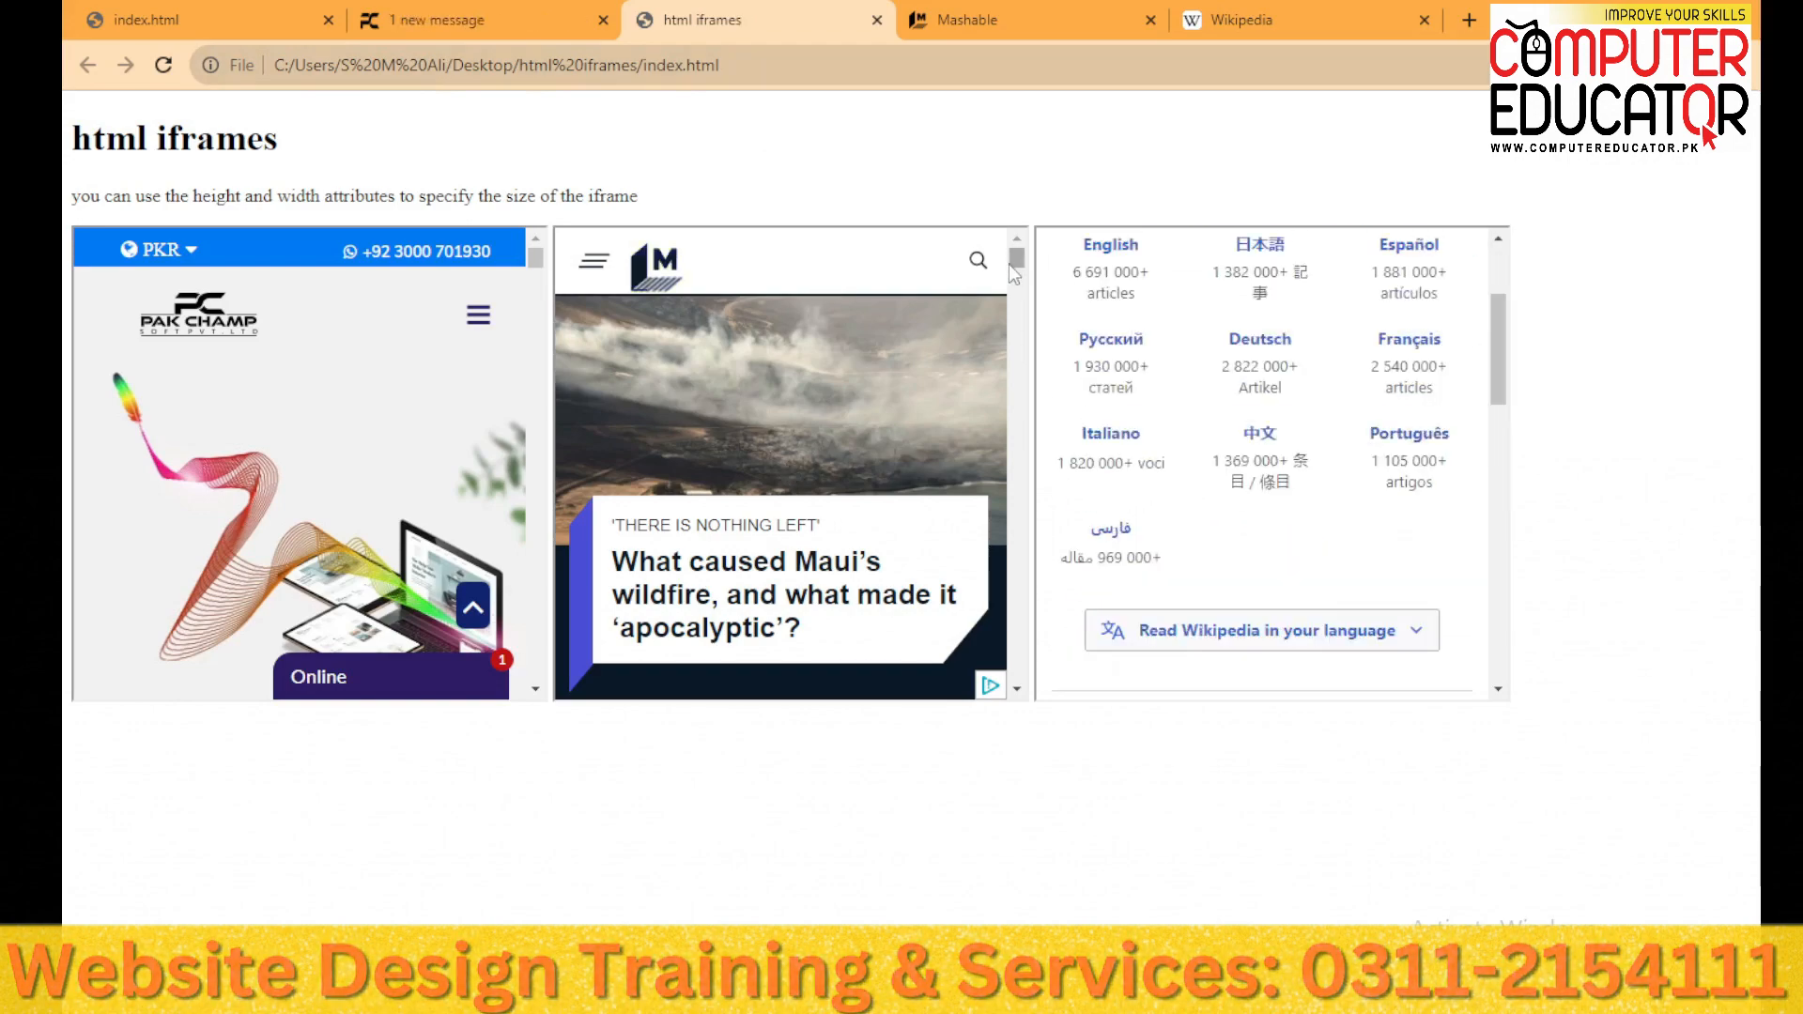
{"action": "scroll", "scroll_direction": "down", "scroll_amount": 3}
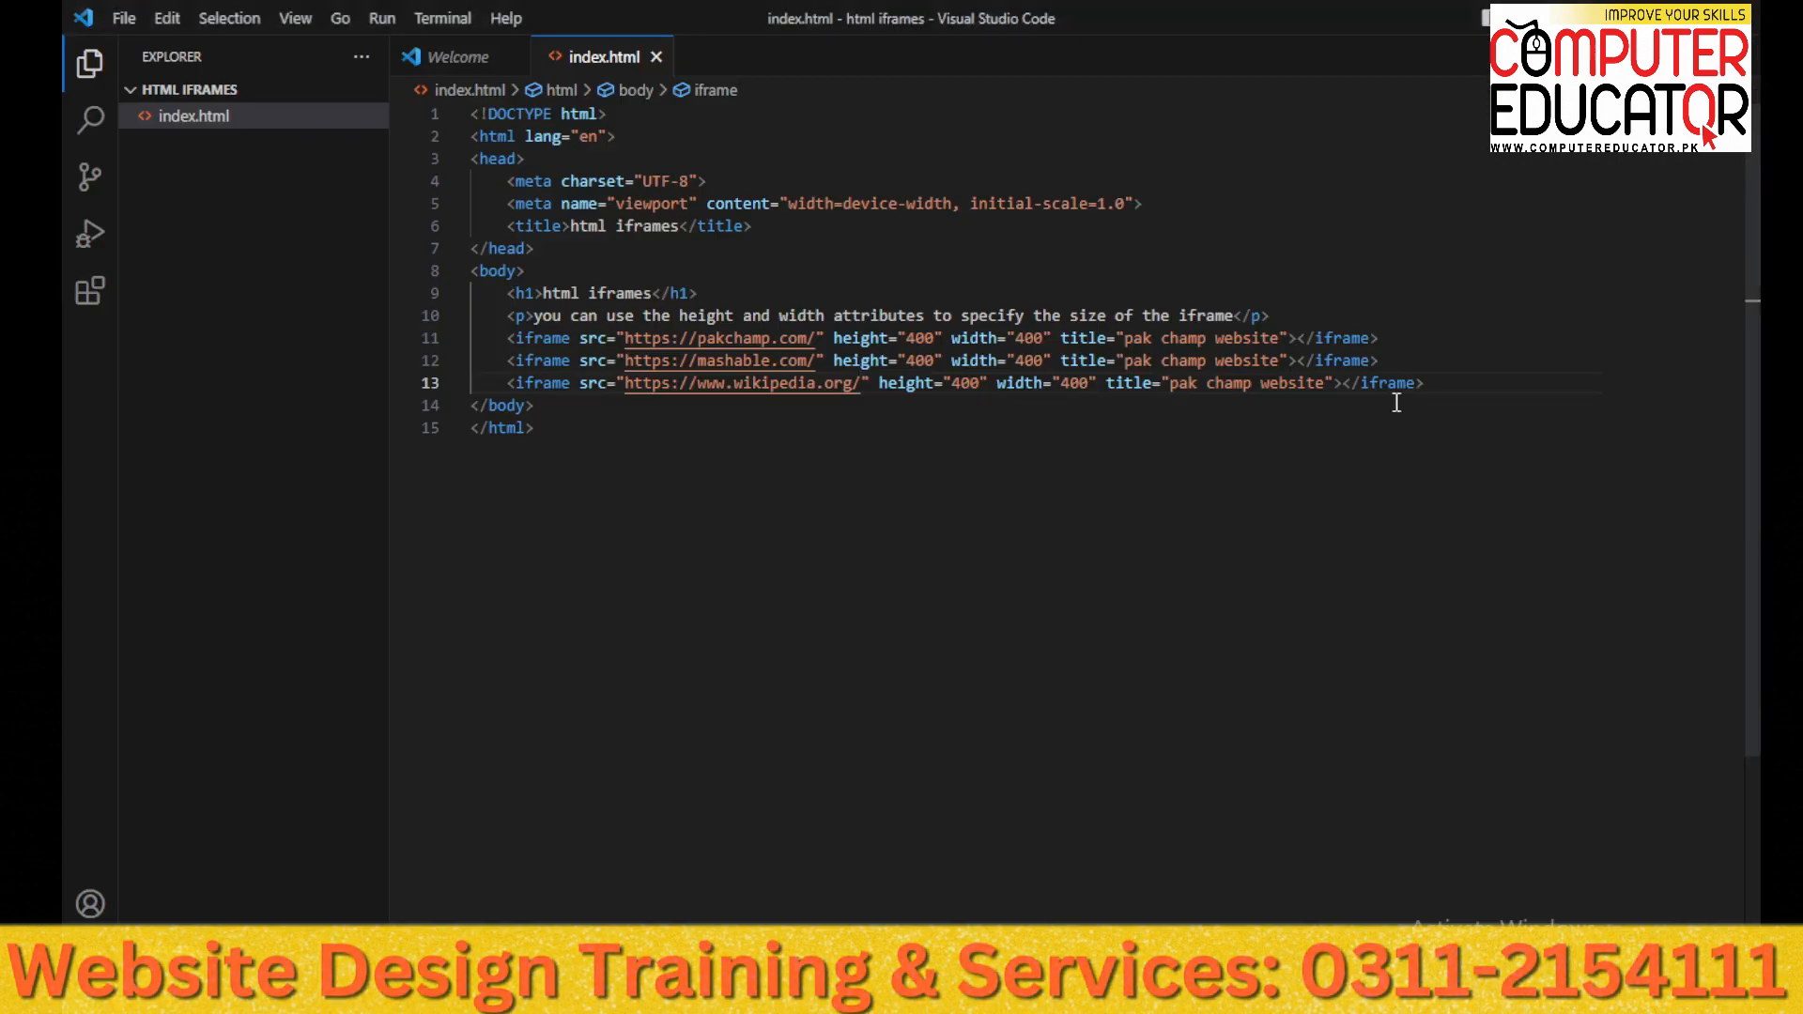
{"action": "left_click_drag", "start_coordinate": [501, 315], "coordinate": [1422, 383]}
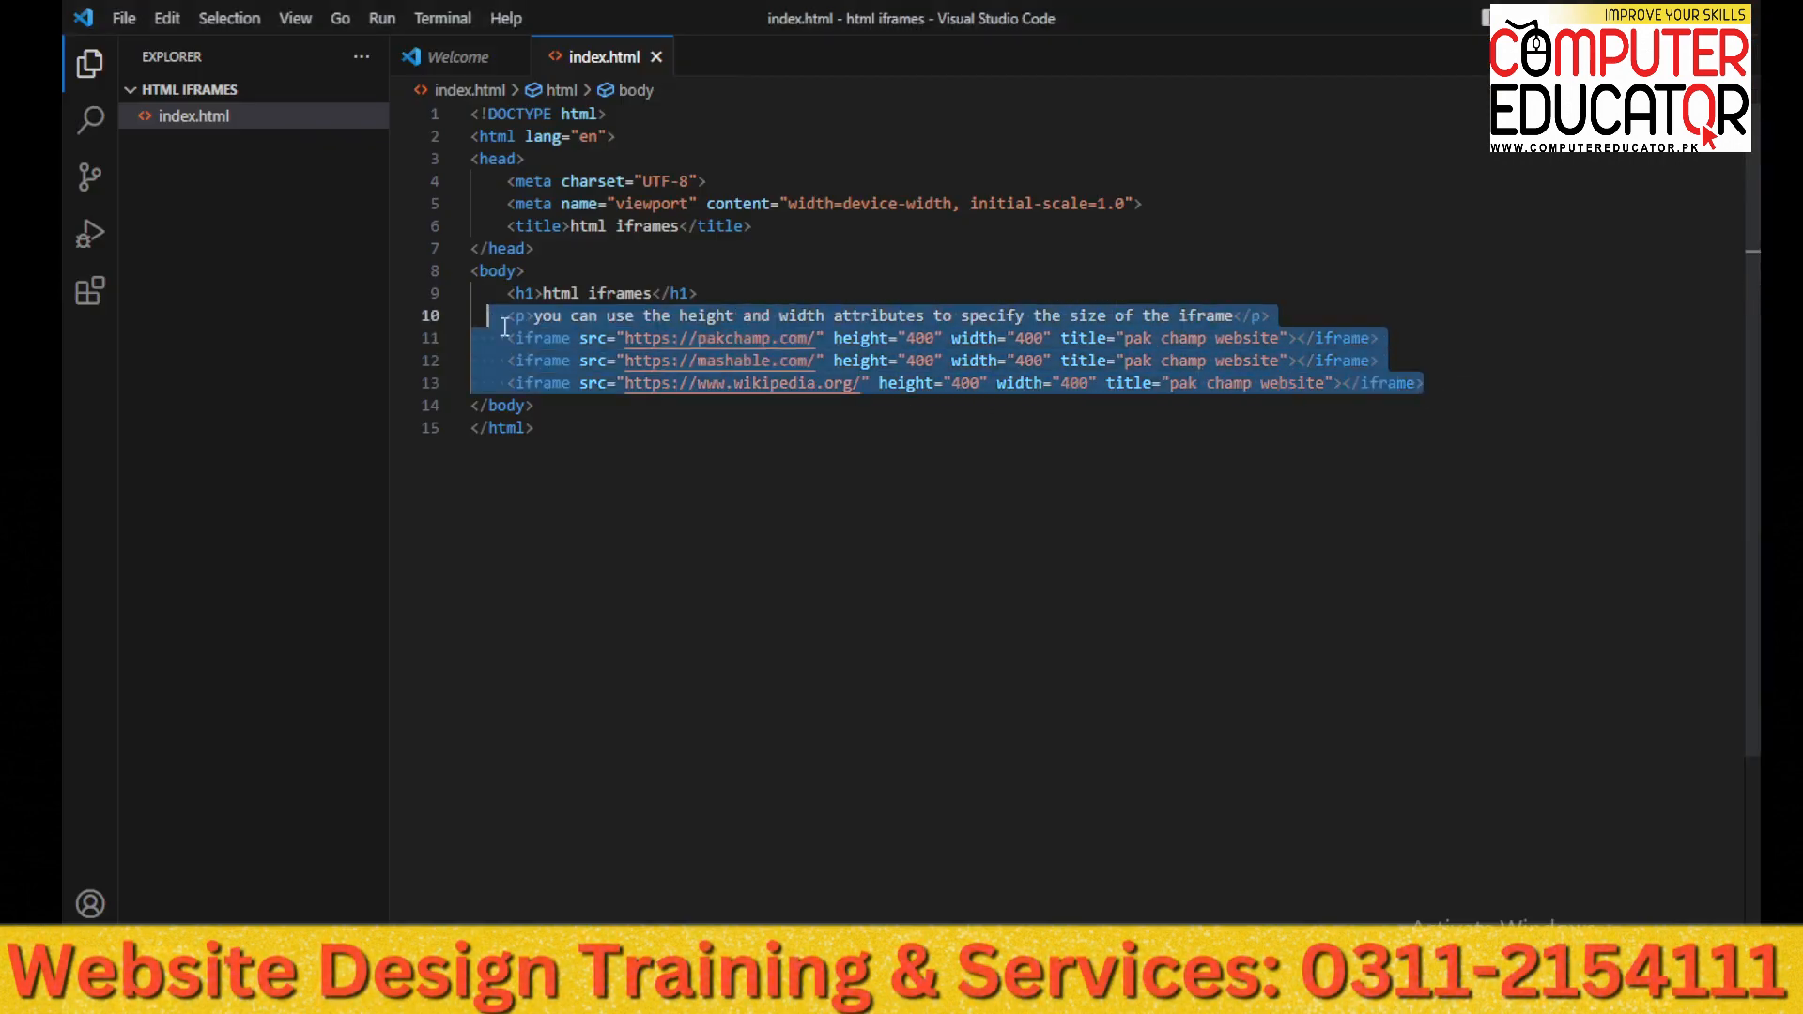
{"action": "left_click", "coordinate": [667, 338]}
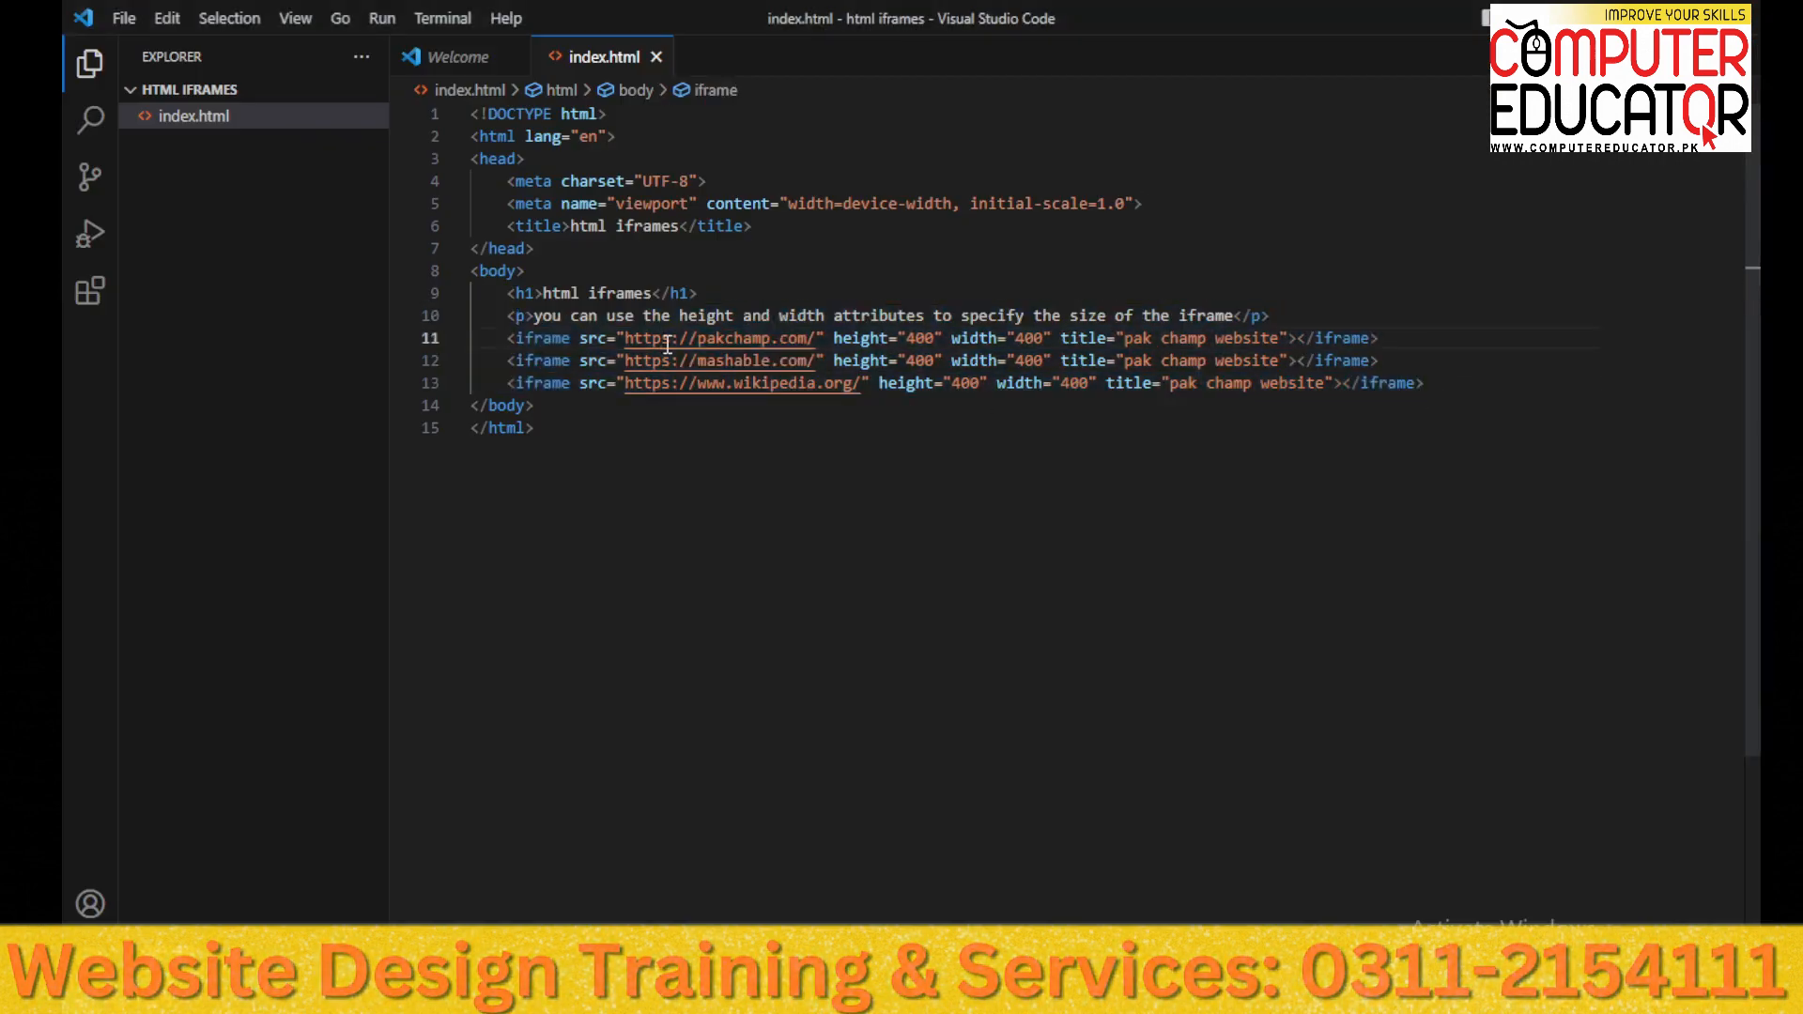